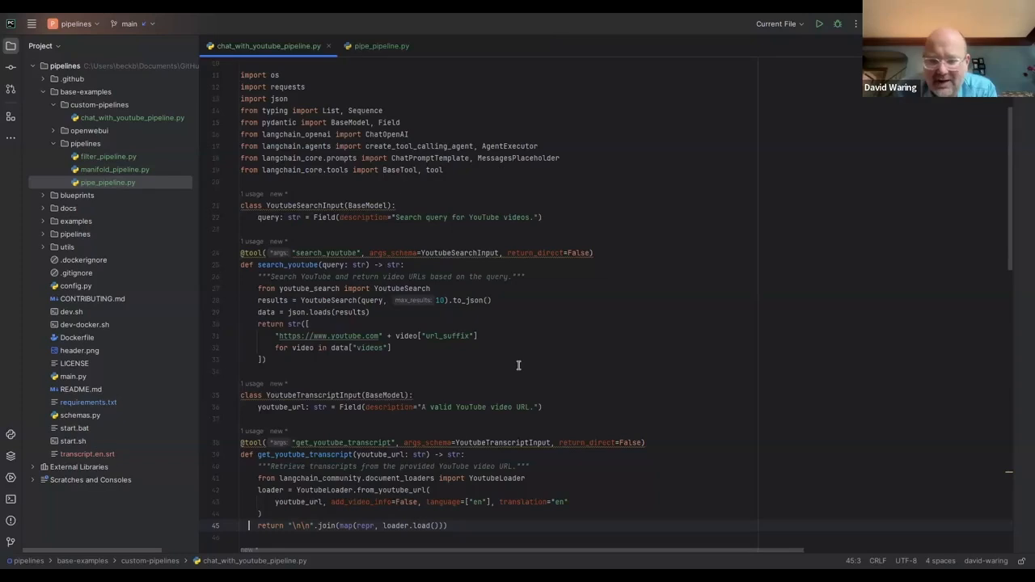
# Switch to the pipe_pipeline.py example and highlight its pipe function name
pyautogui.scroll(-3)
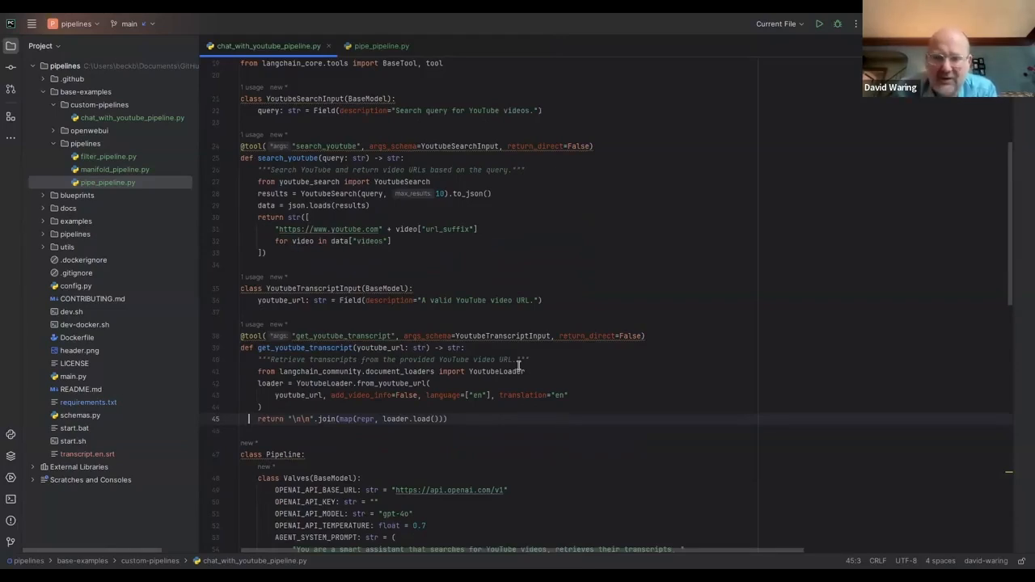
pyautogui.moveTo(497, 412)
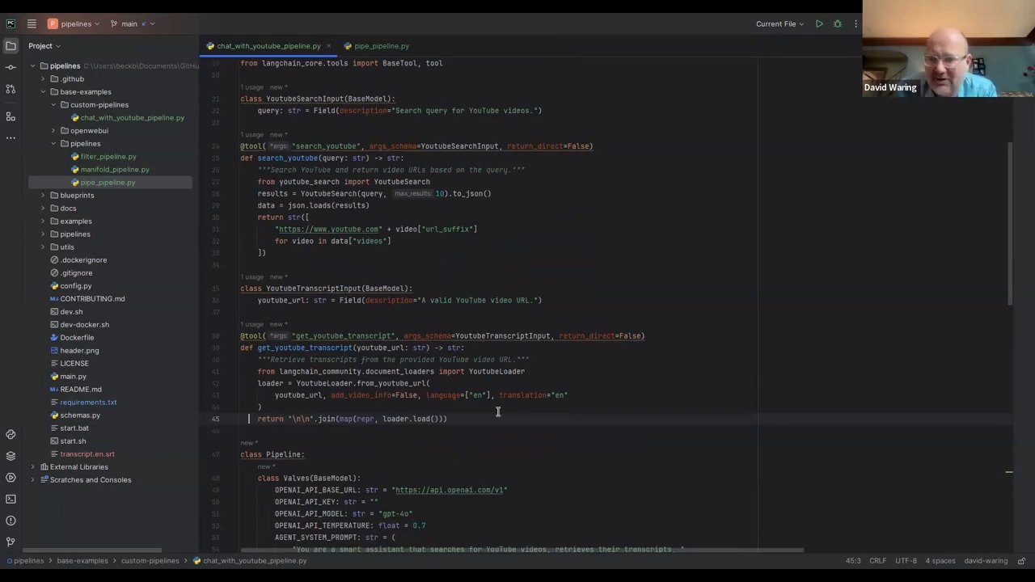
pyautogui.scroll(-3)
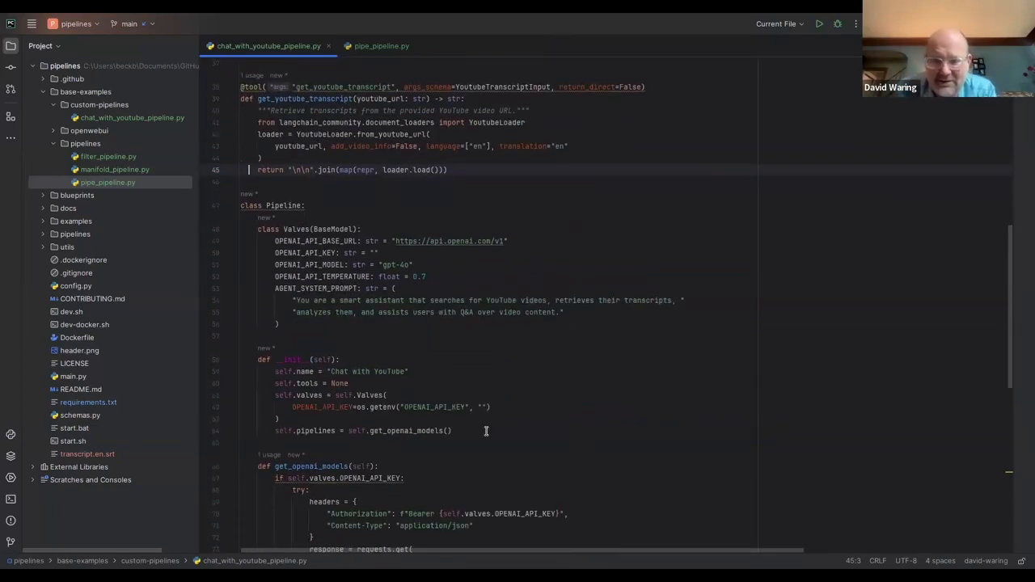
pyautogui.scroll(-3)
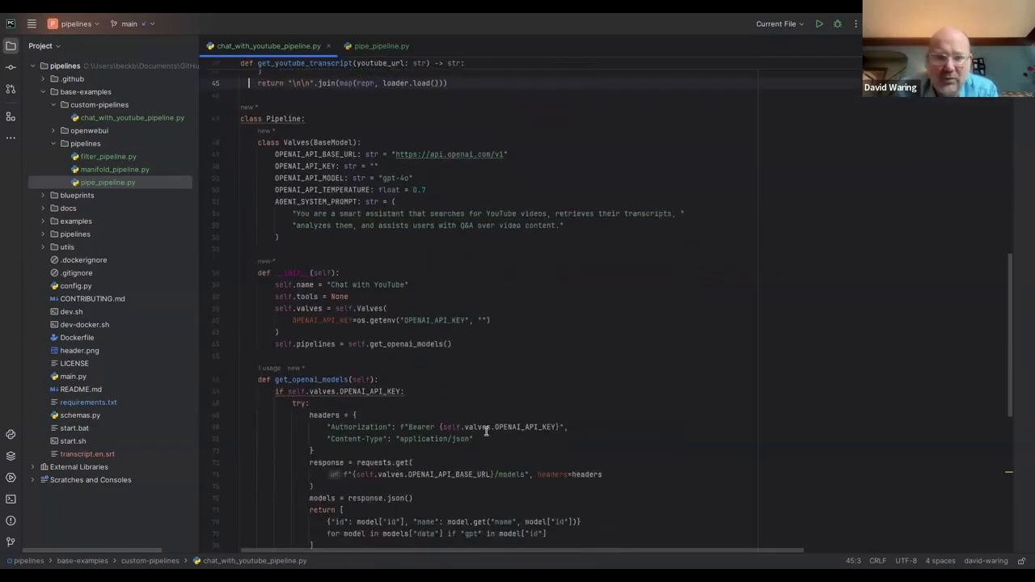
pyautogui.scroll(-3)
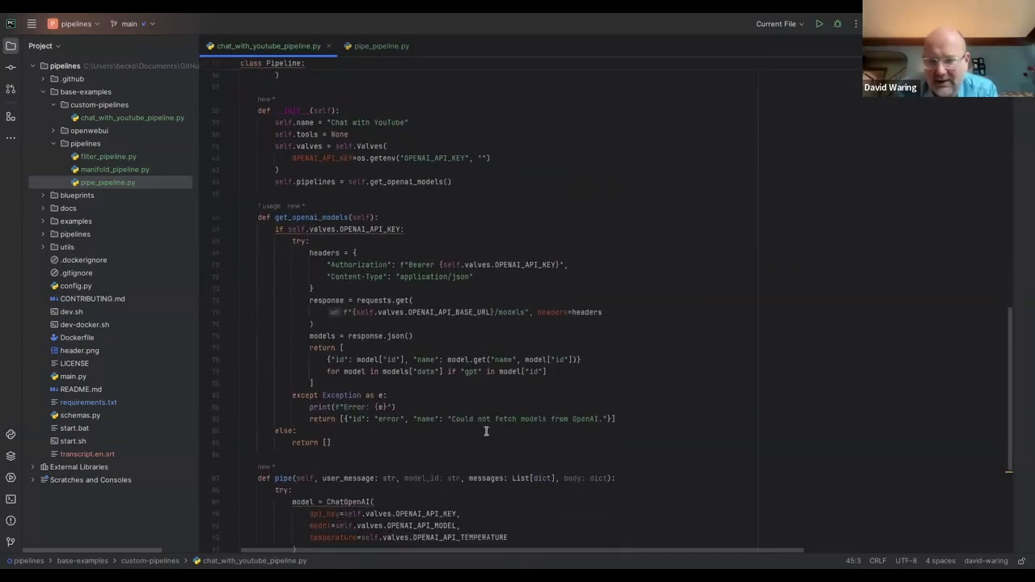
pyautogui.scroll(-3)
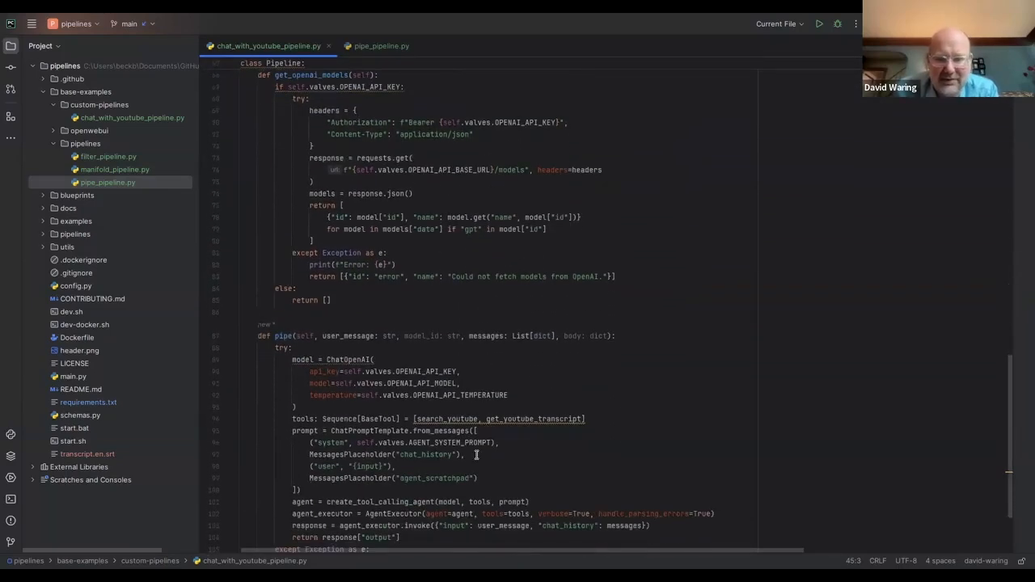
pyautogui.scroll(3)
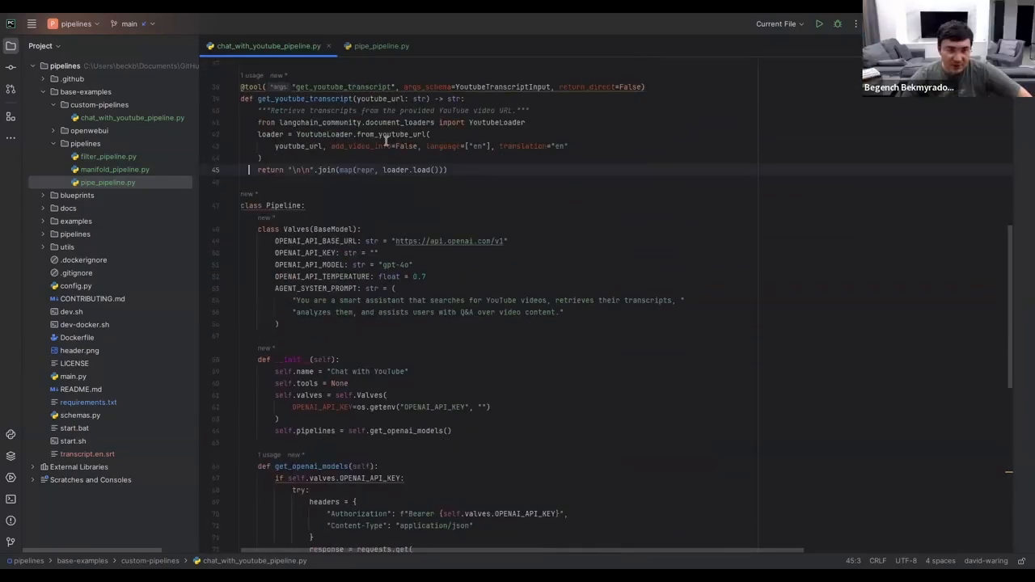
pyautogui.moveTo(301, 218)
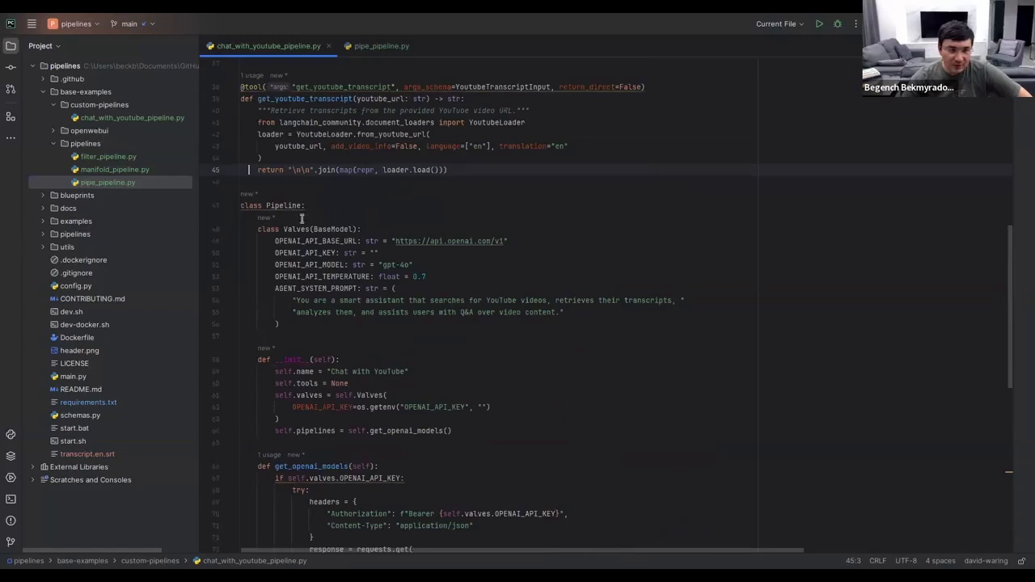
pyautogui.click(381, 45)
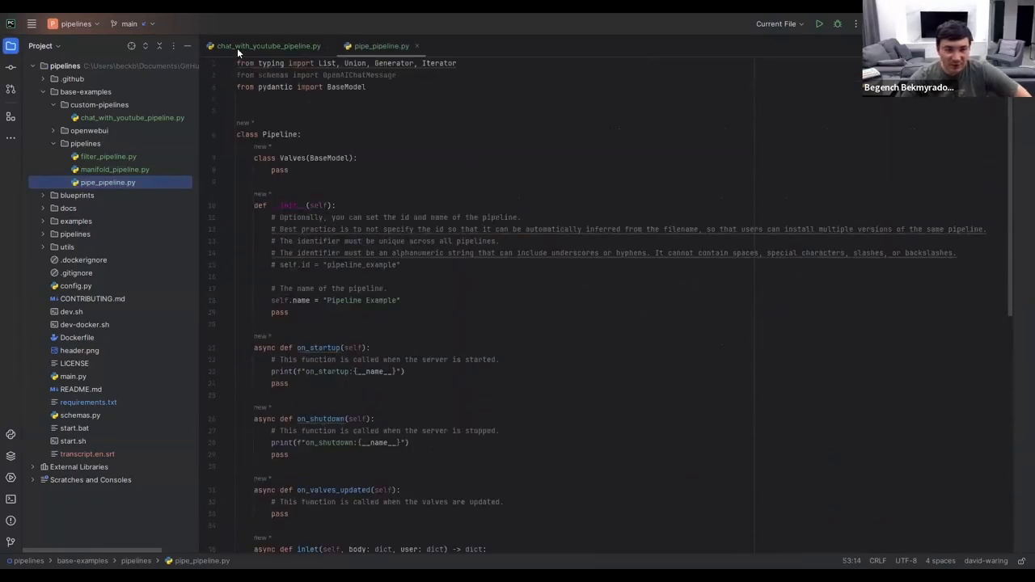
pyautogui.scroll(-3)
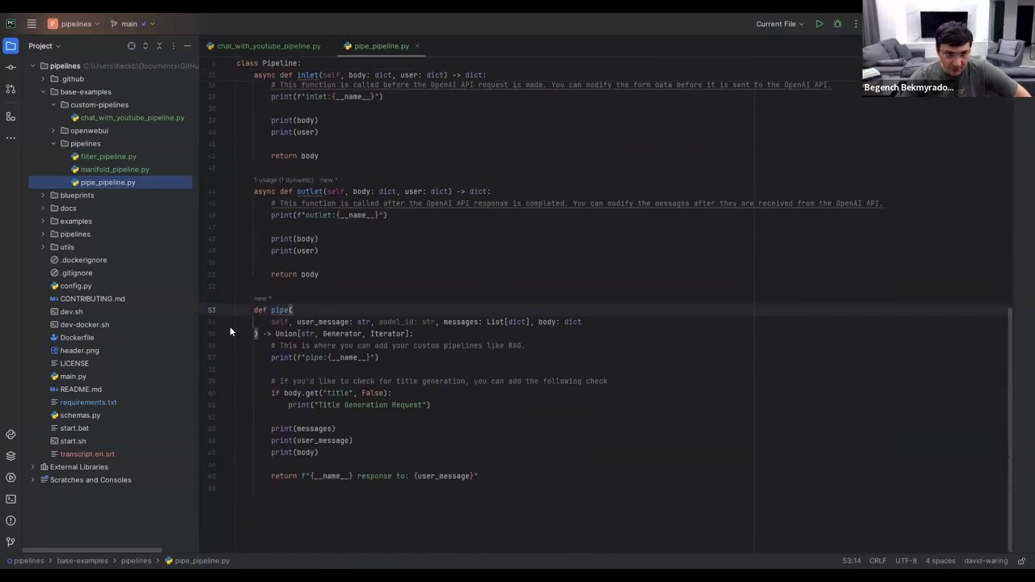
pyautogui.doubleClick(275, 309)
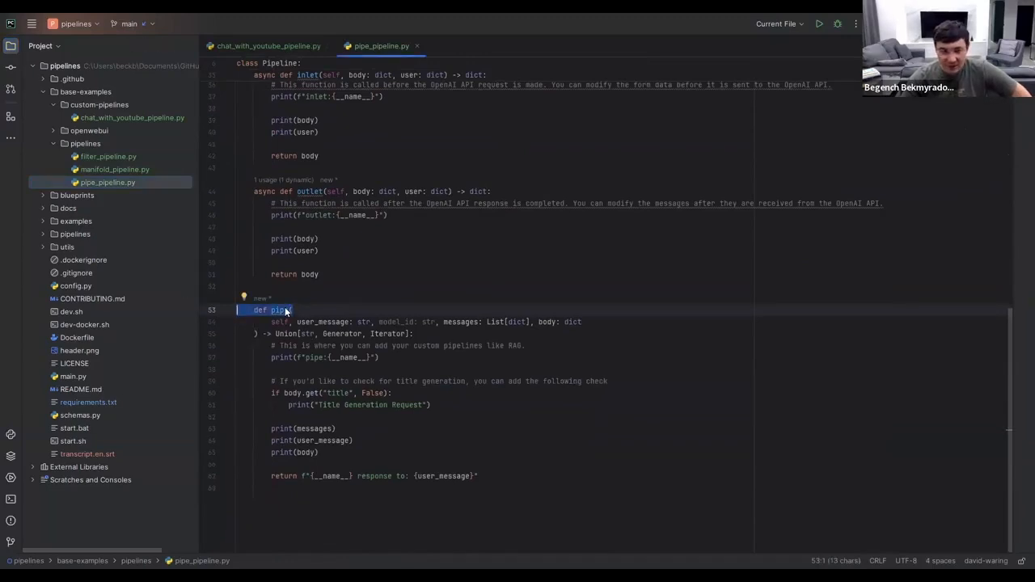
pyautogui.scroll(3)
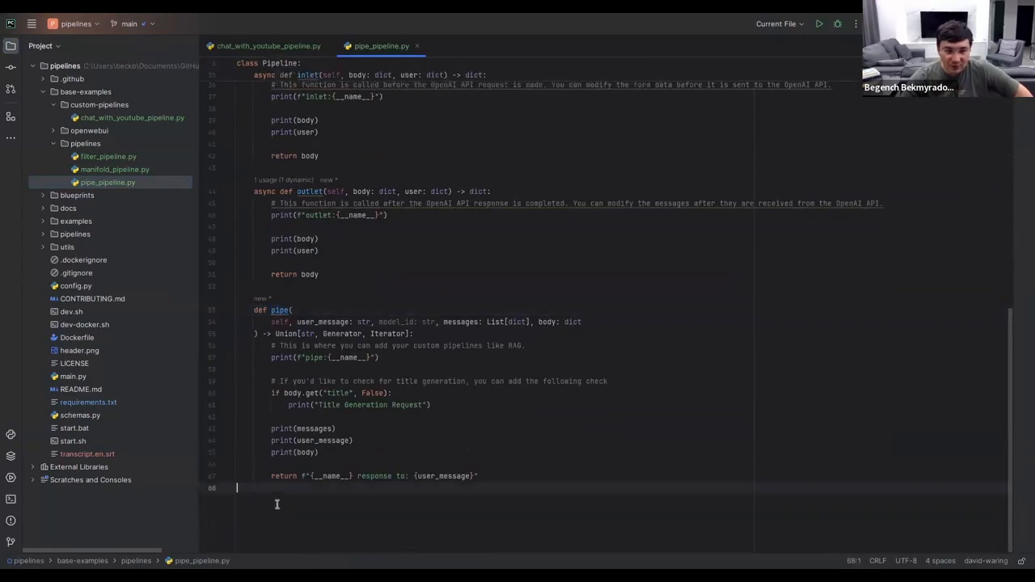
# Write a youtube_search(user_input: str) stub that returns "list of videos"
pyautogui.write('de')
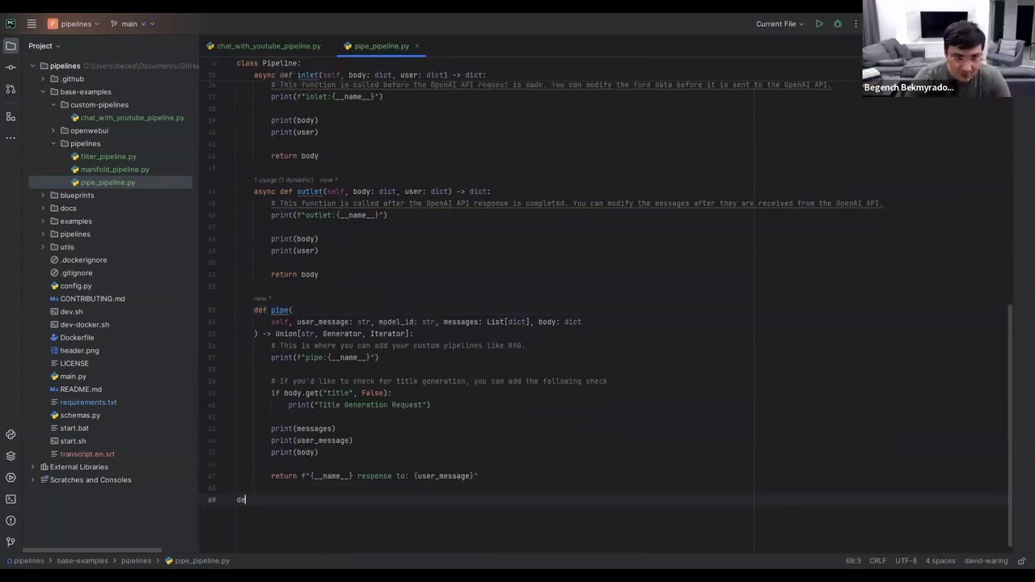
pyautogui.write('ef')
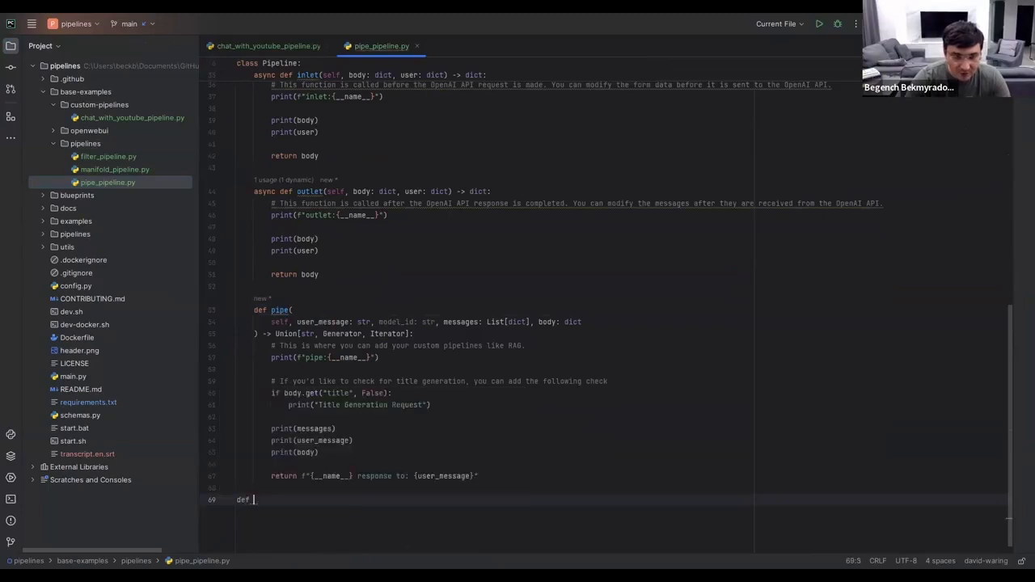
pyautogui.write('youttube')
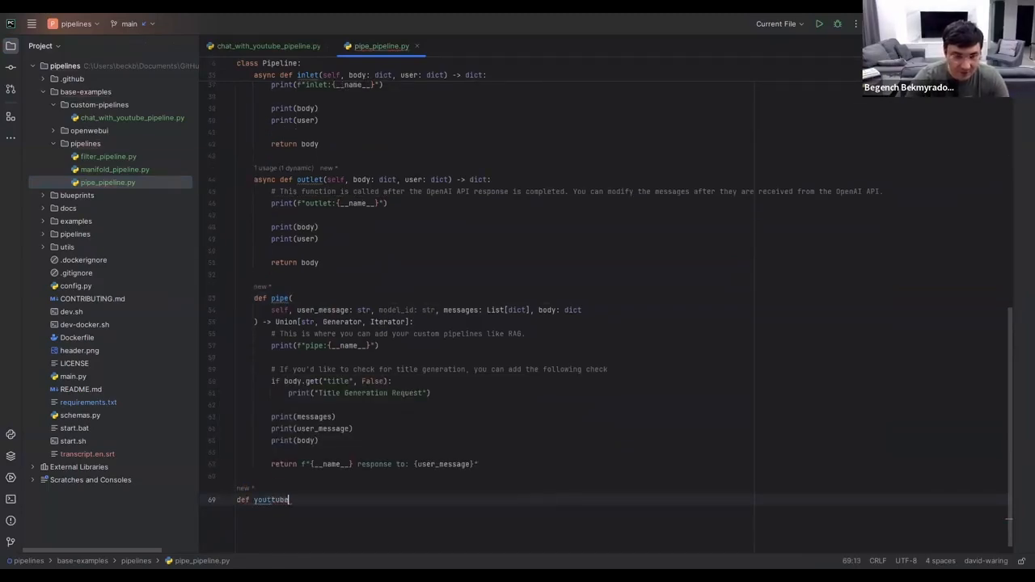
pyautogui.press('BackSpace')
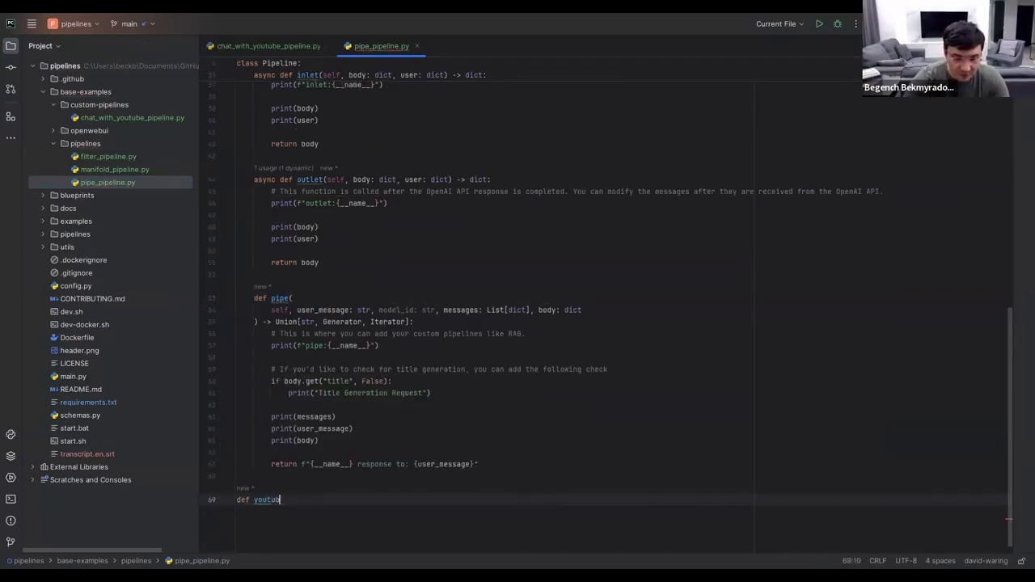
pyautogui.write('e_search')
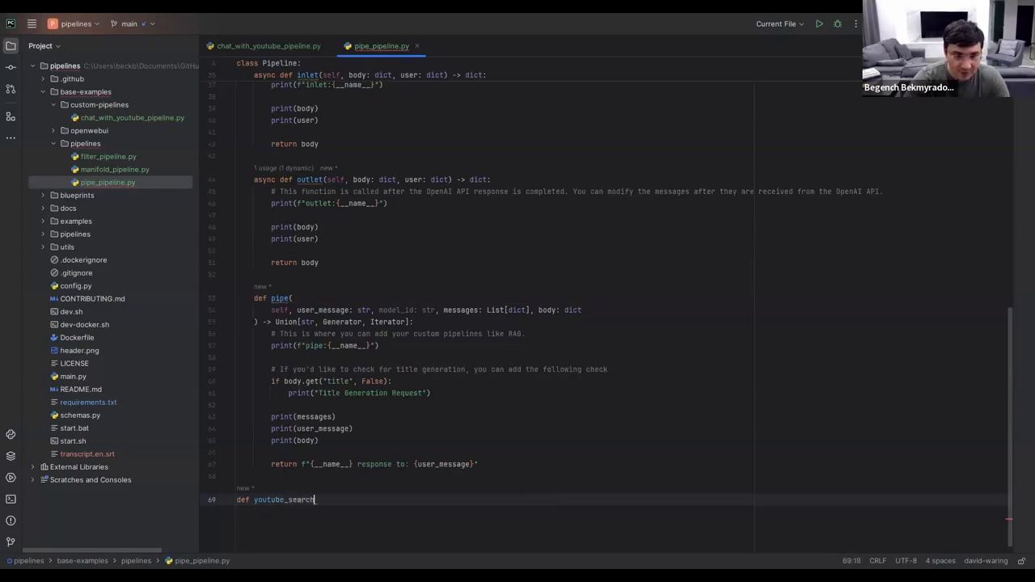
pyautogui.write('()')
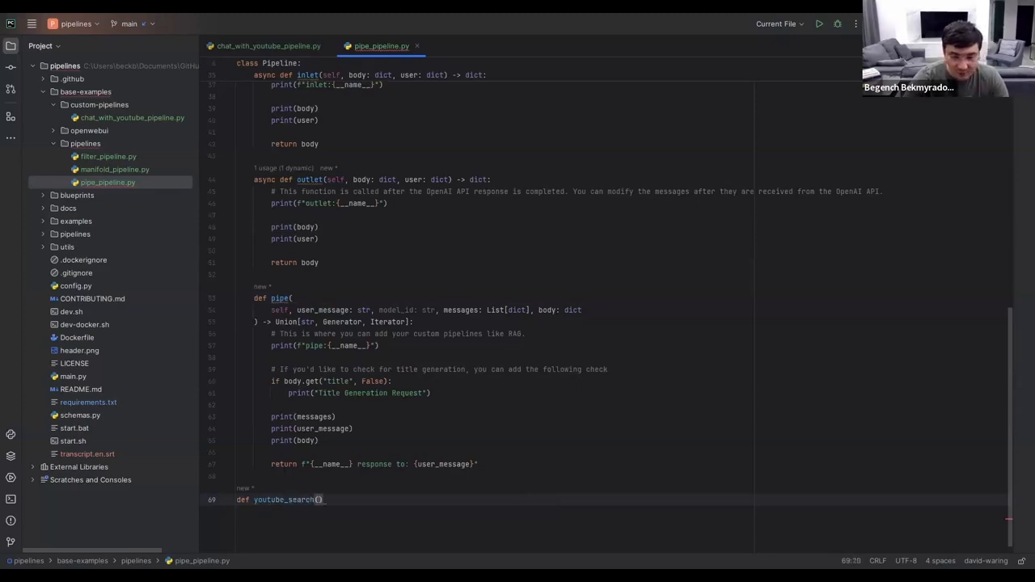
pyautogui.write('user_input:')
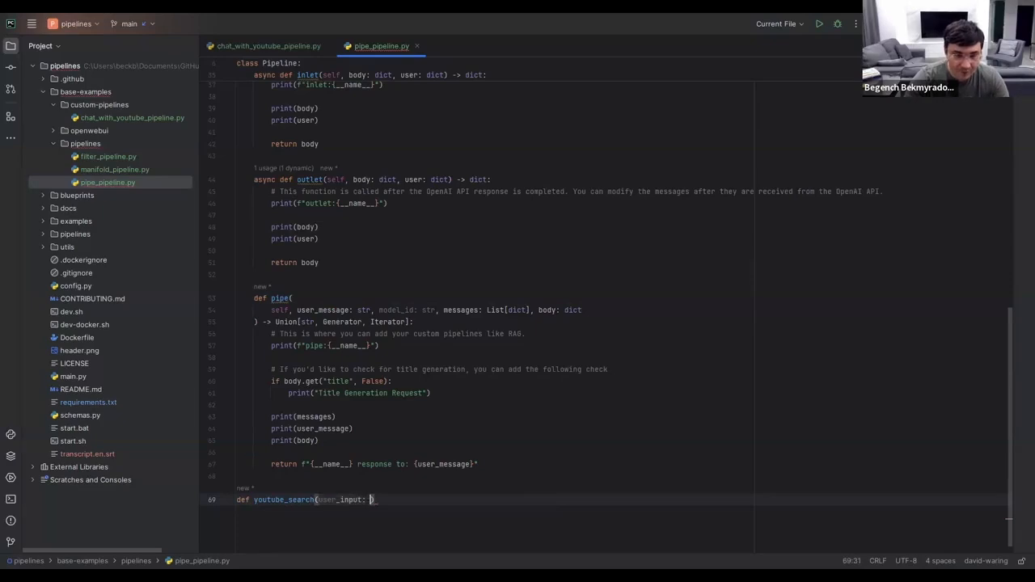
pyautogui.write('str')
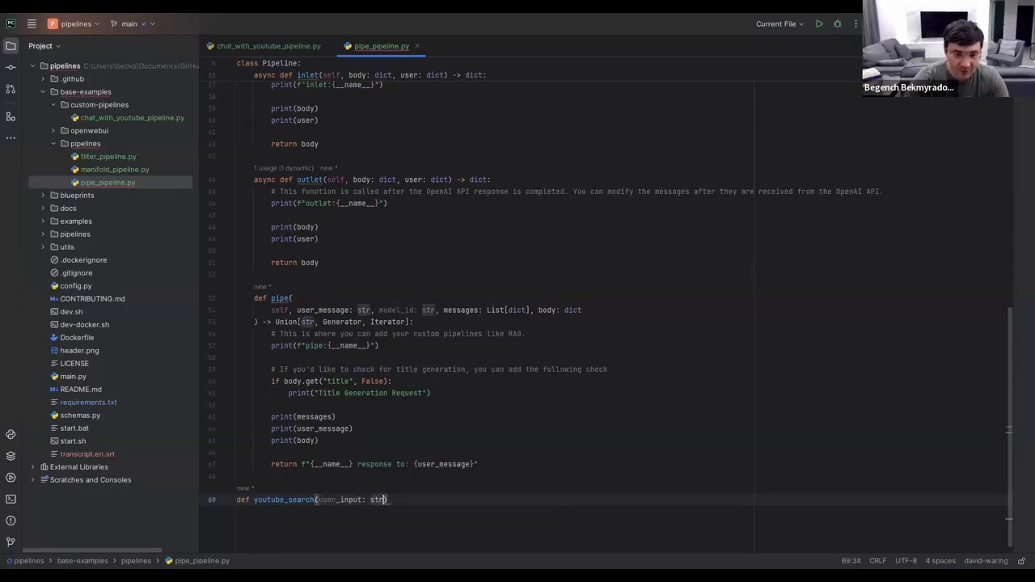
pyautogui.write(':')
pyautogui.press('enter')
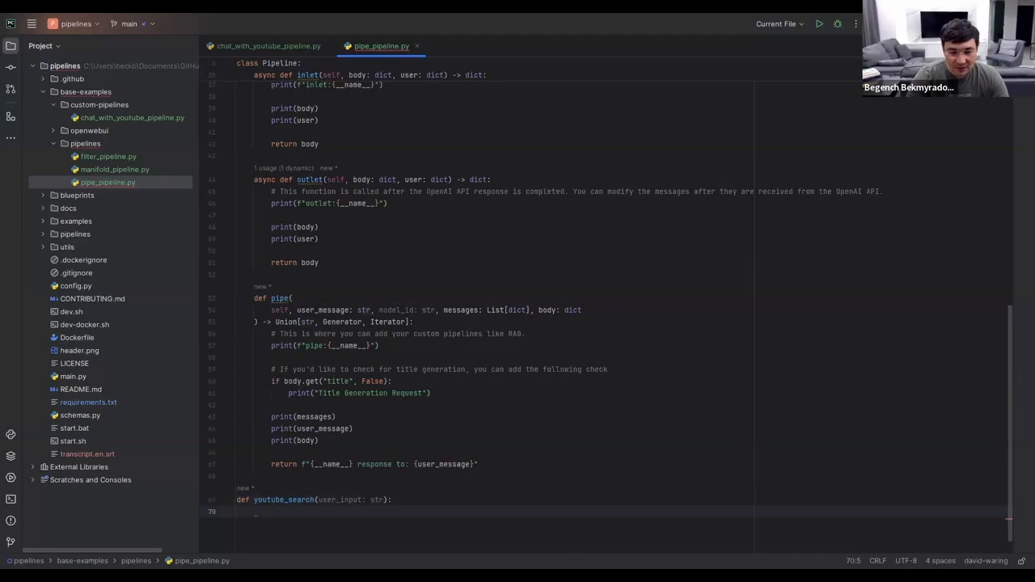
pyautogui.write('return "list of y')
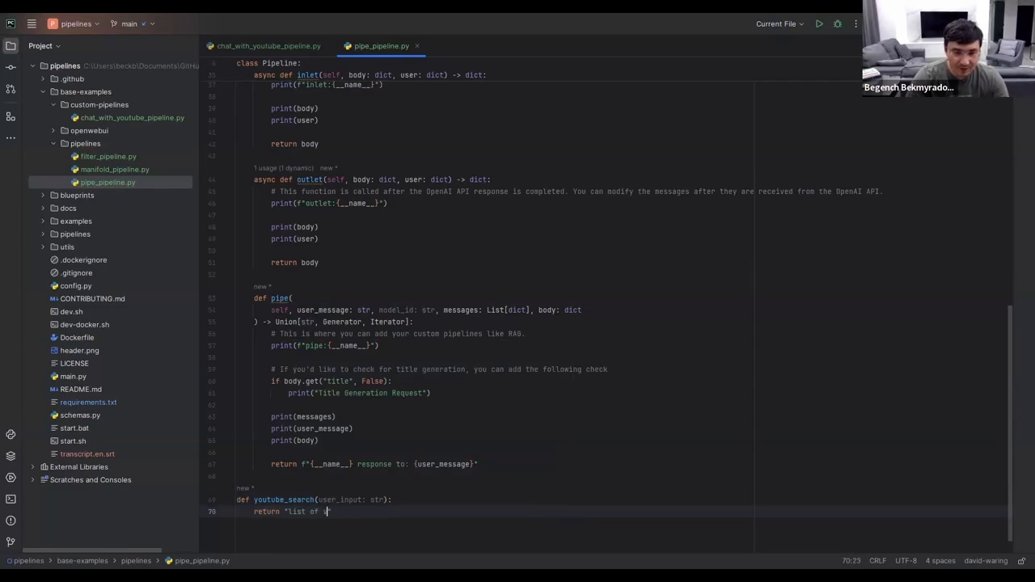
pyautogui.write('ideos')
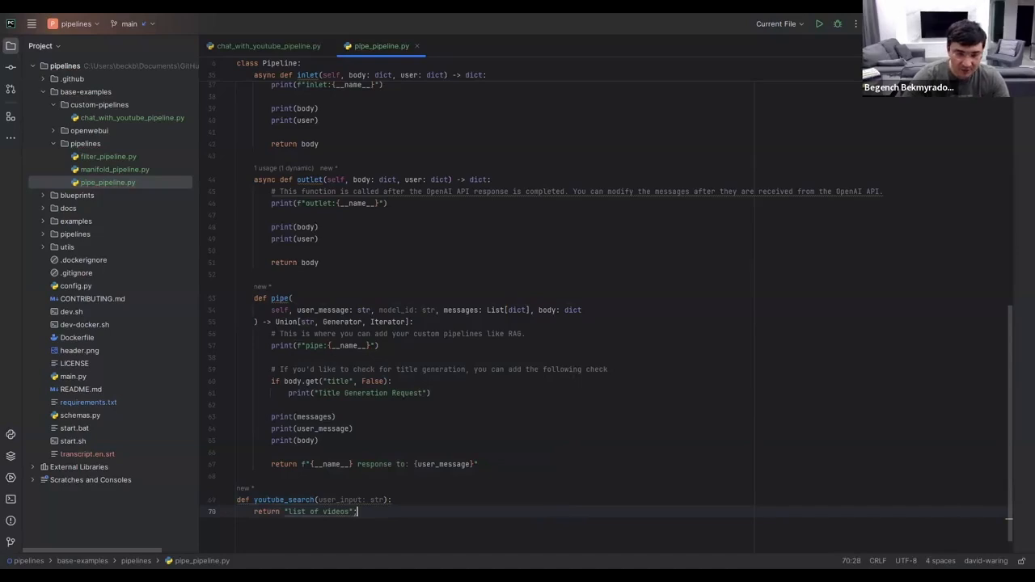
pyautogui.press('enter')
pyautogui.write('def')
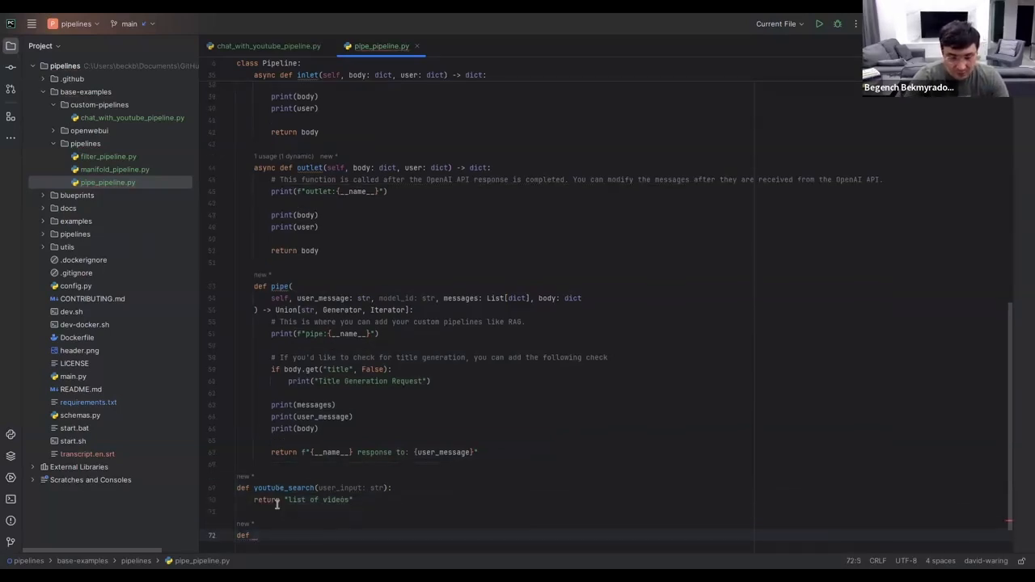
# Write a get_youtube_transcript(video_url) stub with a query/clean/return docstring, returning "transcript"
pyautogui.write('get_youtube_t')
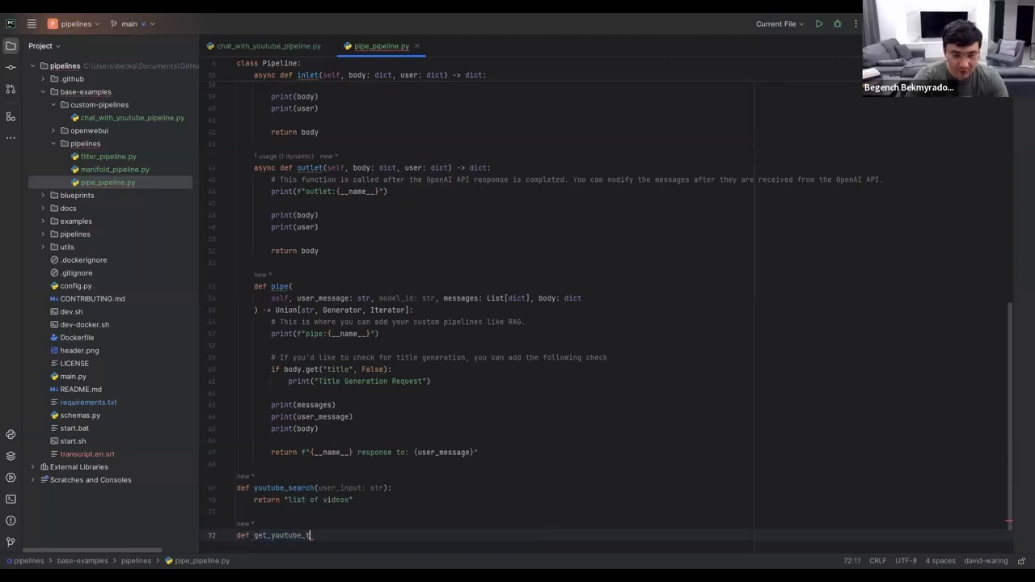
pyautogui.write('ranscript')
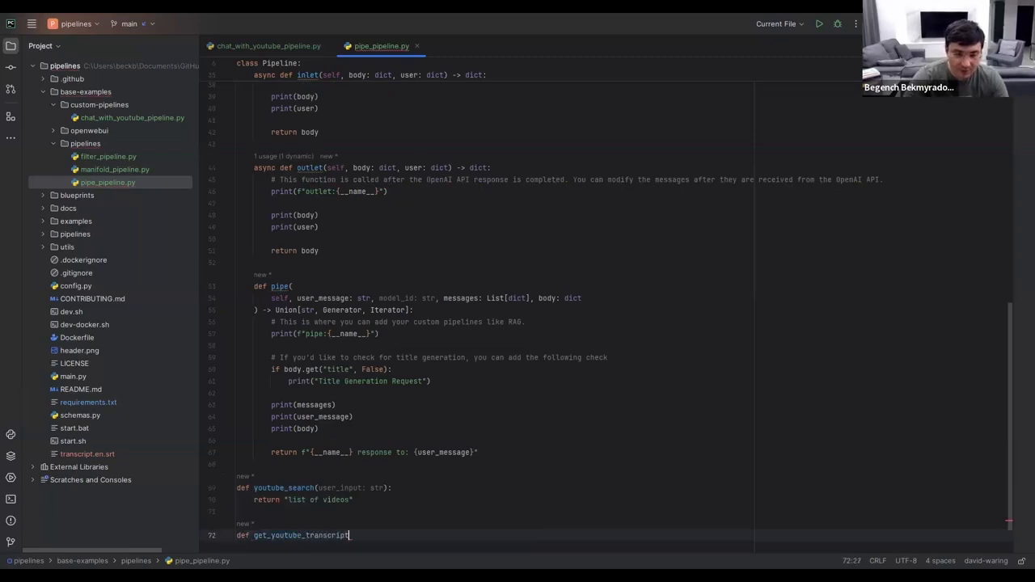
pyautogui.write('()')
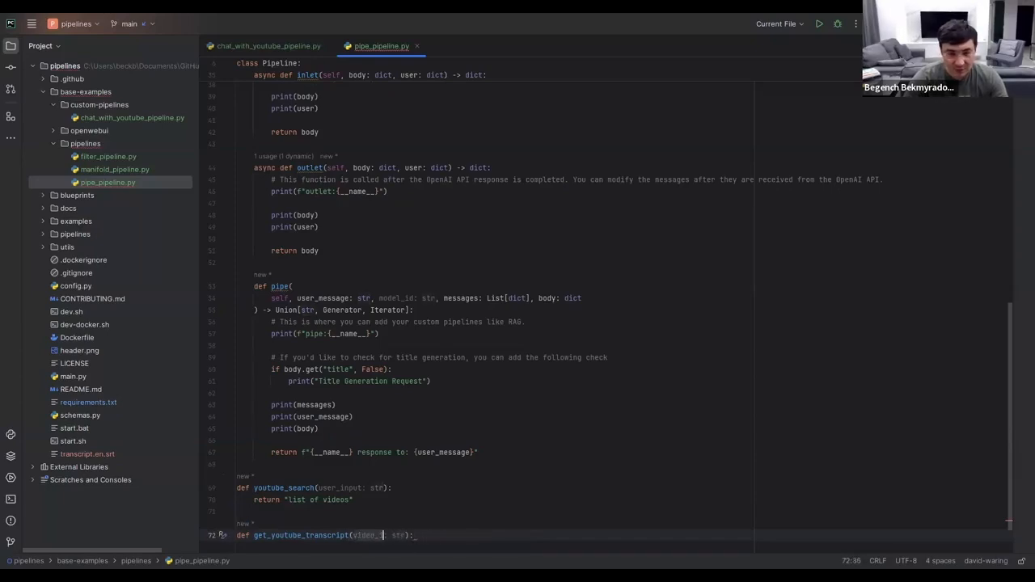
pyautogui.write('url')
pyautogui.write('"""')
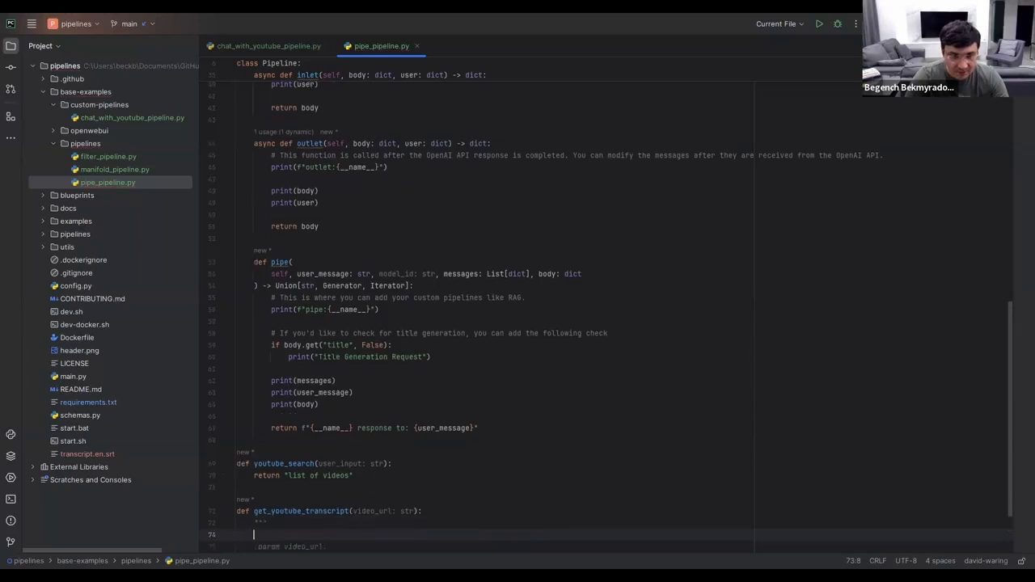
pyautogui.write('query youtube')
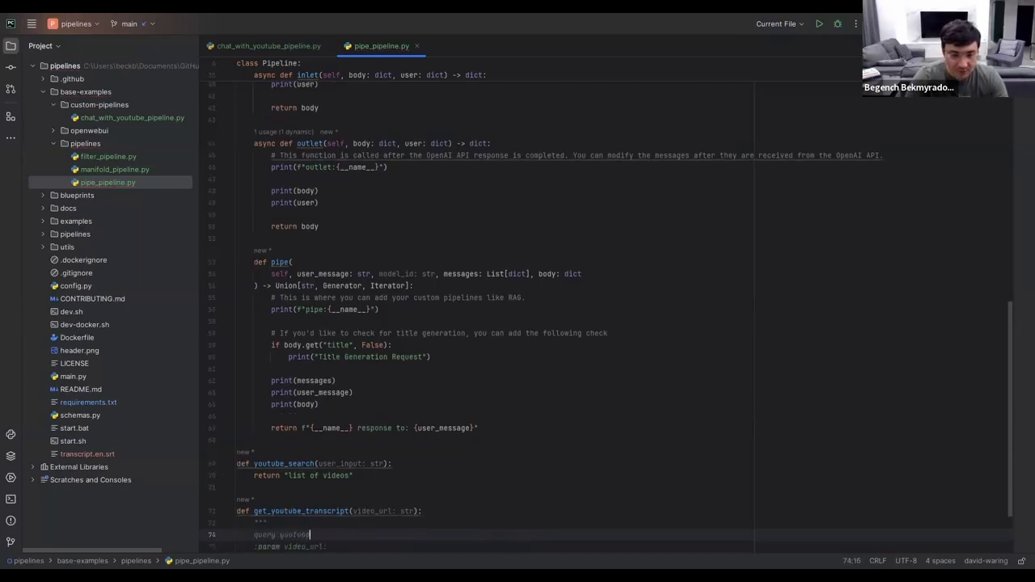
pyautogui.write('for transcript')
pyautogui.write('clean')
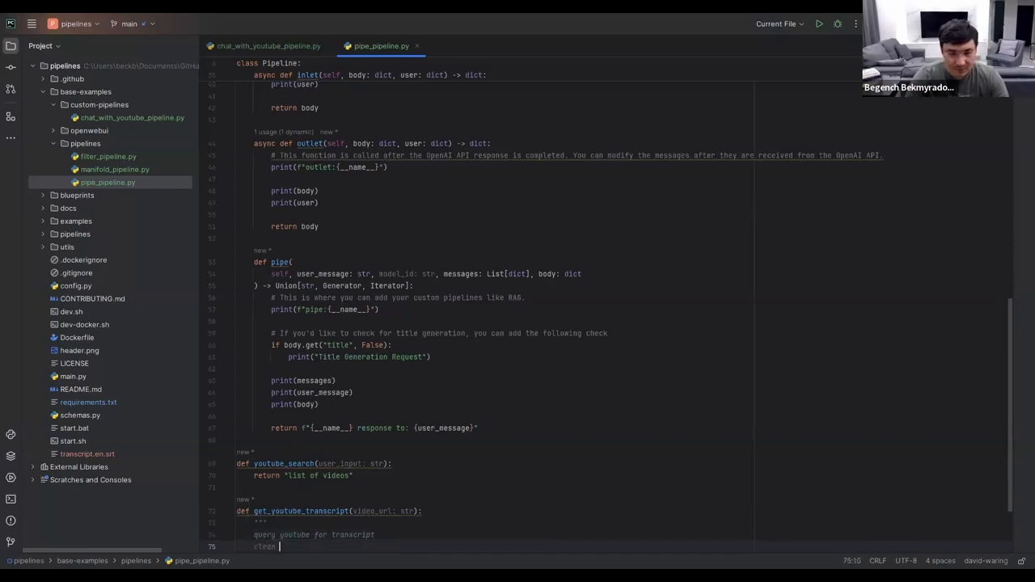
pyautogui.write('transcript')
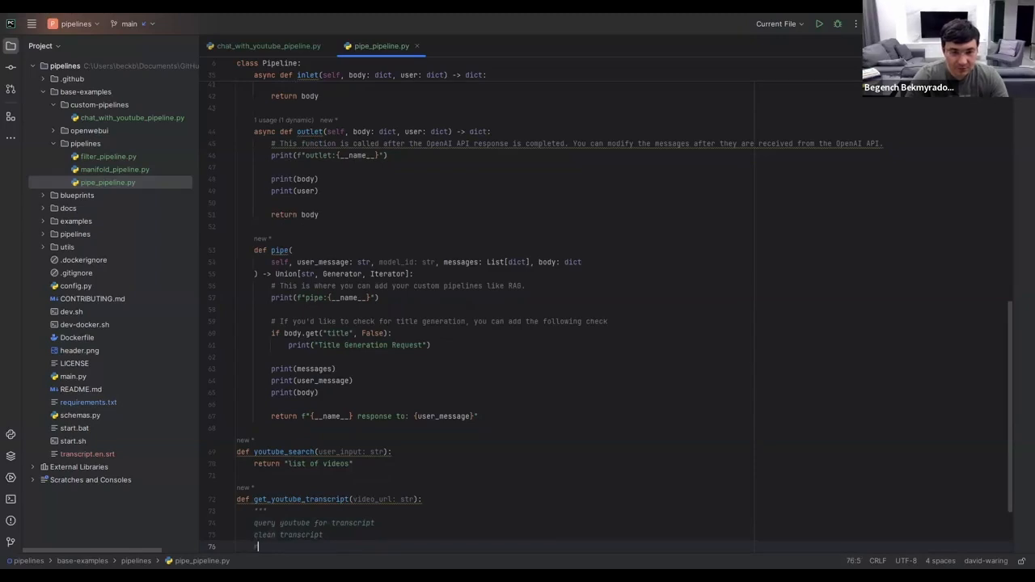
pyautogui.write('return transcript')
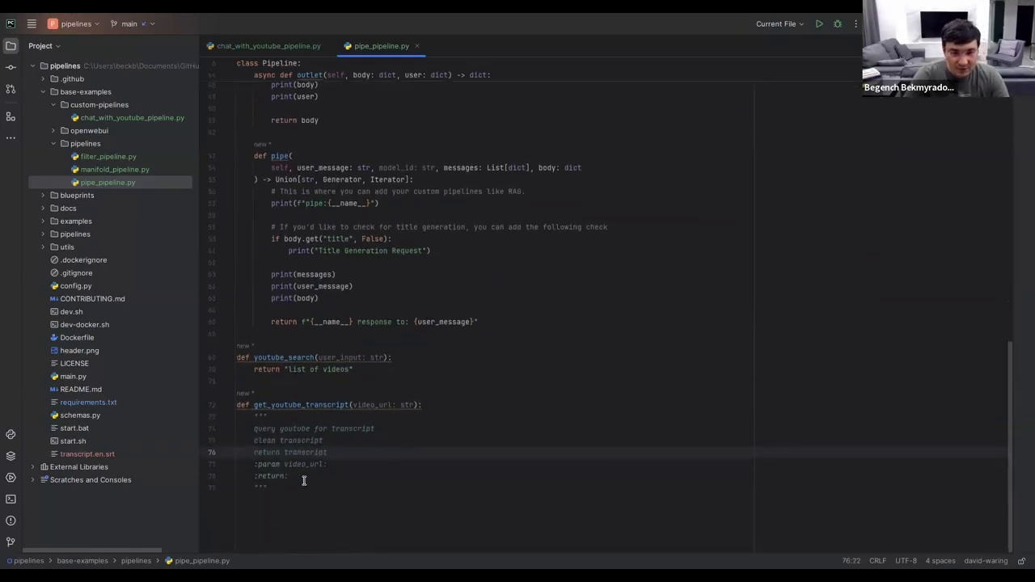
pyautogui.press('enter')
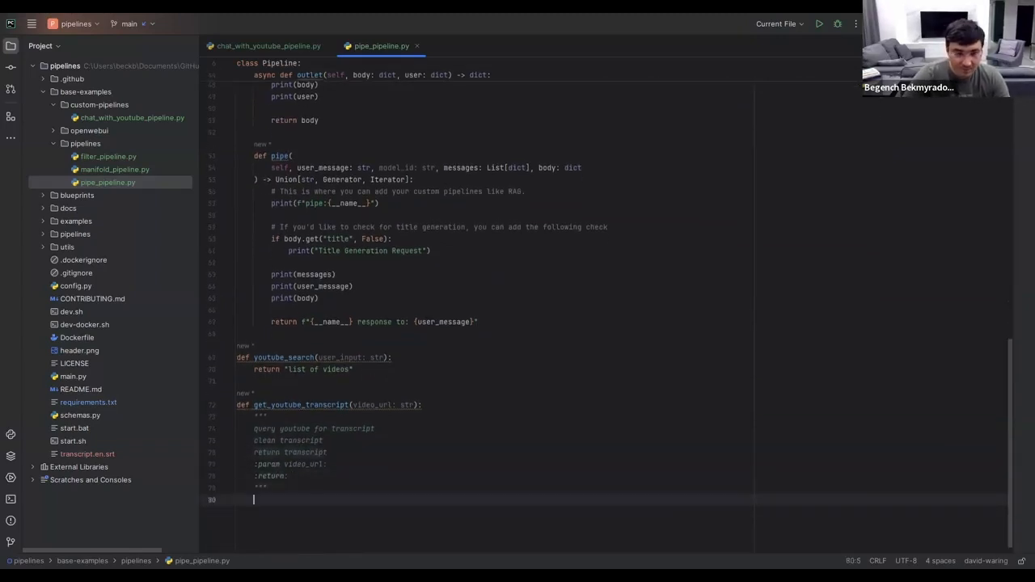
pyautogui.write('return "transcript')
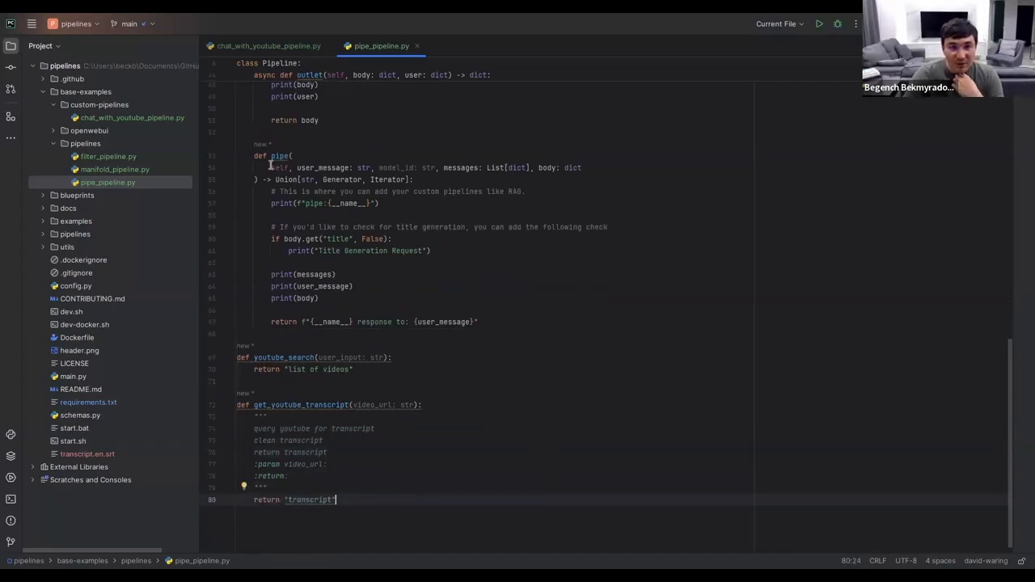
pyautogui.doubleClick(279, 155)
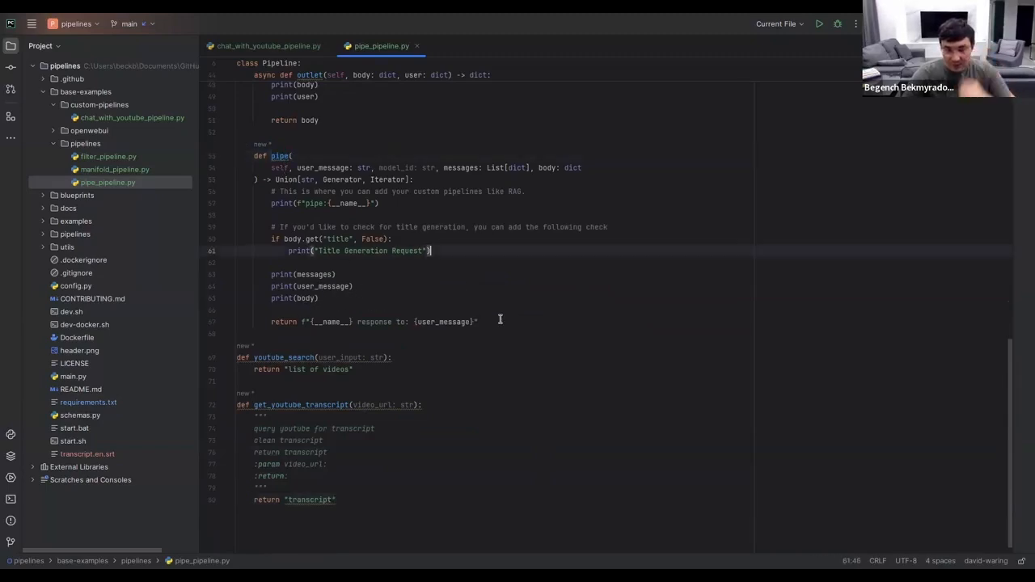
# Add the '# Build AI Agent' and the youtube_search, get_youtube_transcript LLM tools comments
pyautogui.press('enter')
pyautogui.write('# #')
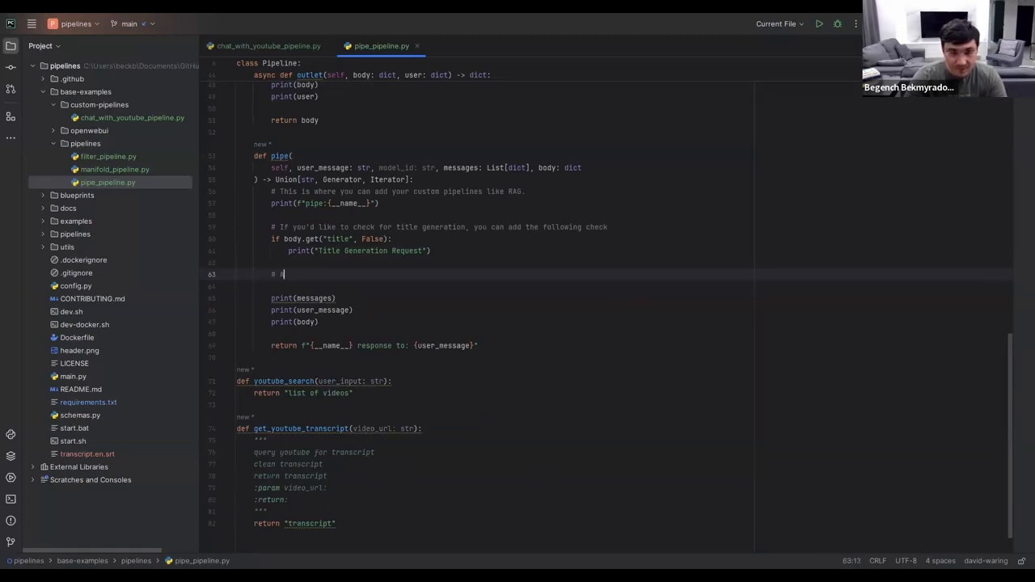
pyautogui.write('Build a')
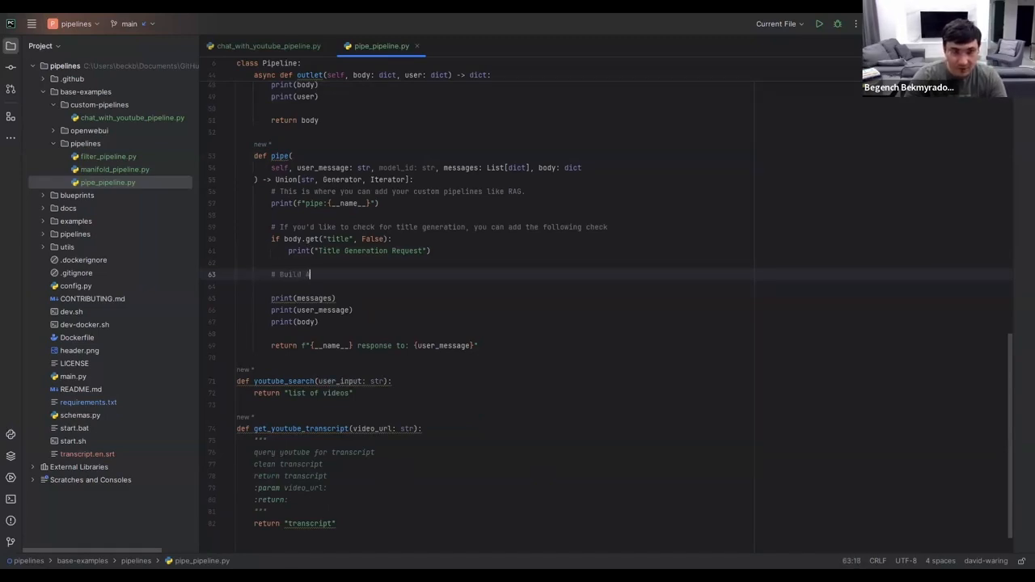
pyautogui.write('AI Agent')
pyautogui.write('# Pass youtube')
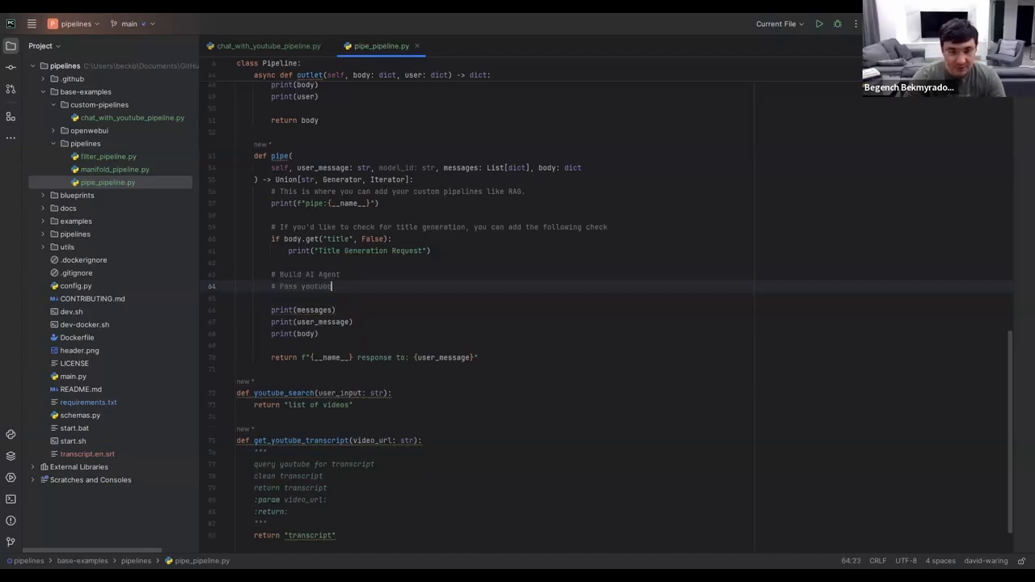
pyautogui.write('function')
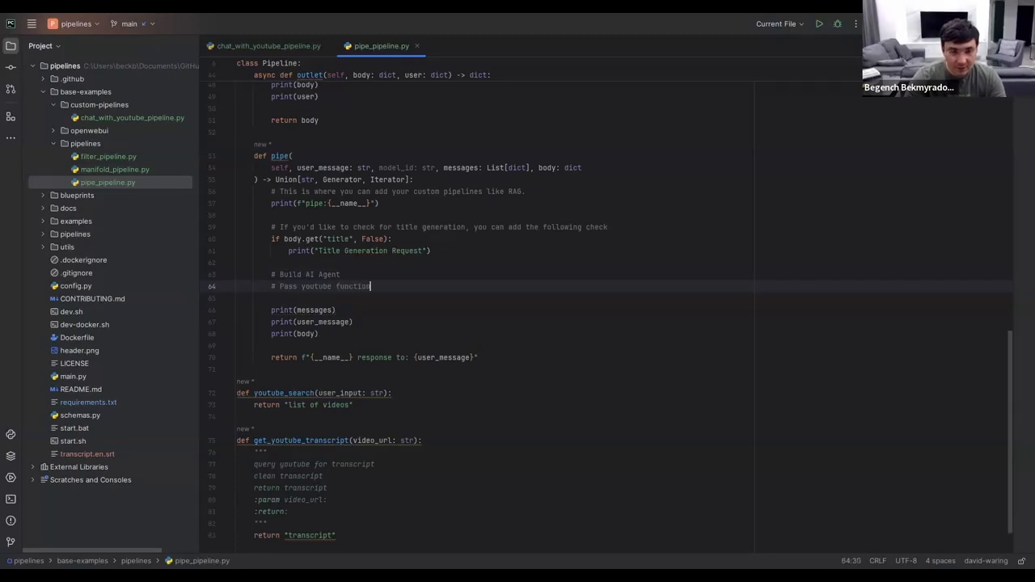
pyautogui.write('s')
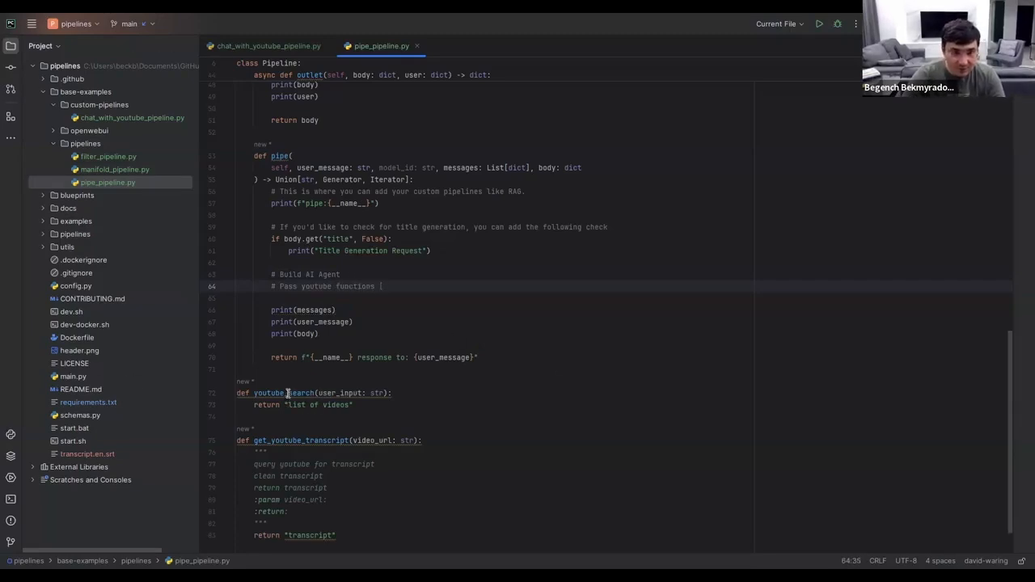
pyautogui.write('youtube_search')
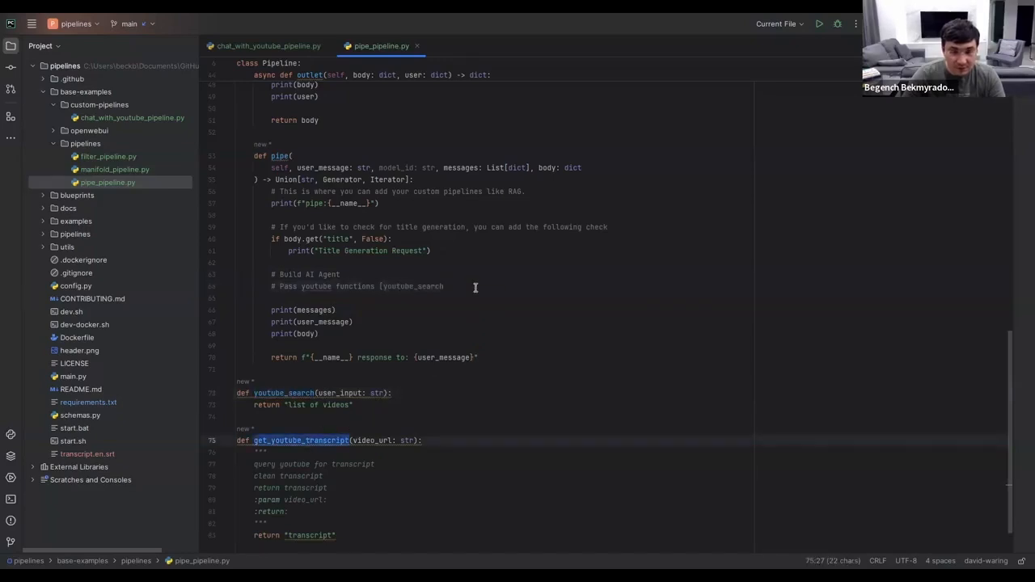
pyautogui.write(', get_youtube_transcript] as LLM')
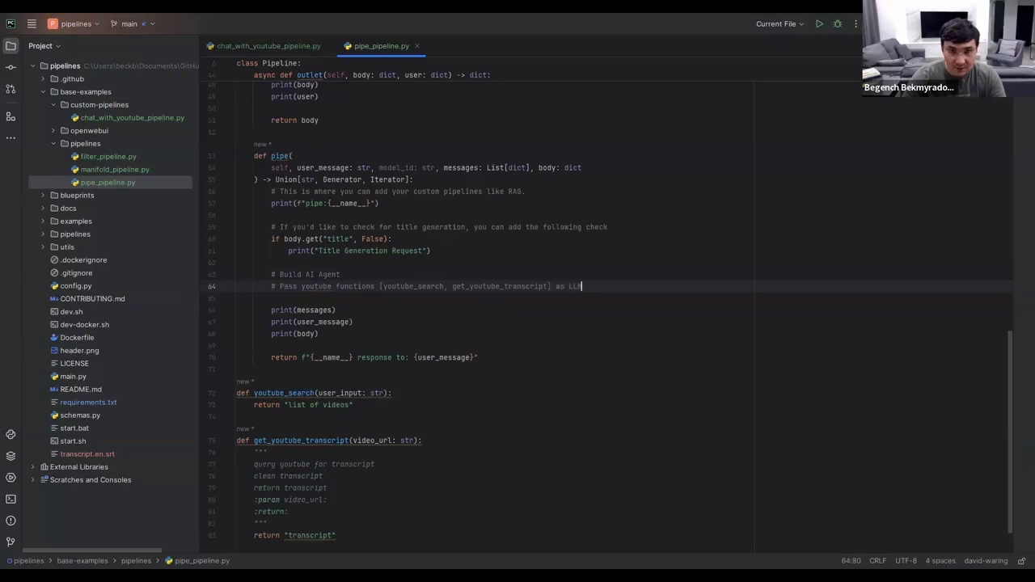
pyautogui.write('tools')
pyautogui.click(623, 298)
pyautogui.write('# Design system prompt')
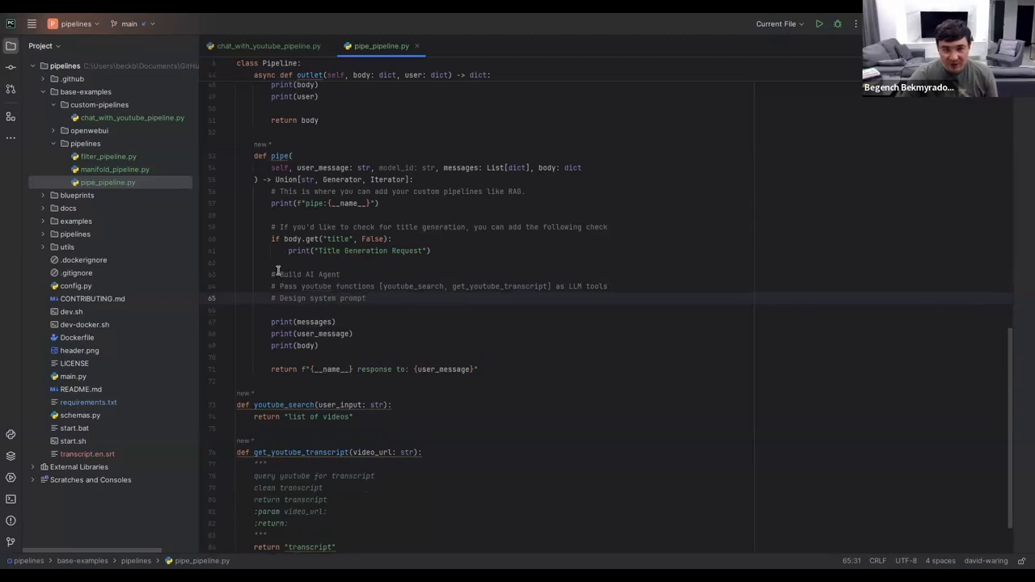
# Highlight the youtube_search function name, then select the three planning comments in pipe()
pyautogui.doubleClick(308, 274)
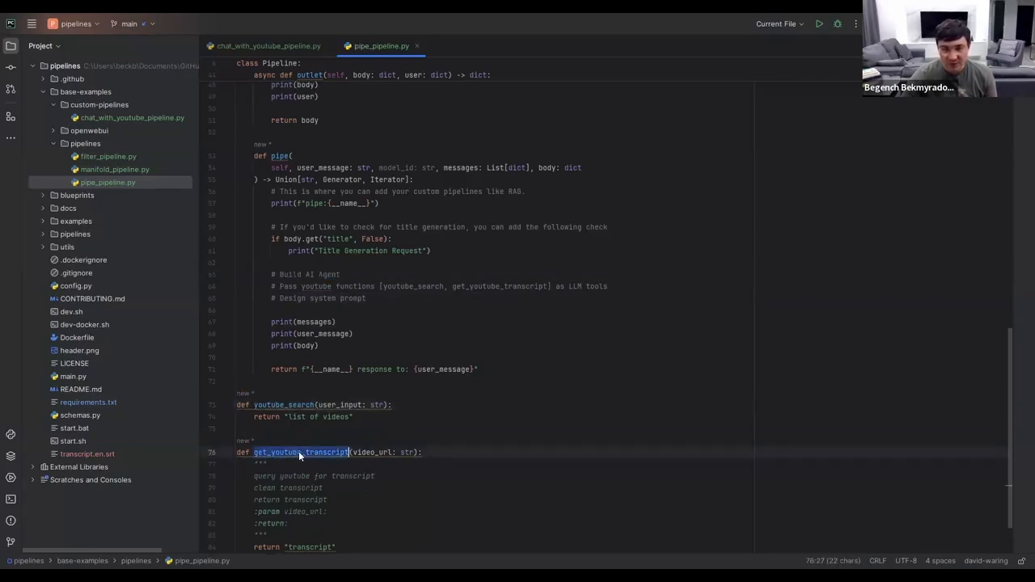
pyautogui.scroll(3)
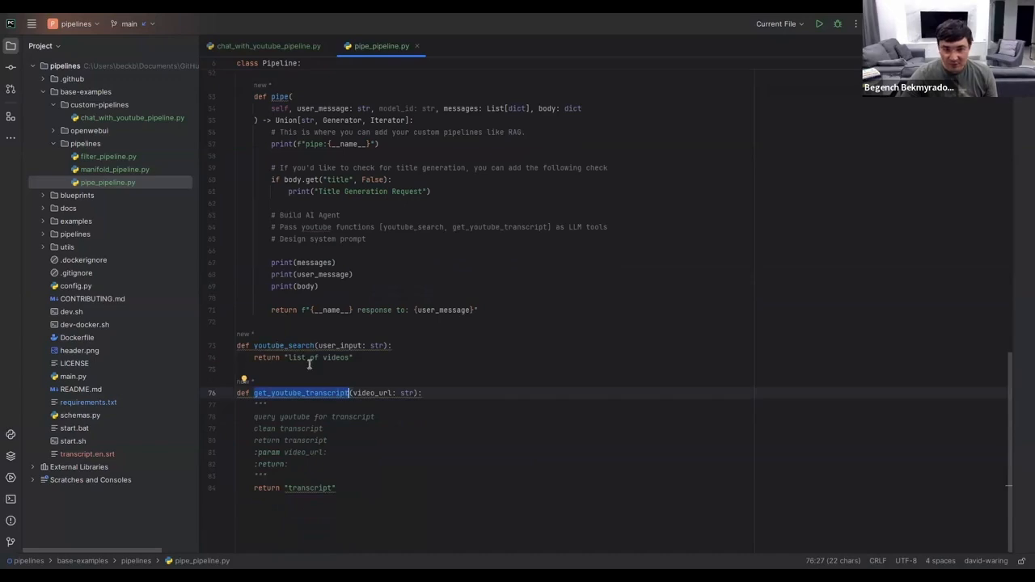
pyautogui.click(309, 358)
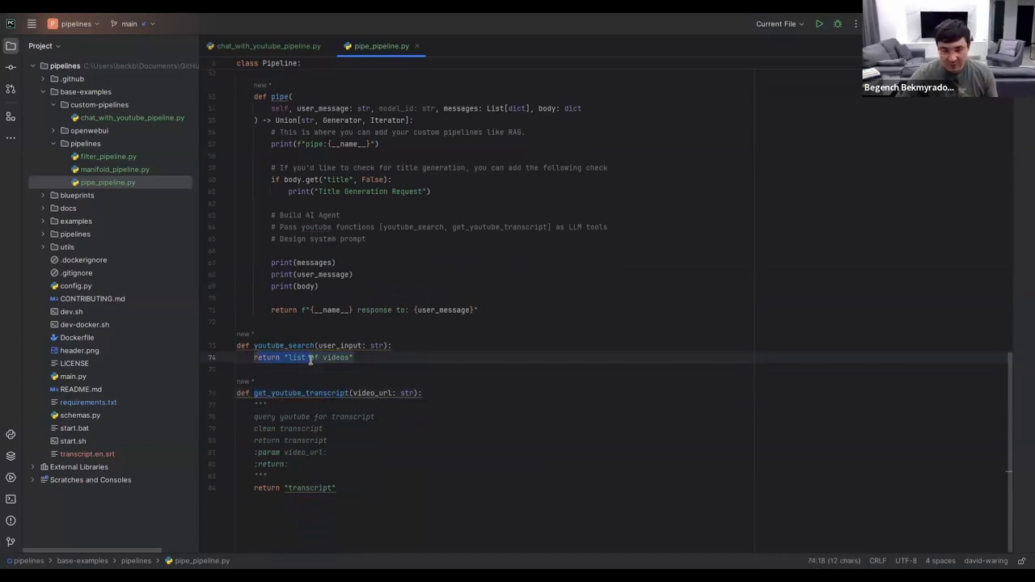
pyautogui.doubleClick(283, 345)
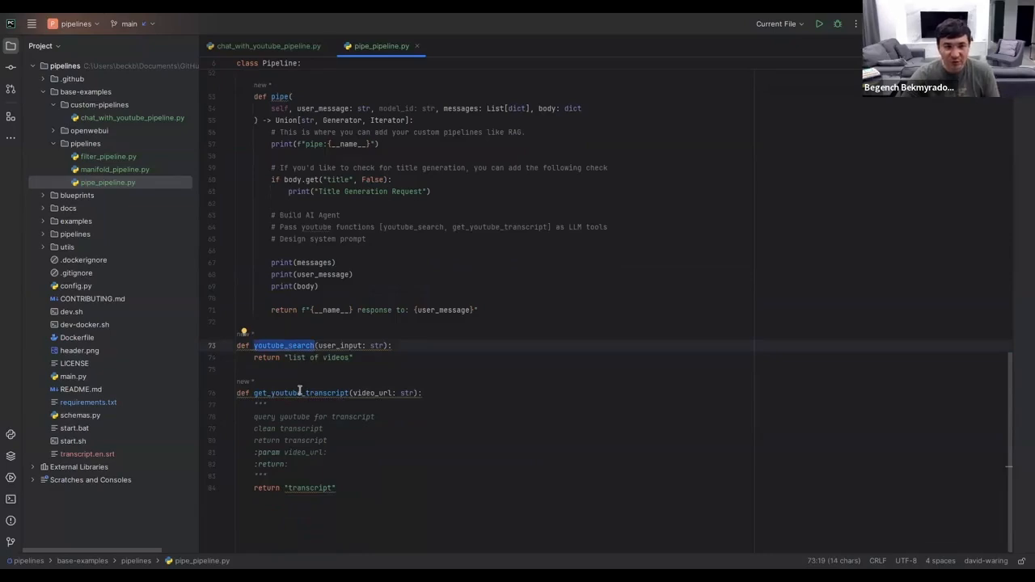
pyautogui.scroll(3)
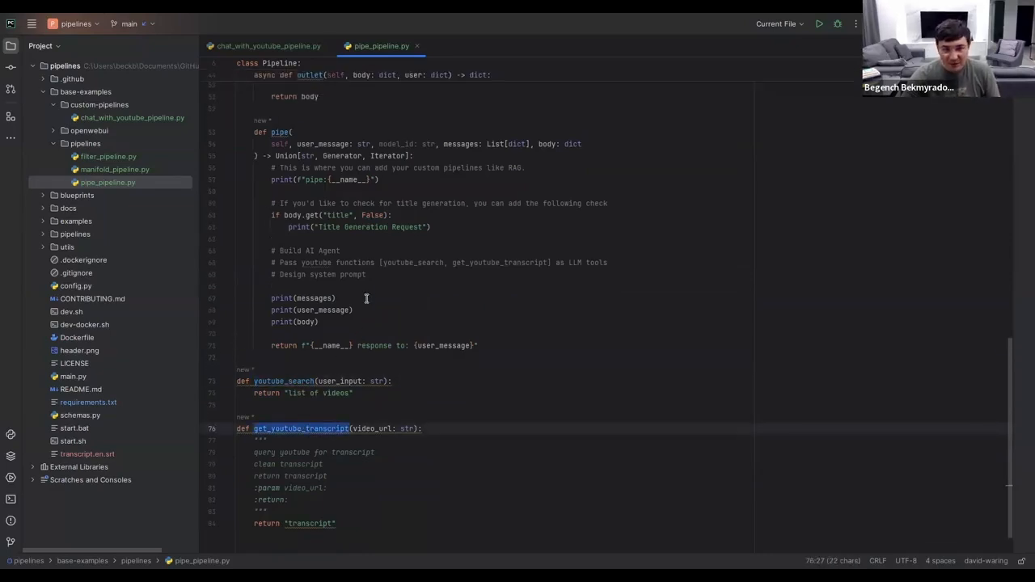
pyautogui.moveTo(304, 250)
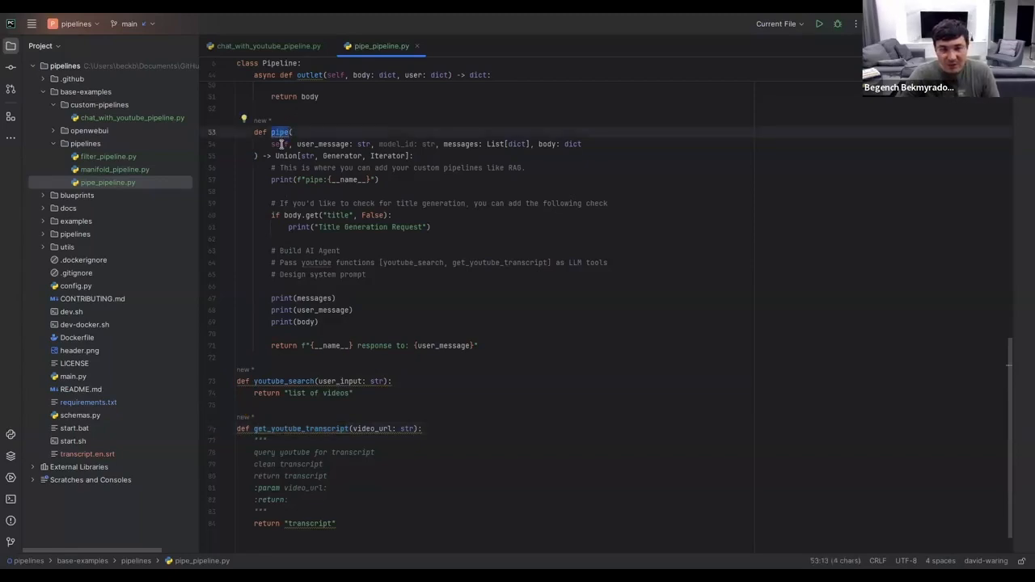
pyautogui.moveTo(327, 174)
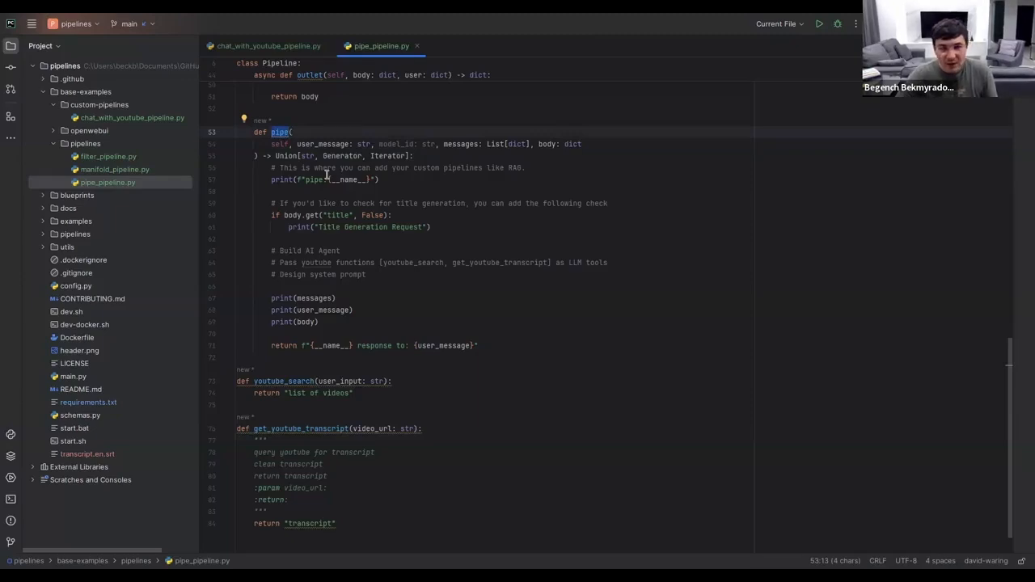
pyautogui.scroll(3)
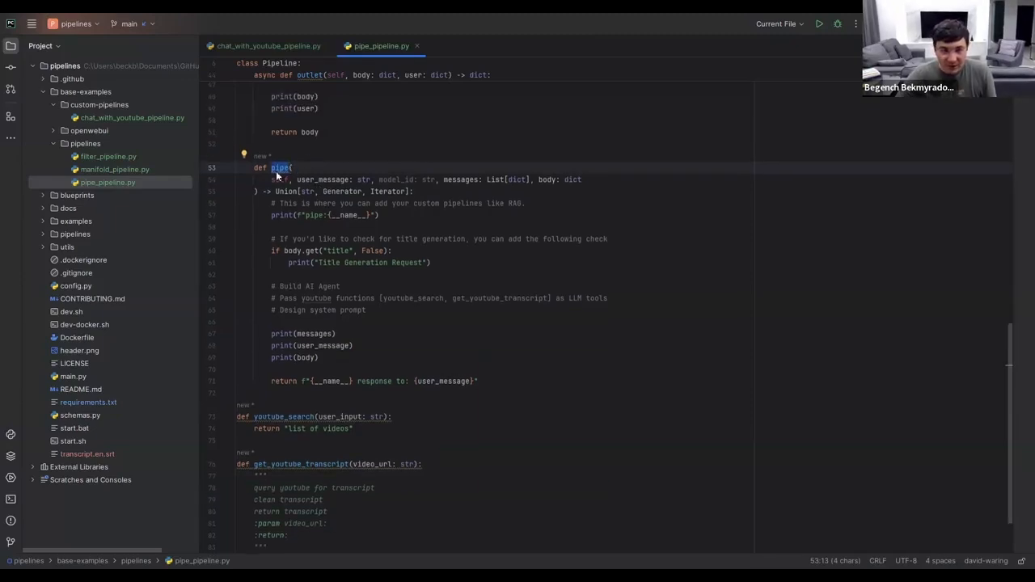
pyautogui.moveTo(280, 167)
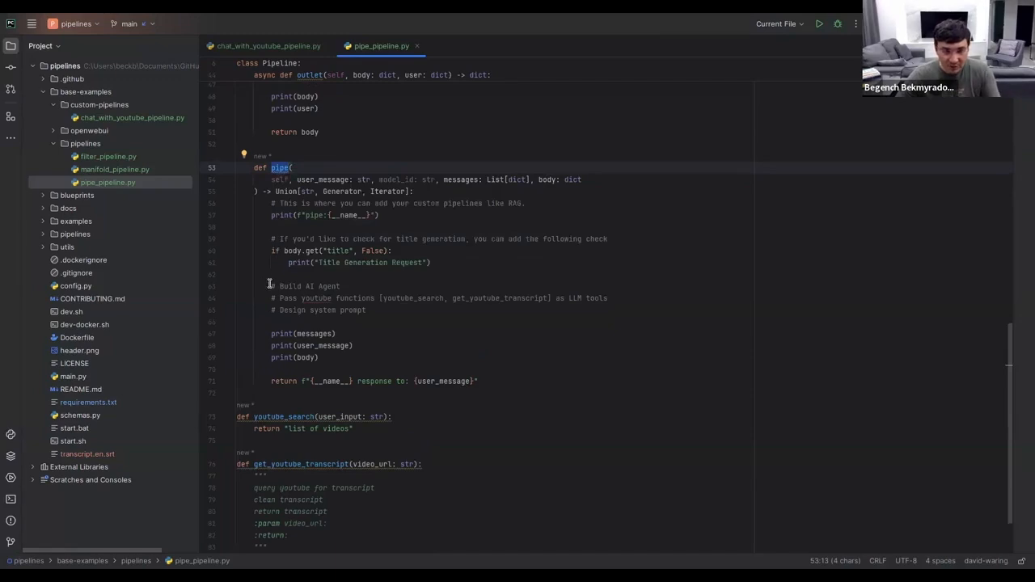
pyautogui.moveTo(270, 285); pyautogui.dragTo(366, 310)
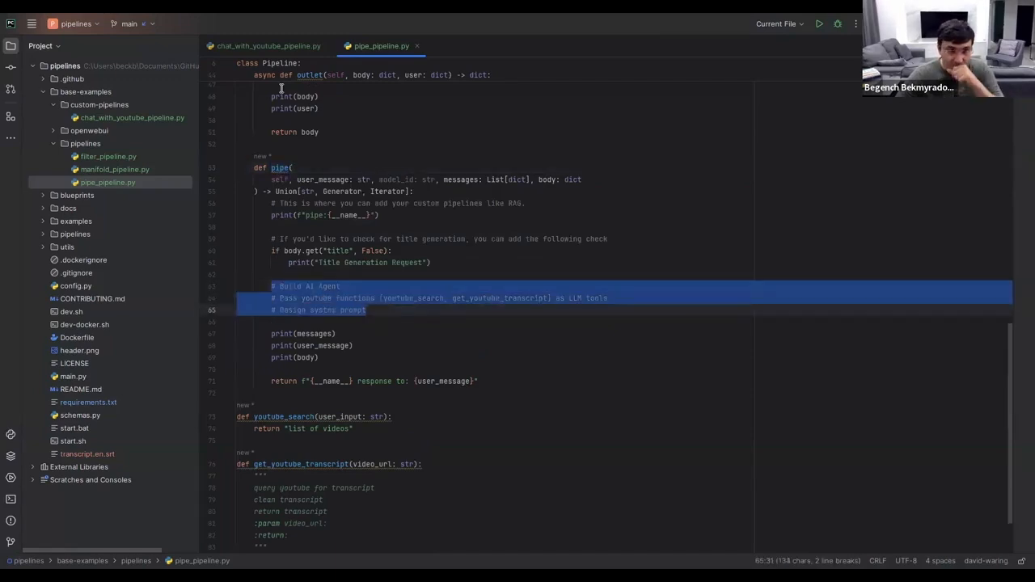
pyautogui.click(269, 45)
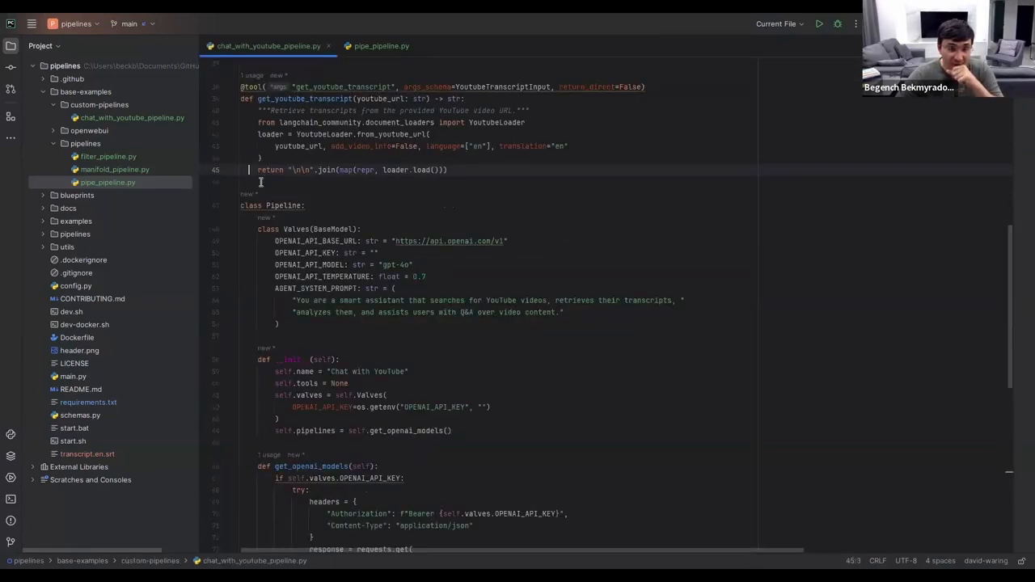
pyautogui.moveTo(365, 194)
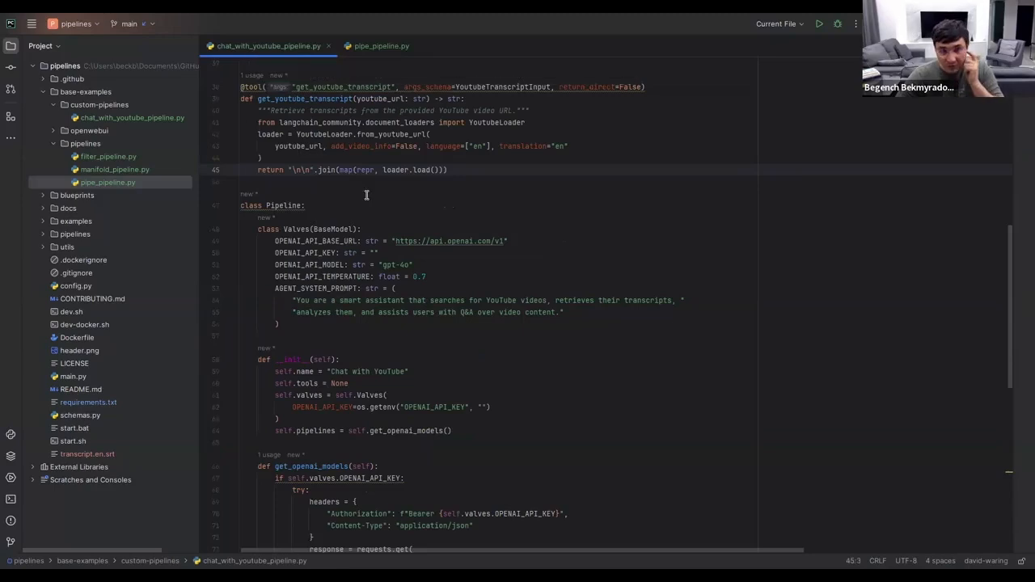
pyautogui.scroll(3)
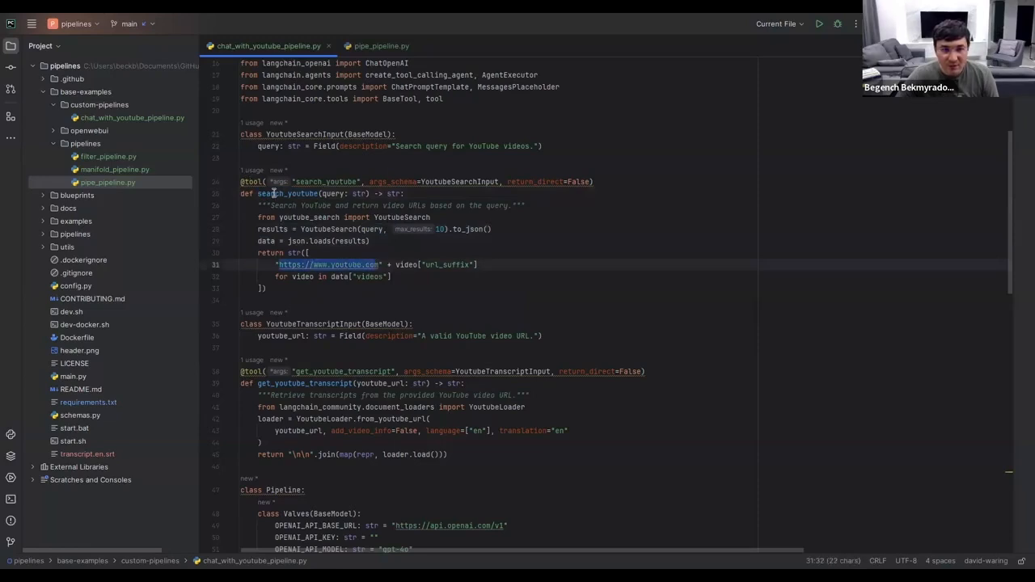
pyautogui.click(333, 195)
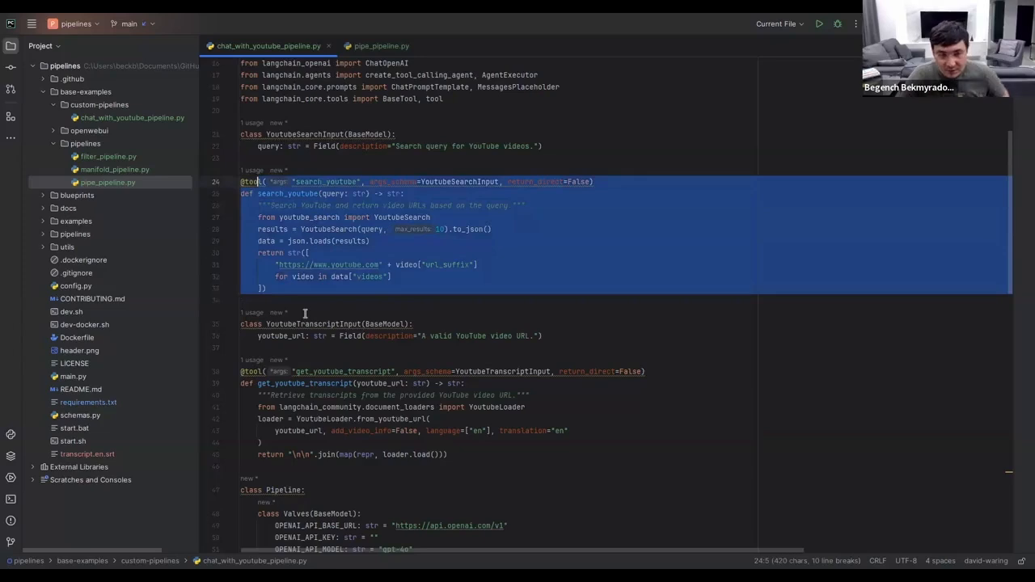
pyautogui.scroll(-3)
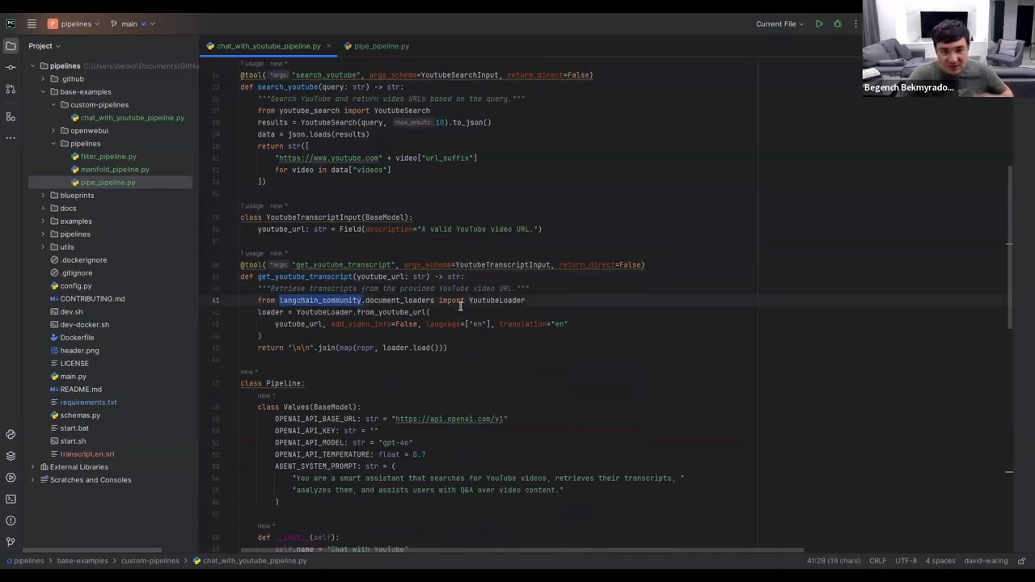
pyautogui.doubleClick(496, 300)
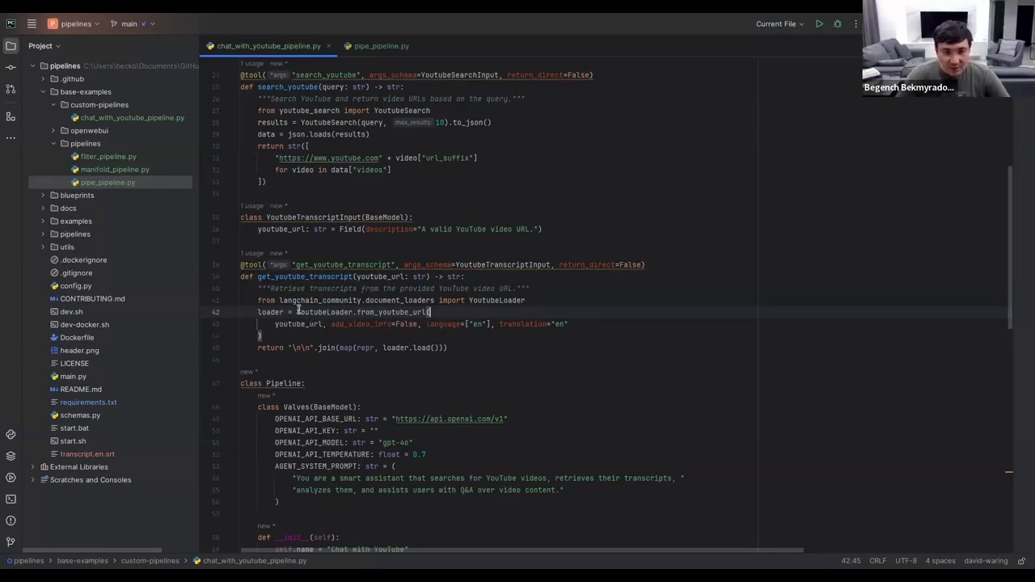
pyautogui.click(354, 277)
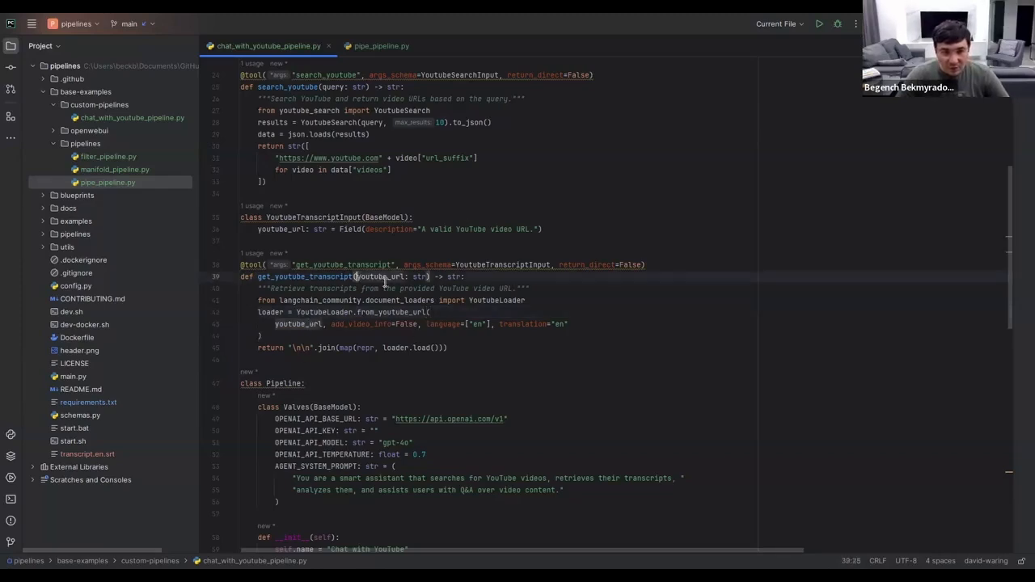
pyautogui.doubleClick(380, 276)
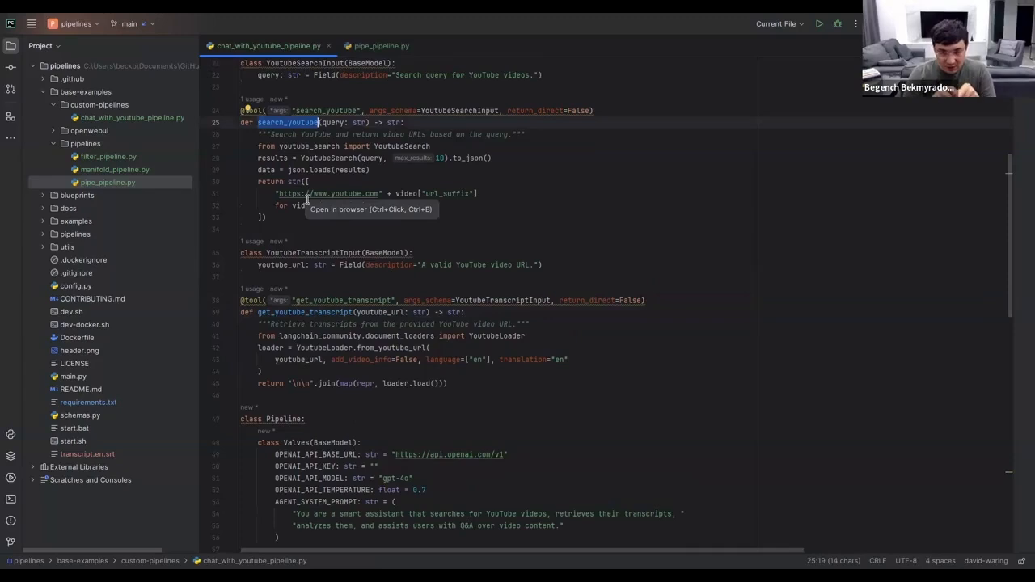
pyautogui.moveTo(309, 313)
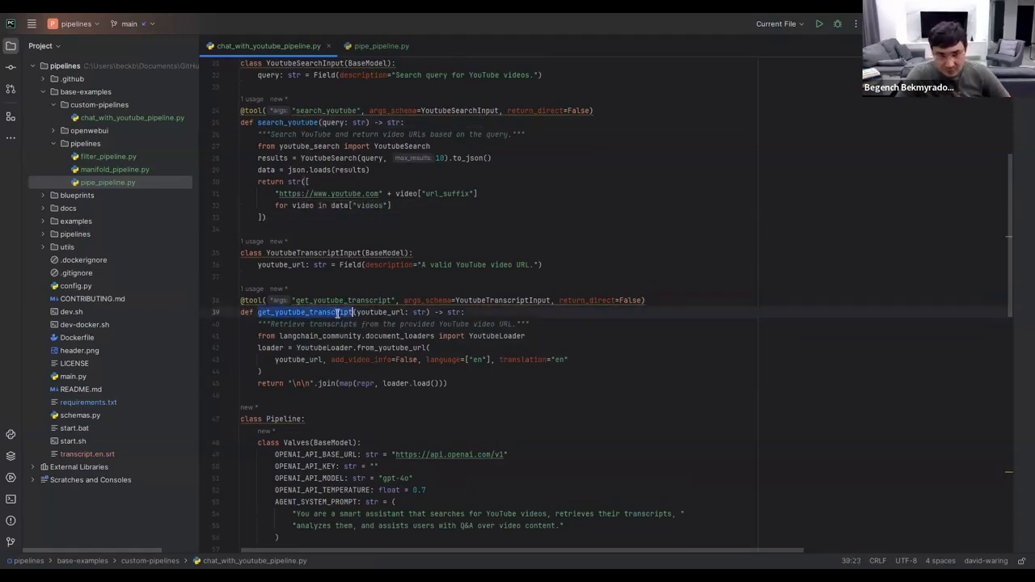
pyautogui.click(359, 312)
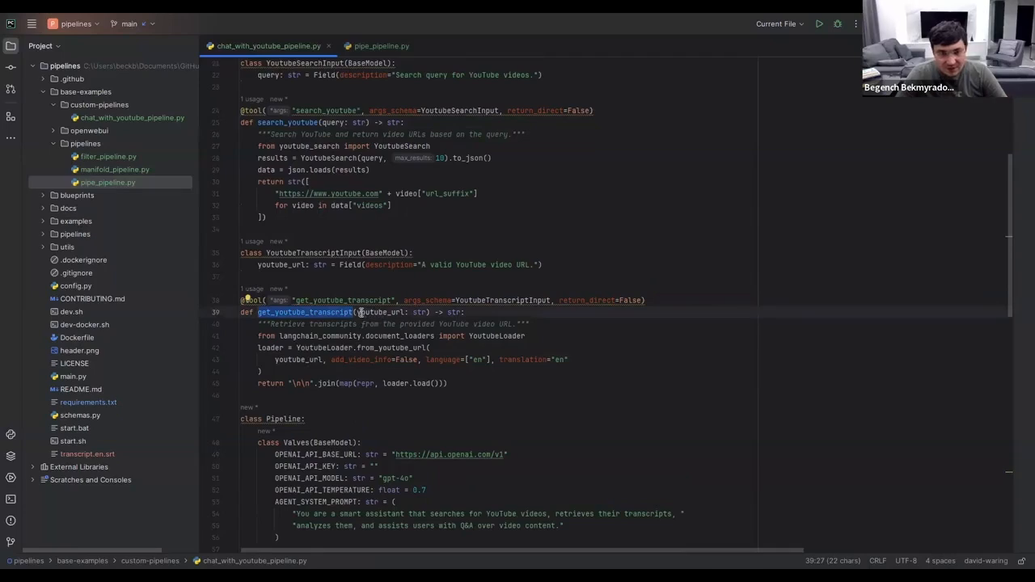
pyautogui.moveTo(275, 354)
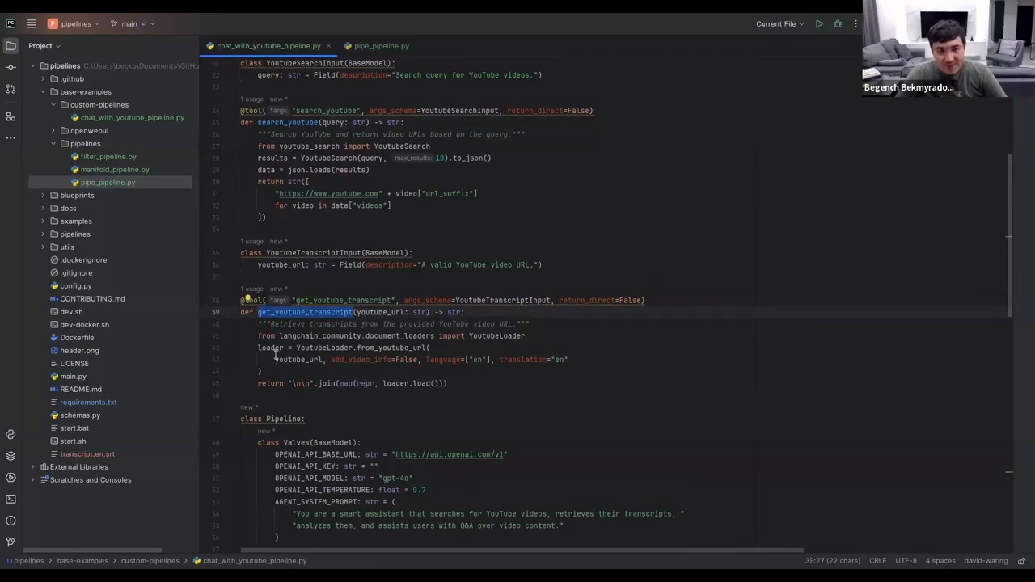
pyautogui.click(298, 359)
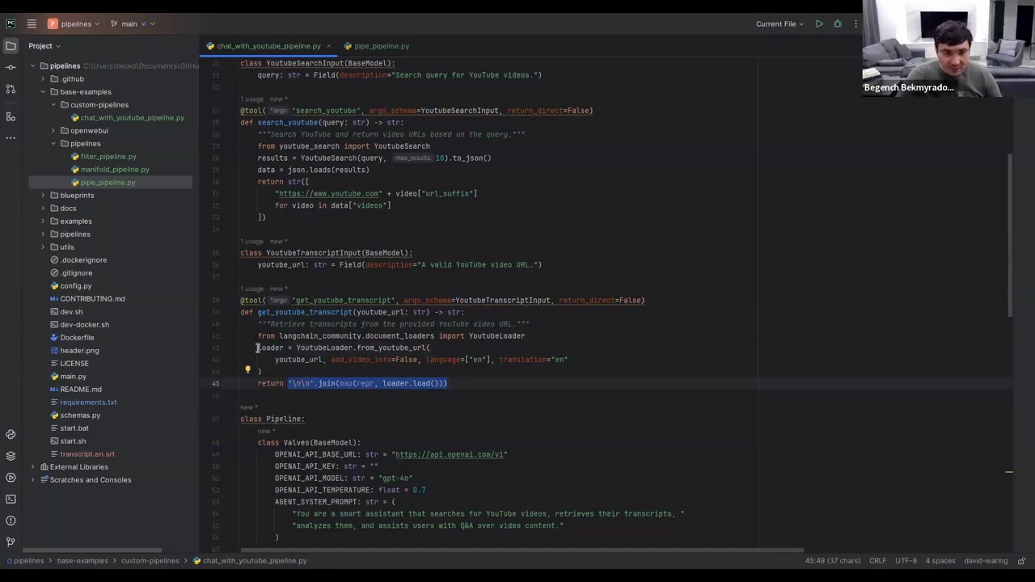
# Add '# initiating the LLM' above ChatOpenAI and '# define the tools for our Agent' above tools
pyautogui.scroll(-3)
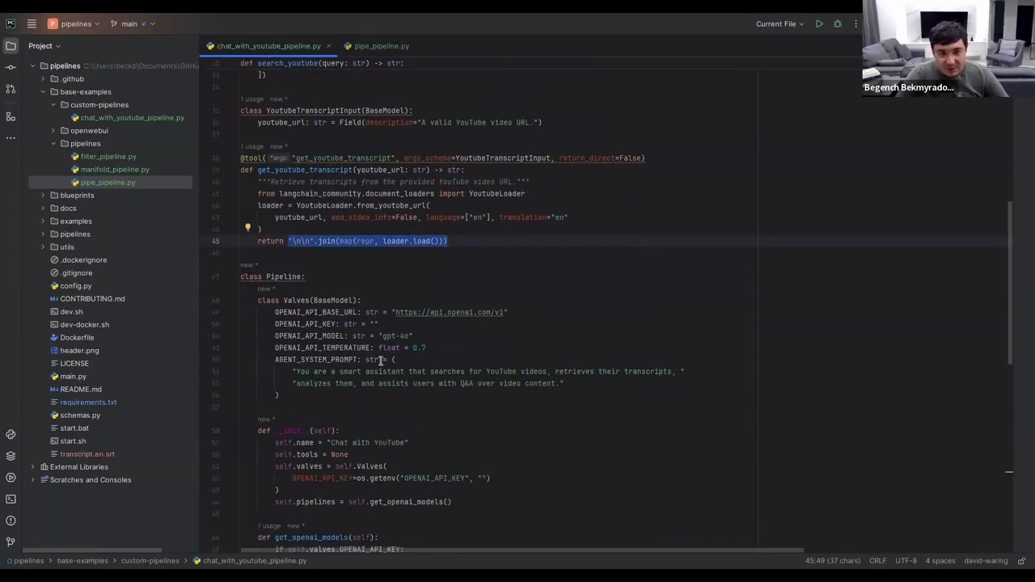
pyautogui.scroll(-3)
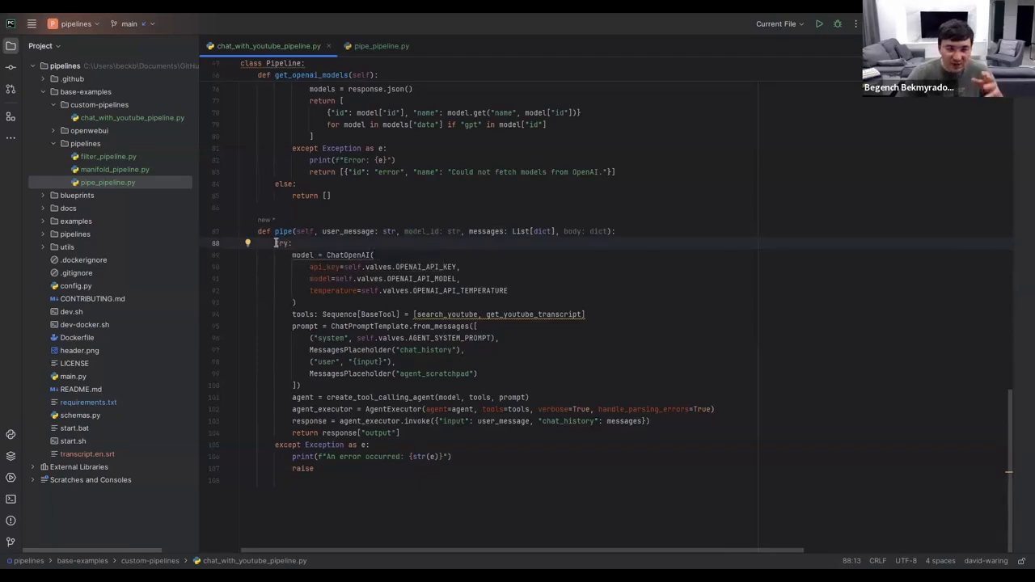
pyautogui.moveTo(278, 242)
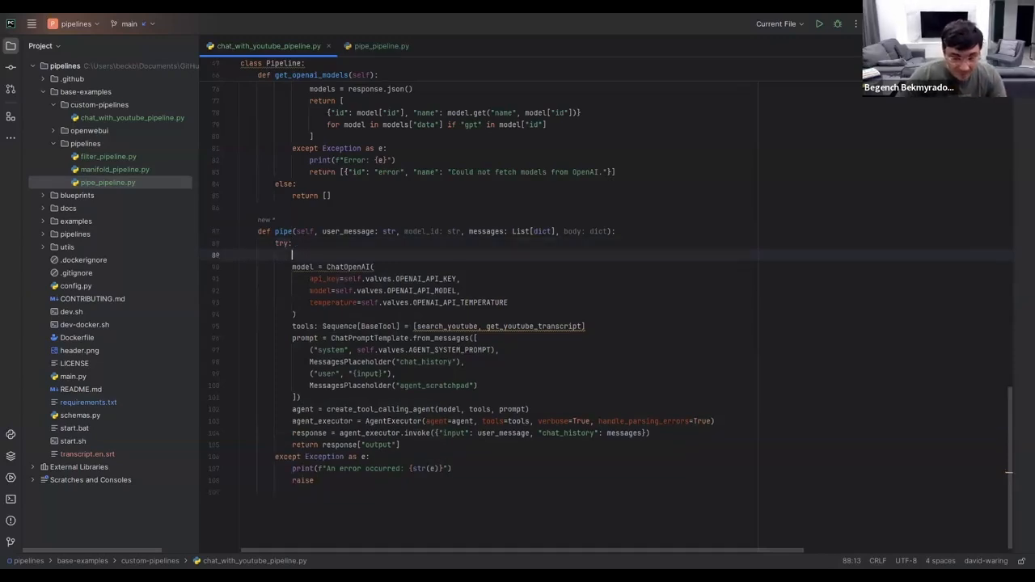
pyautogui.write('# id')
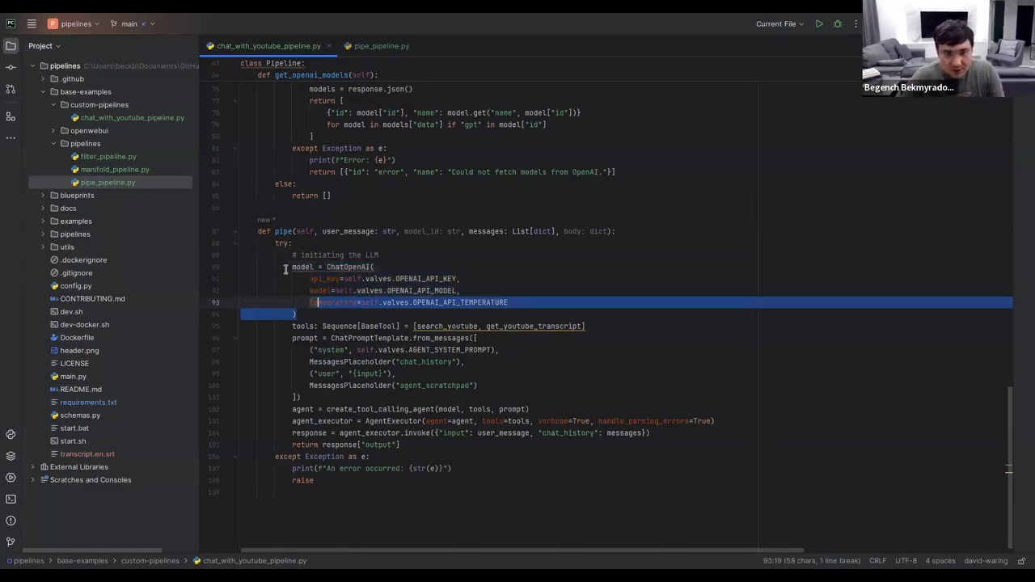
pyautogui.click(295, 313)
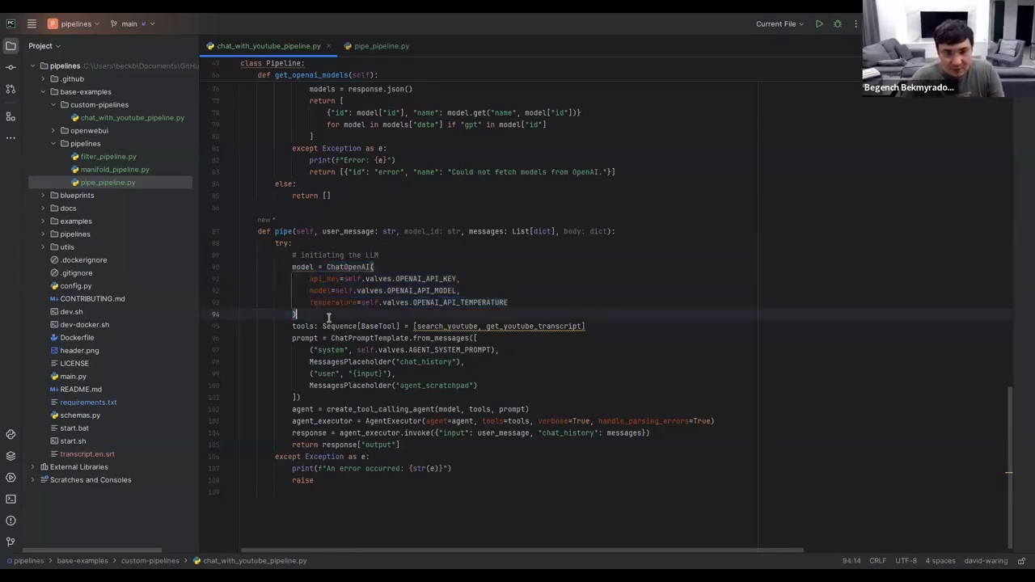
pyautogui.write('# define the tools')
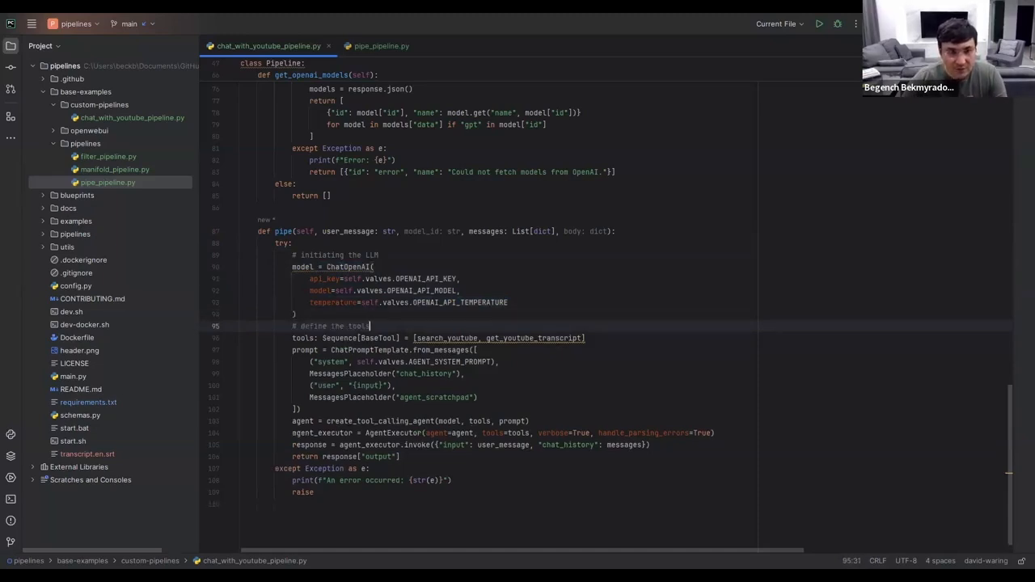
pyautogui.write('for our')
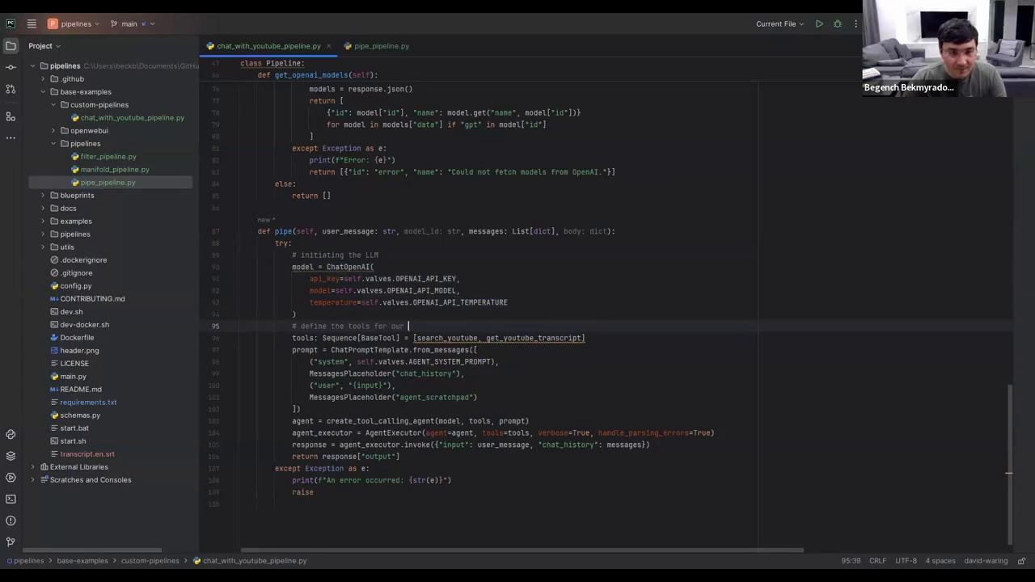
pyautogui.write('Agent')
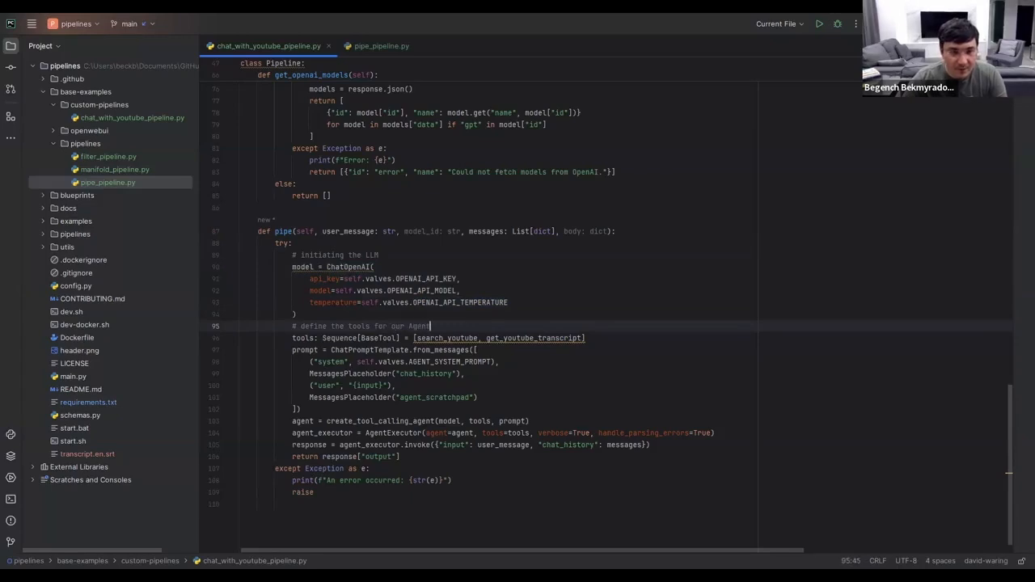
pyautogui.moveTo(550, 313)
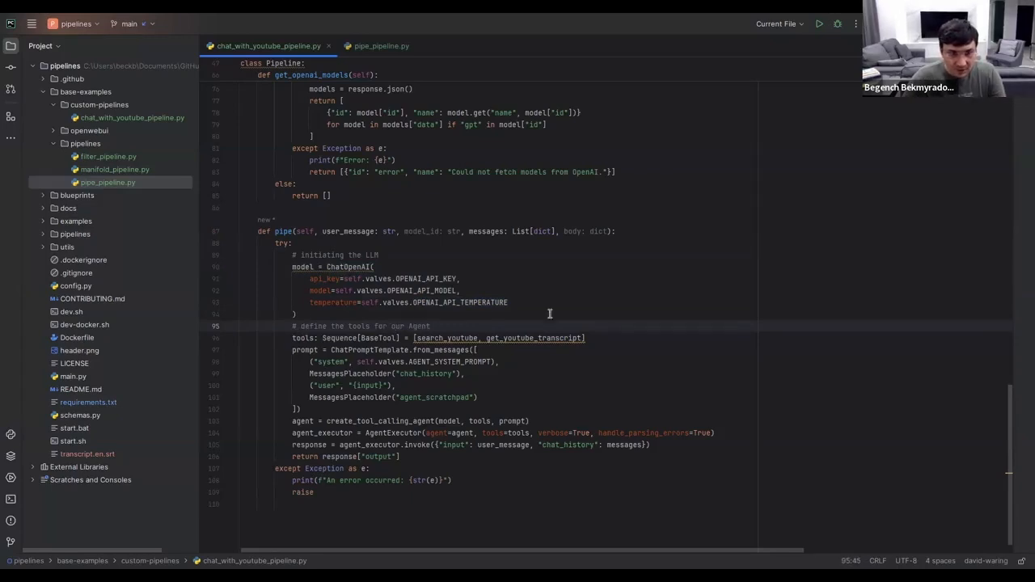
pyautogui.moveTo(437, 334)
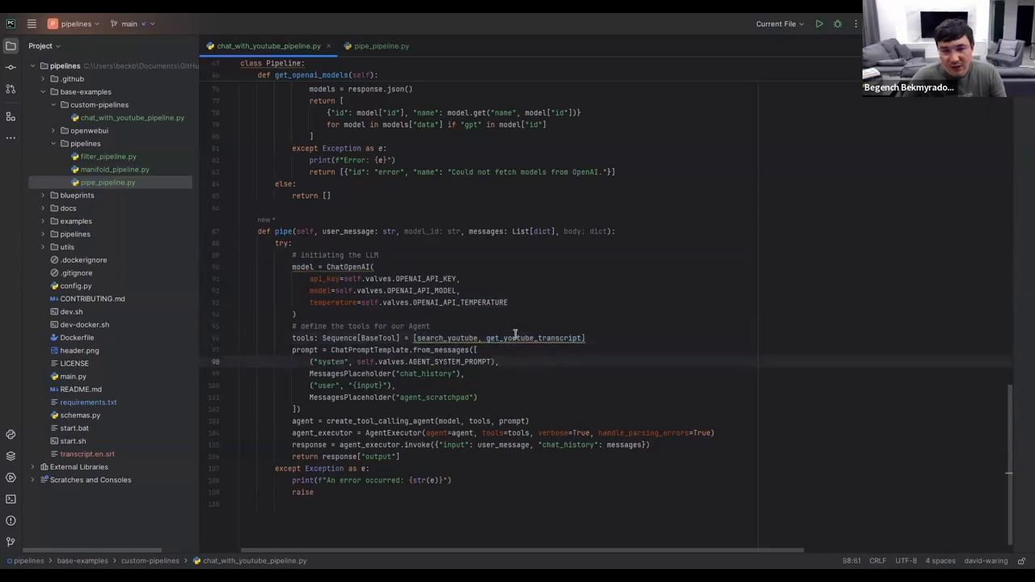
# Append blog_post_publisher to the tools list, correcting the mistyped tool name
pyautogui.scroll(3)
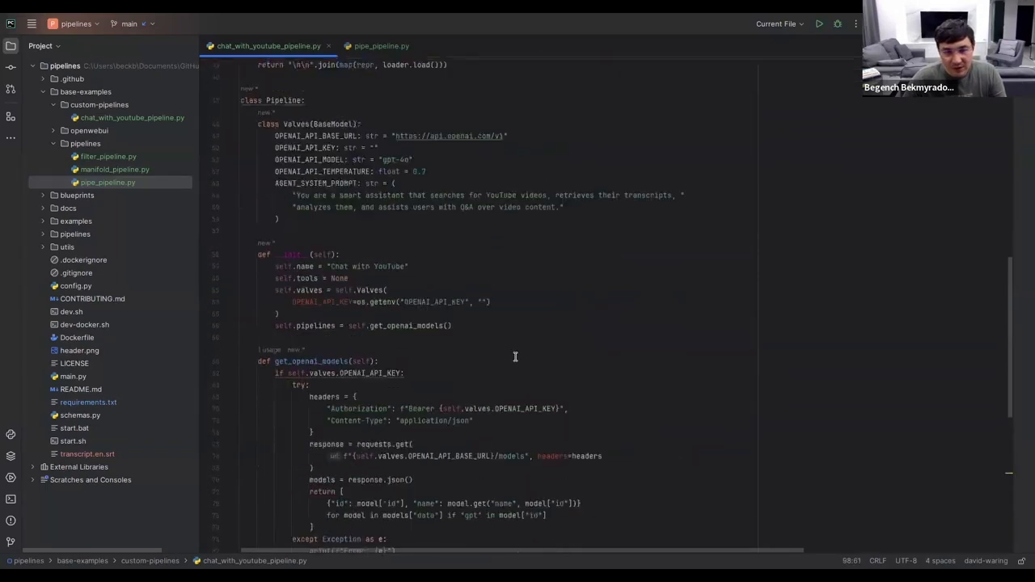
pyautogui.scroll(-3)
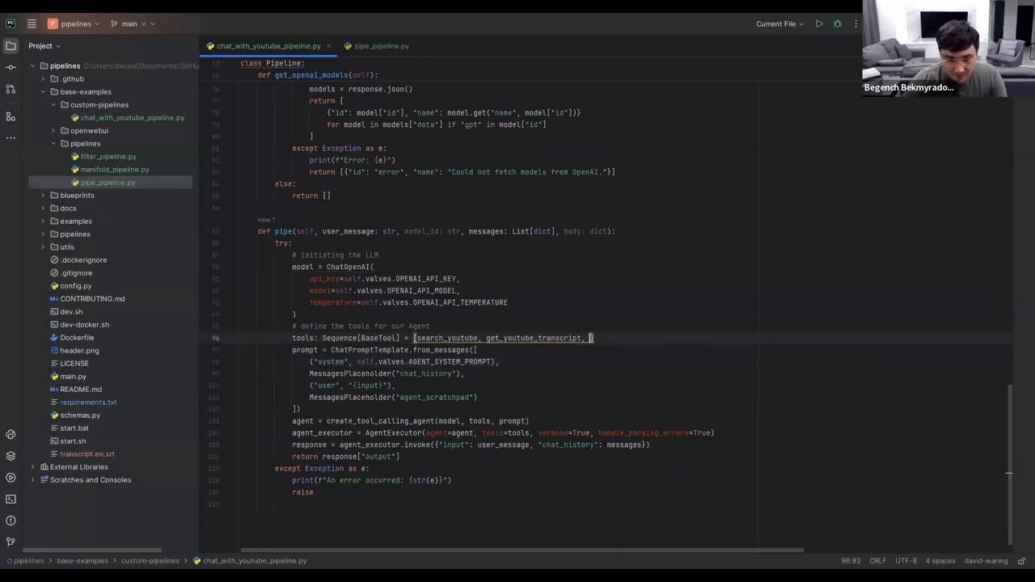
pyautogui.write('youtube_publisher')
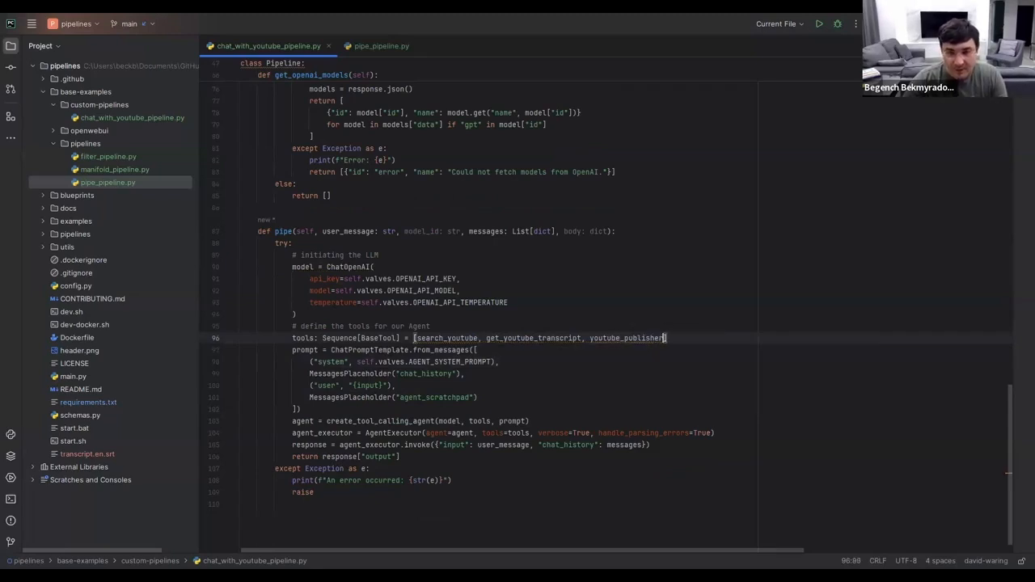
pyautogui.press('Backspace')
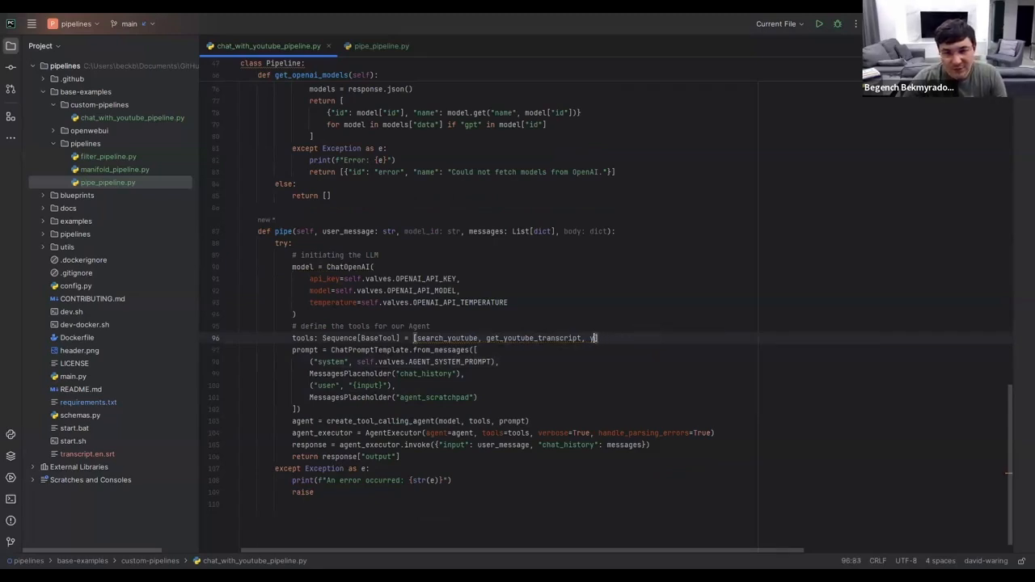
pyautogui.press('Backspace')
pyautogui.write('blog_pos')
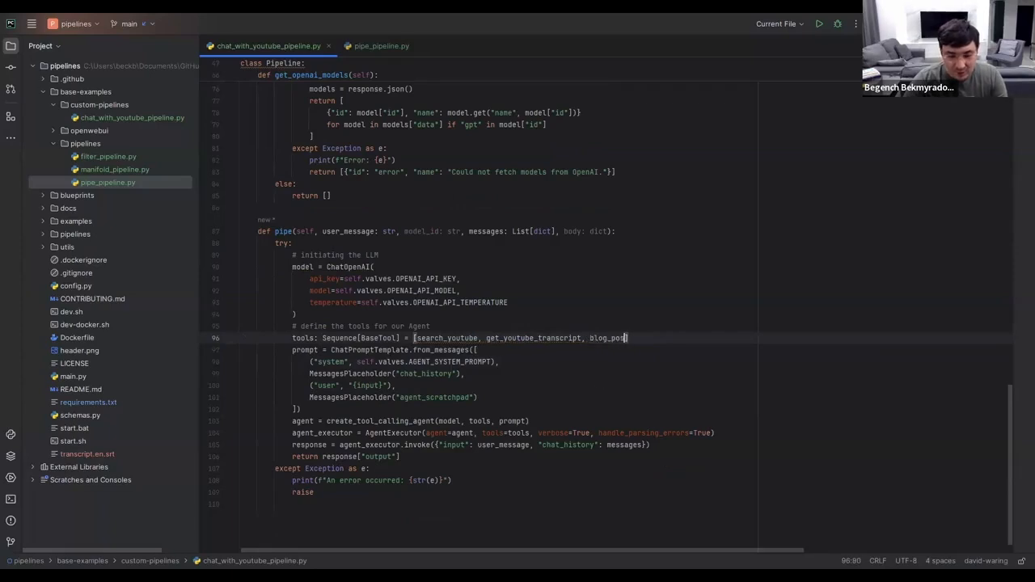
pyautogui.write('t_published')
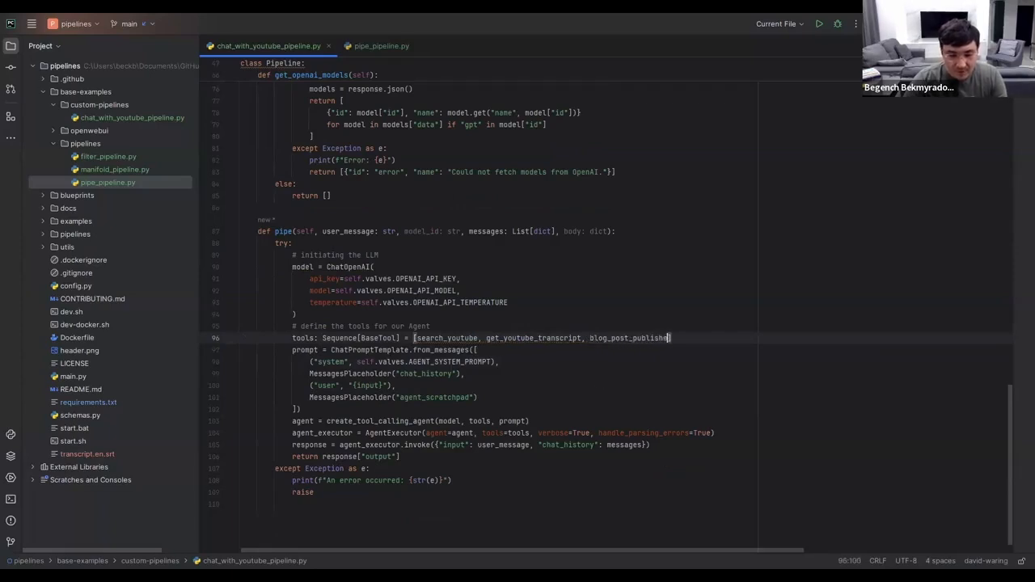
pyautogui.scroll(3)
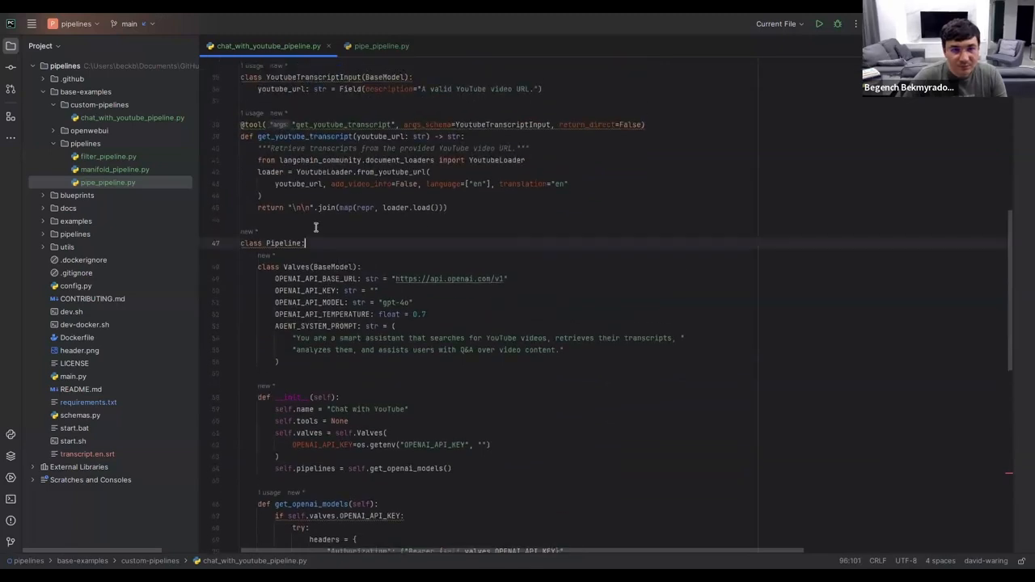
# Start a blog_post_publisher(blog_post: str) function above class Pipeline
pyautogui.write('de')
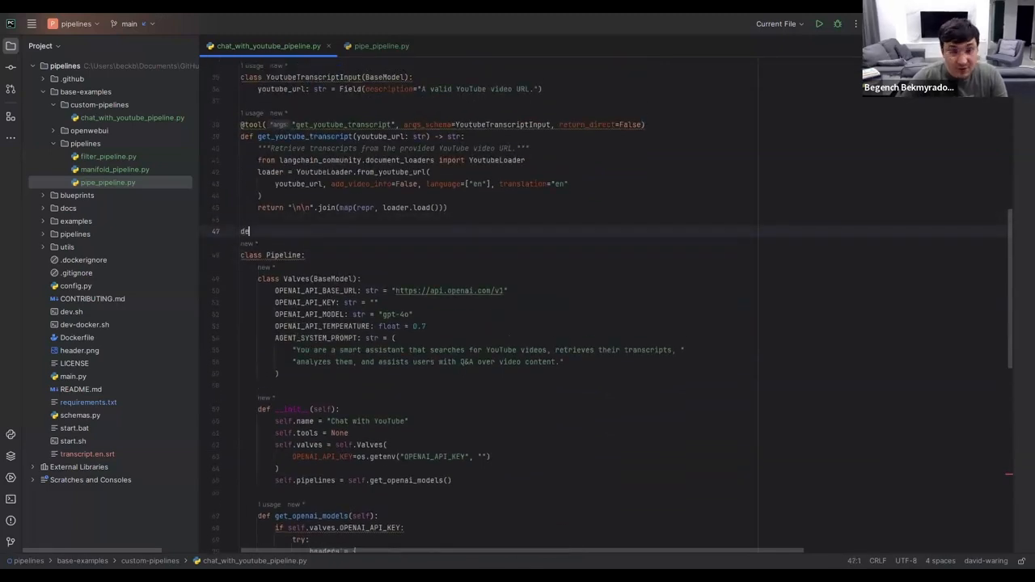
pyautogui.write('f')
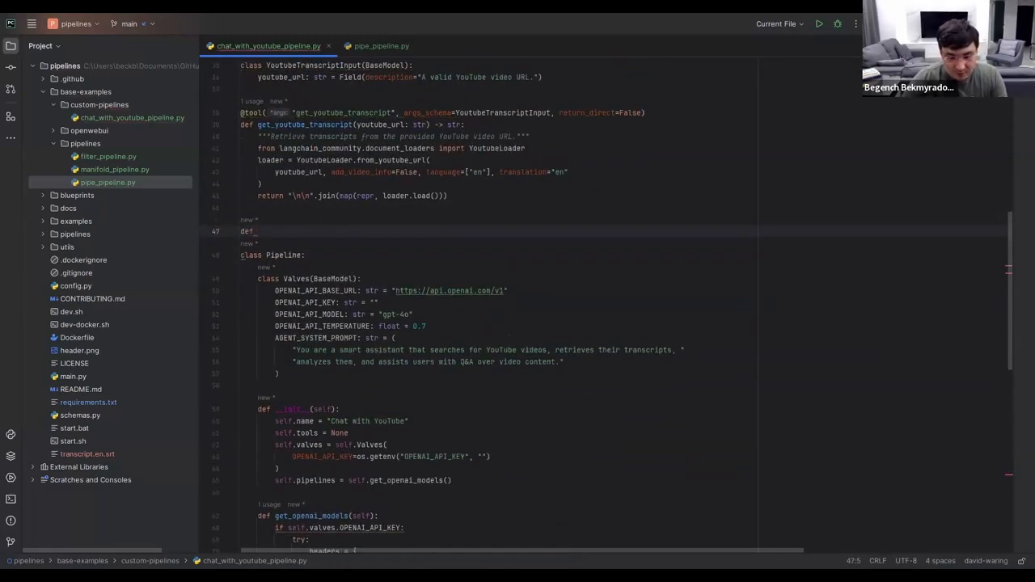
pyautogui.write('blog_post_publisher')
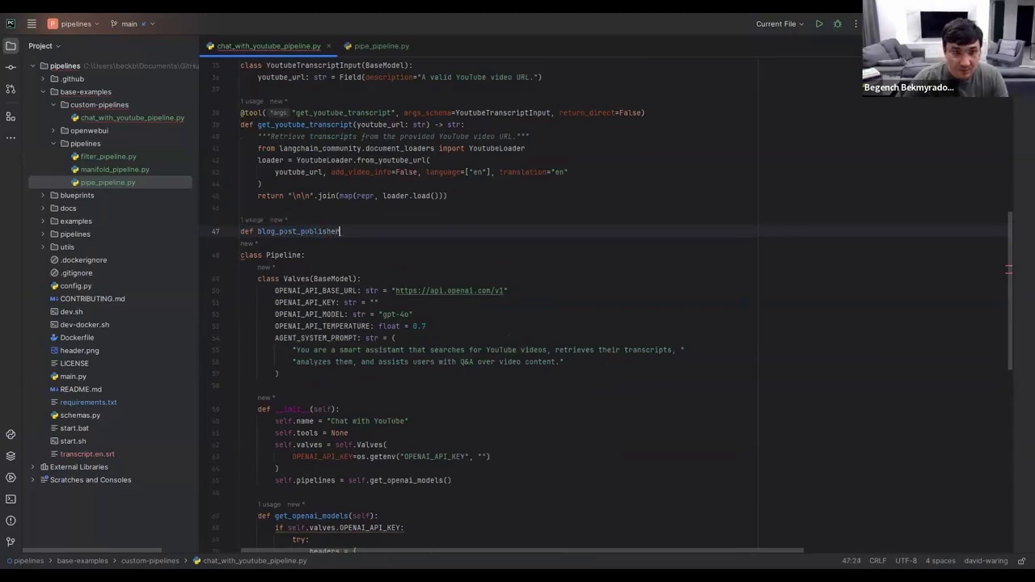
pyautogui.write('()')
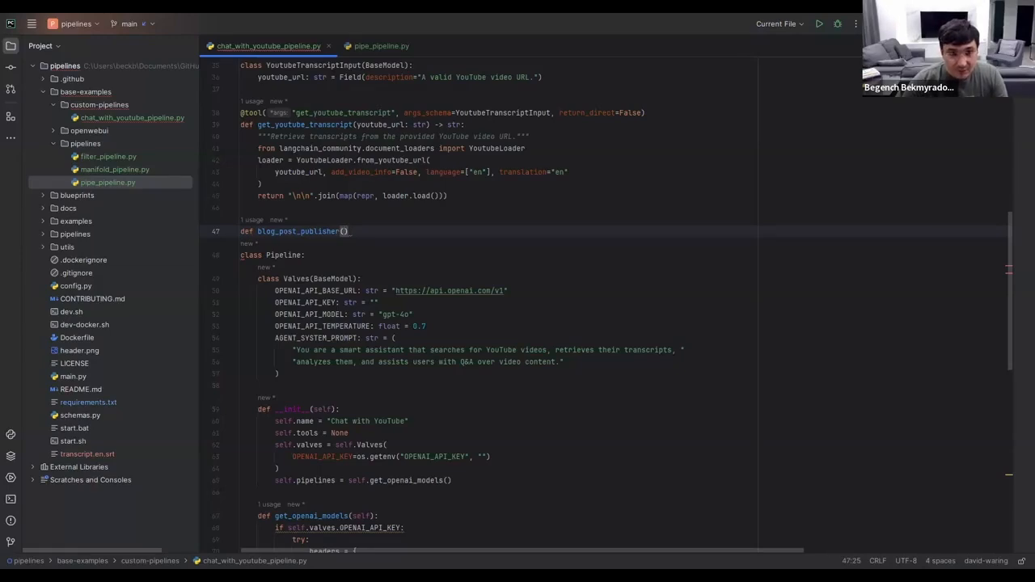
pyautogui.write('blog_pos')
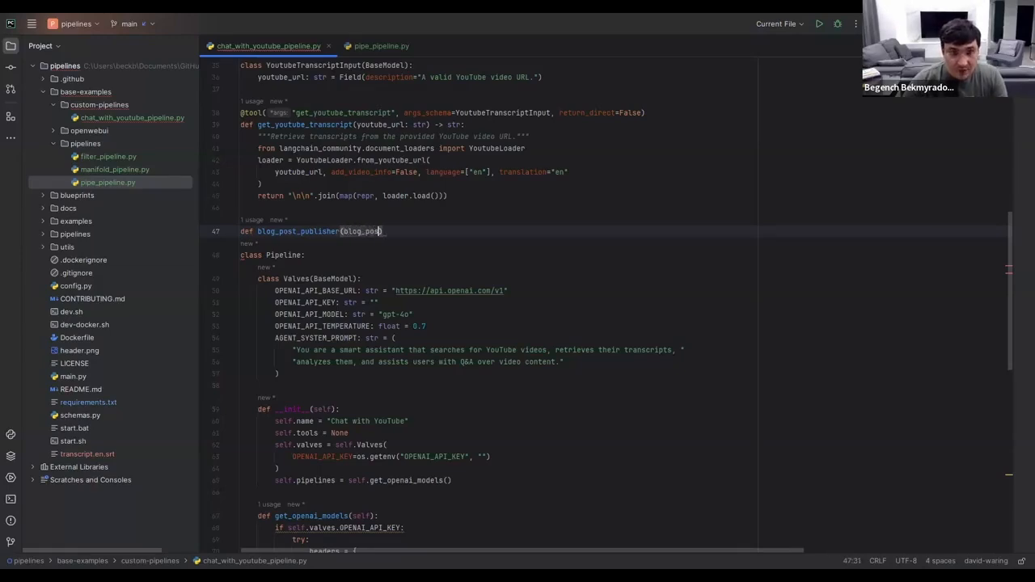
pyautogui.write(': str')
pyautogui.write('# send b')
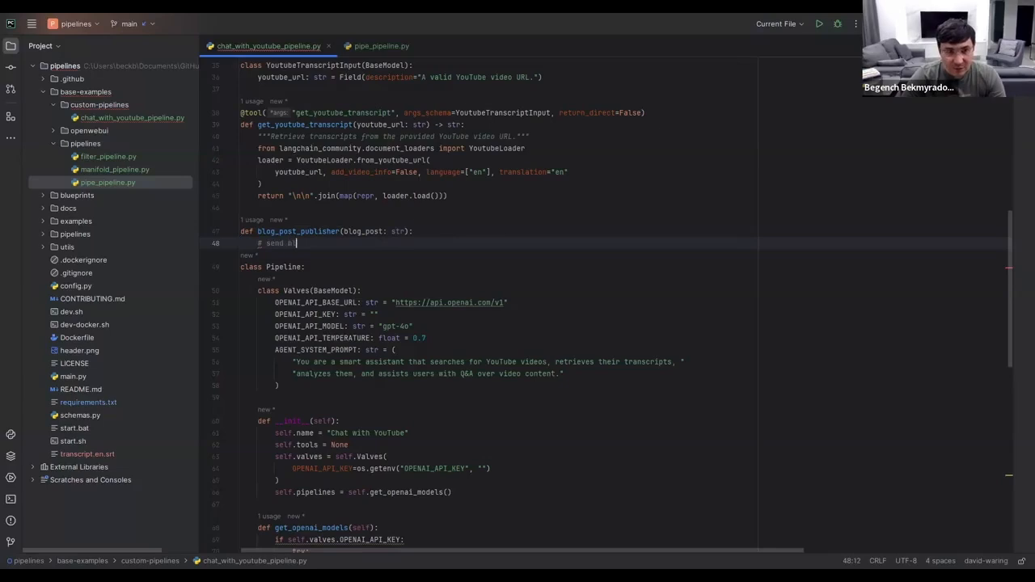
# Comment it as sending a blog post generated from your YouTube transcript, and return True
pyautogui.write('log post generated by LLM t')
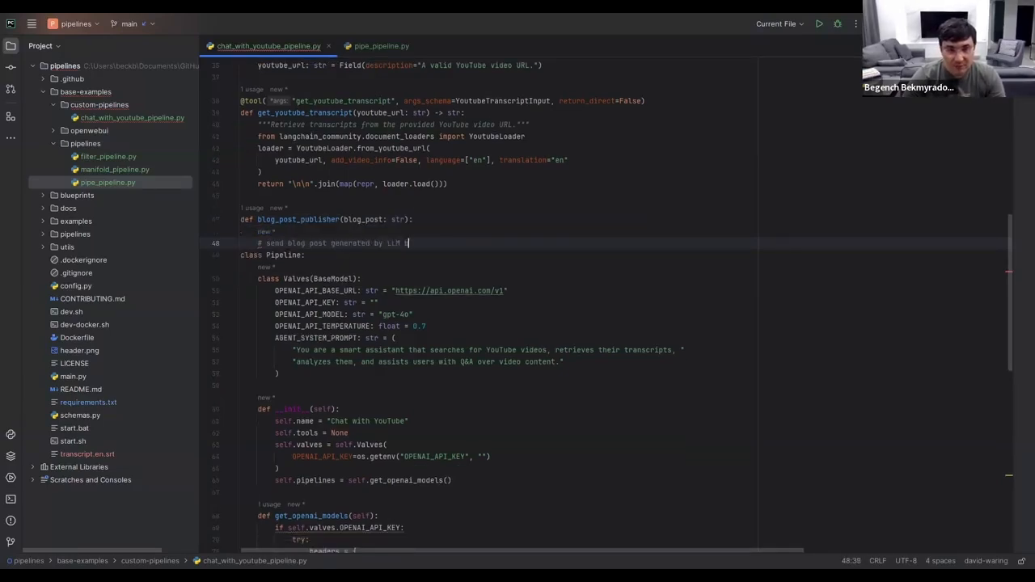
pyautogui.write('based on your')
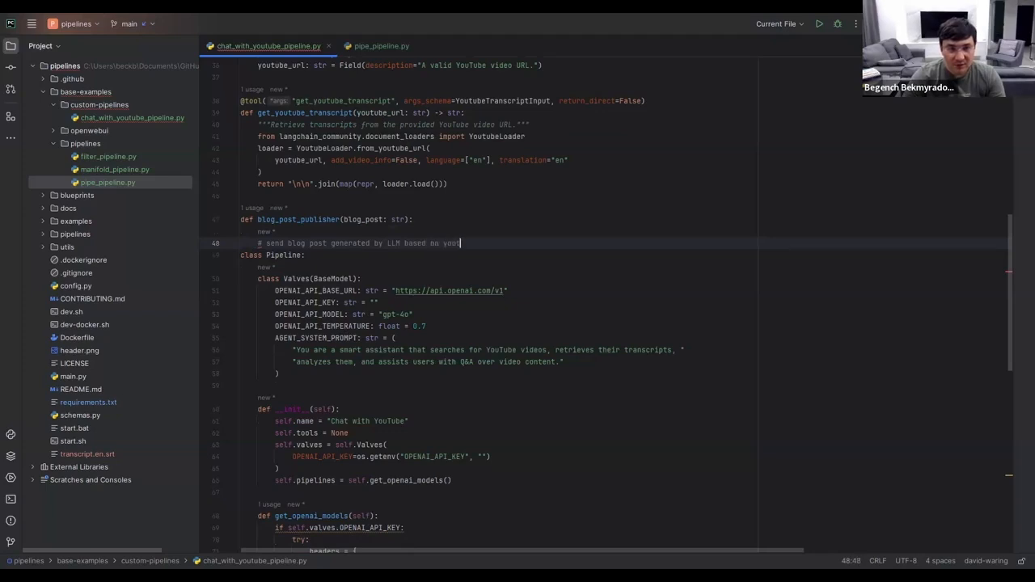
pyautogui.write('youtube transcript')
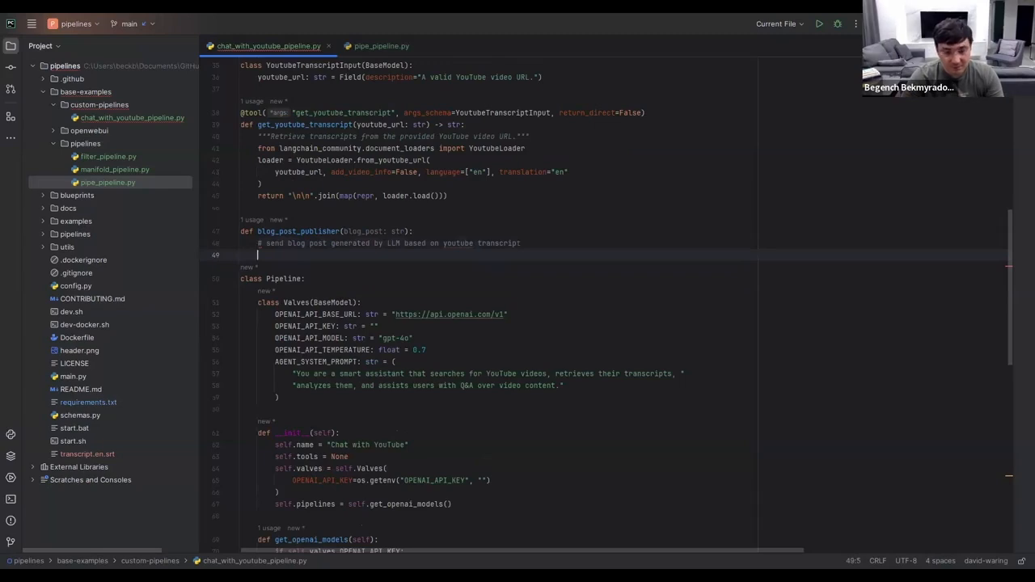
pyautogui.write('return')
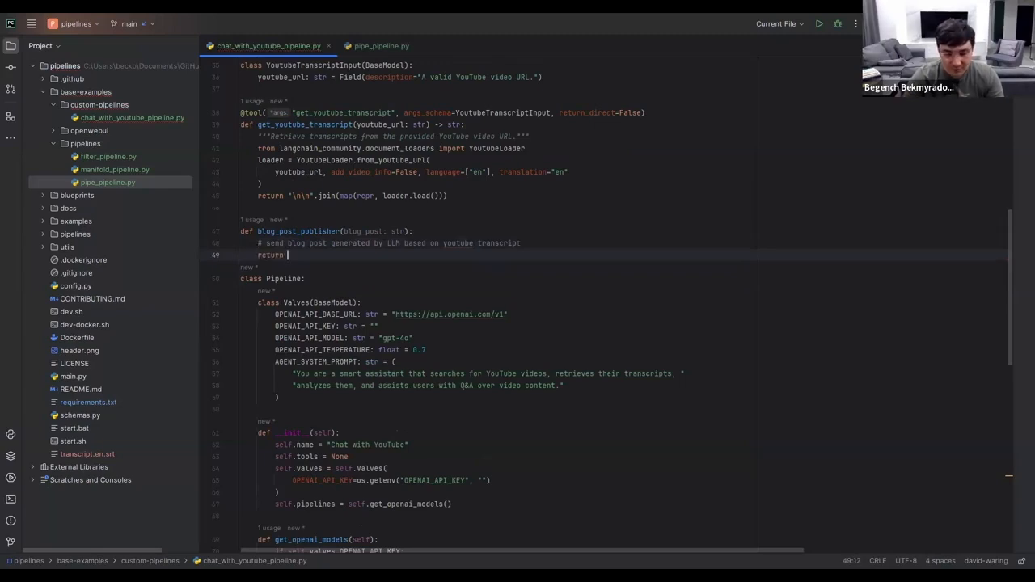
pyautogui.write('T')
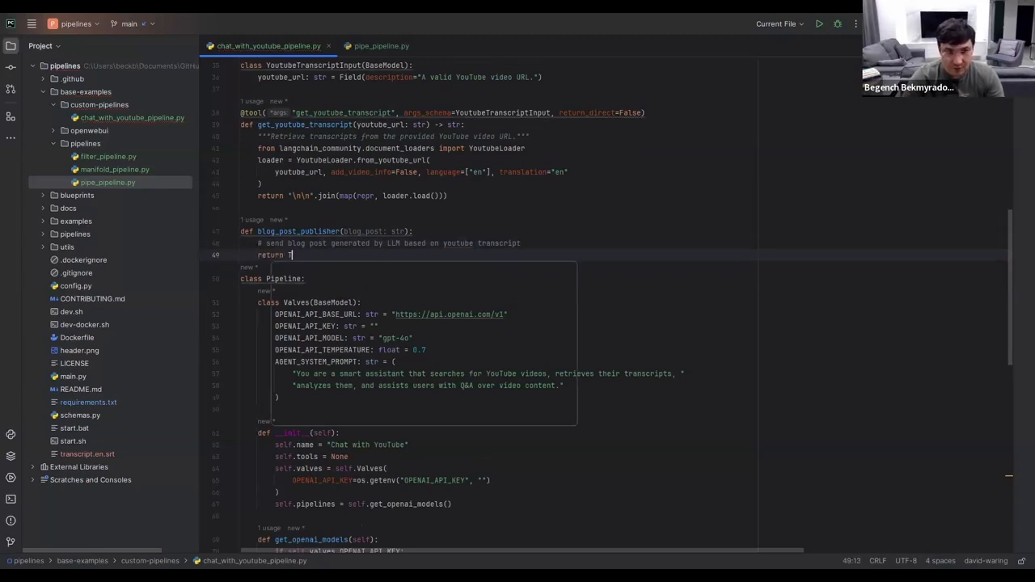
pyautogui.write('rue')
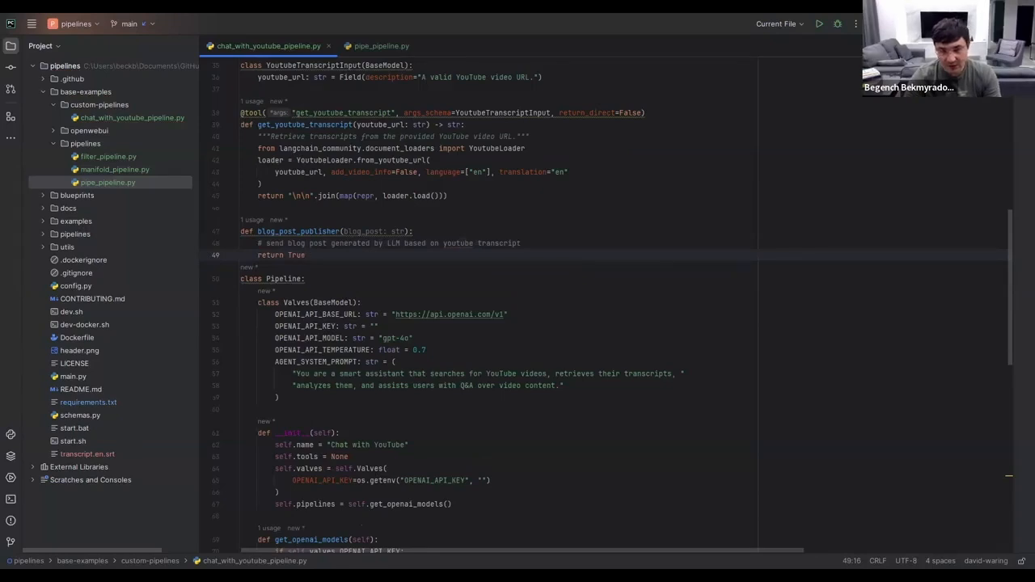
pyautogui.click(305, 254)
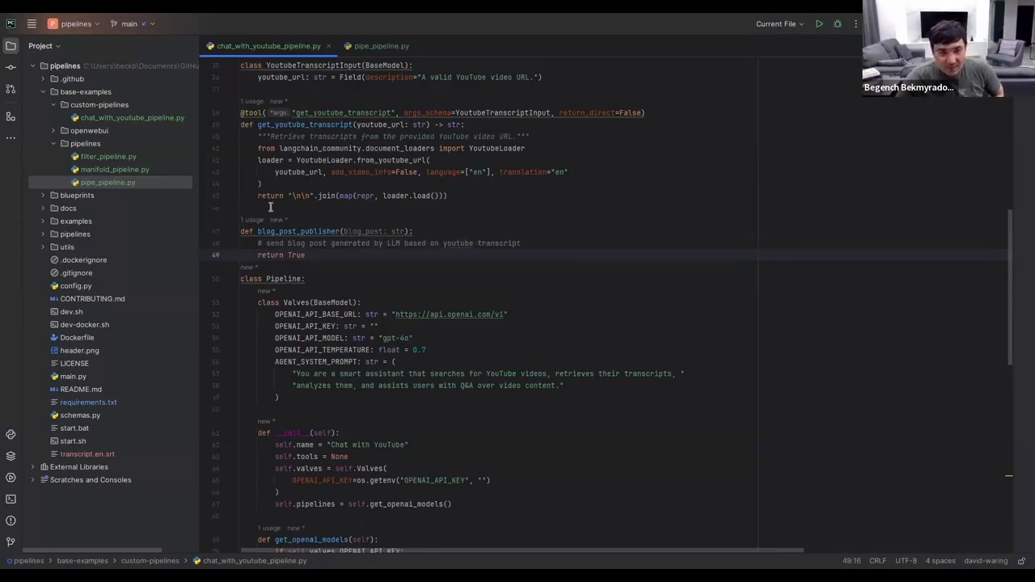
pyautogui.scroll(-3)
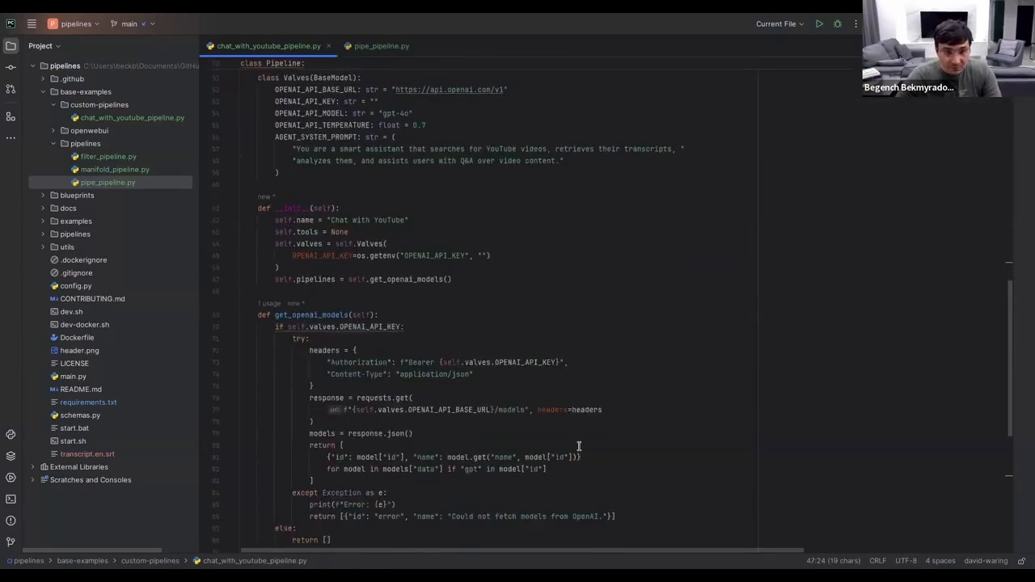
# Type '# define the system prompt' below the tools line, then highlight MessagesPlaceholder
pyautogui.scroll(-3)
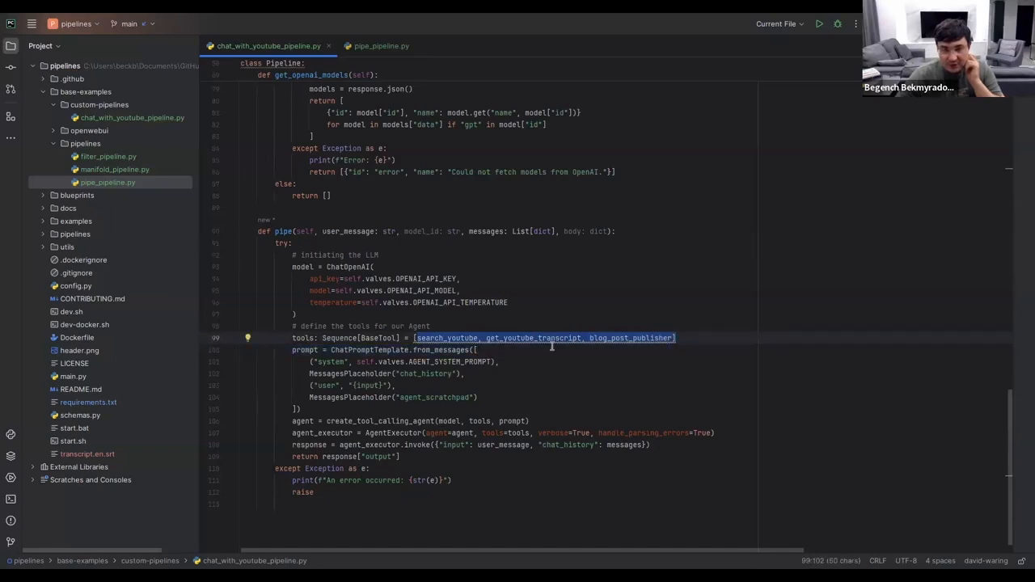
pyautogui.moveTo(693, 339)
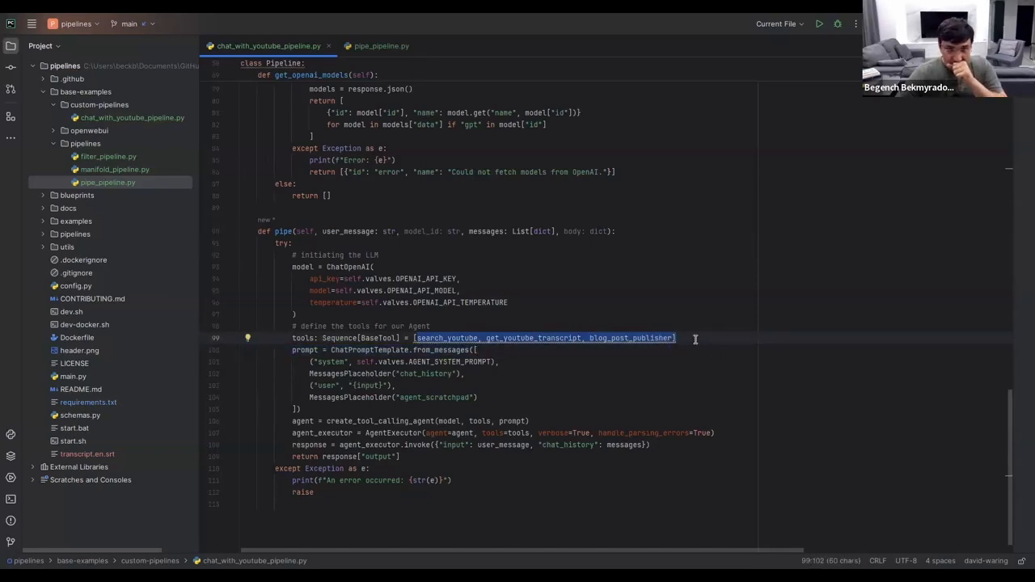
pyautogui.press('enter')
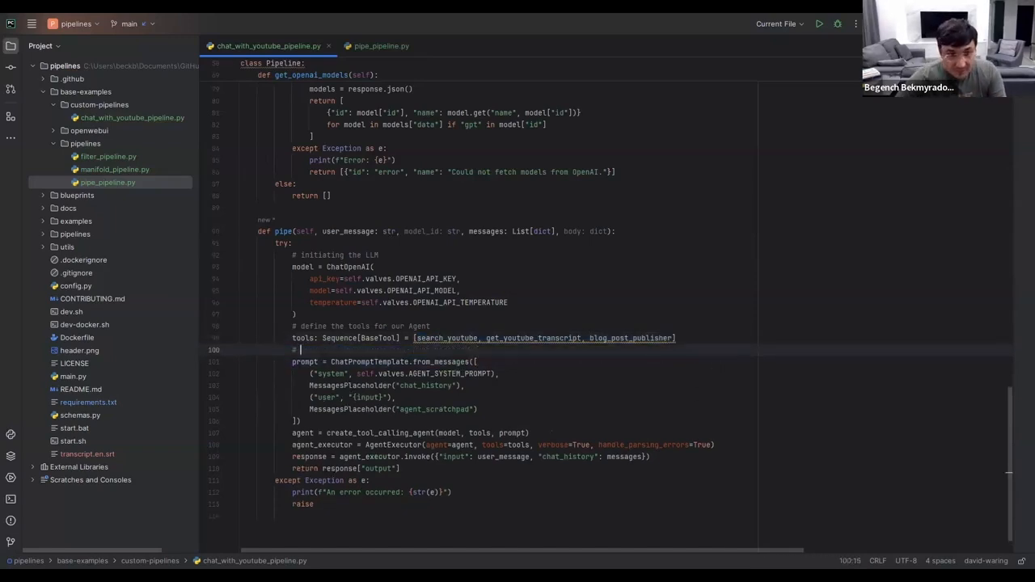
pyautogui.write('define the system prompt')
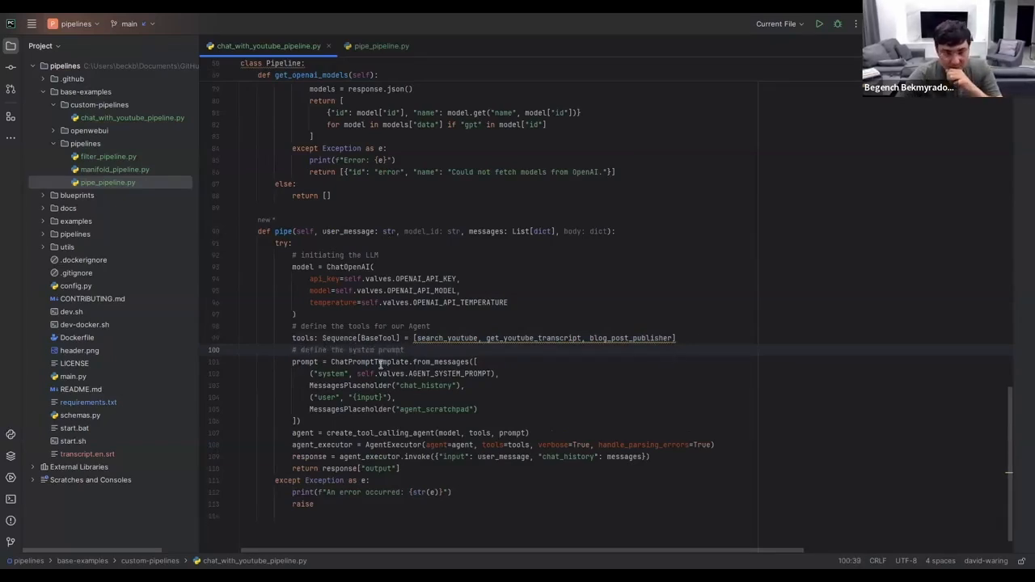
pyautogui.doubleClick(450, 372)
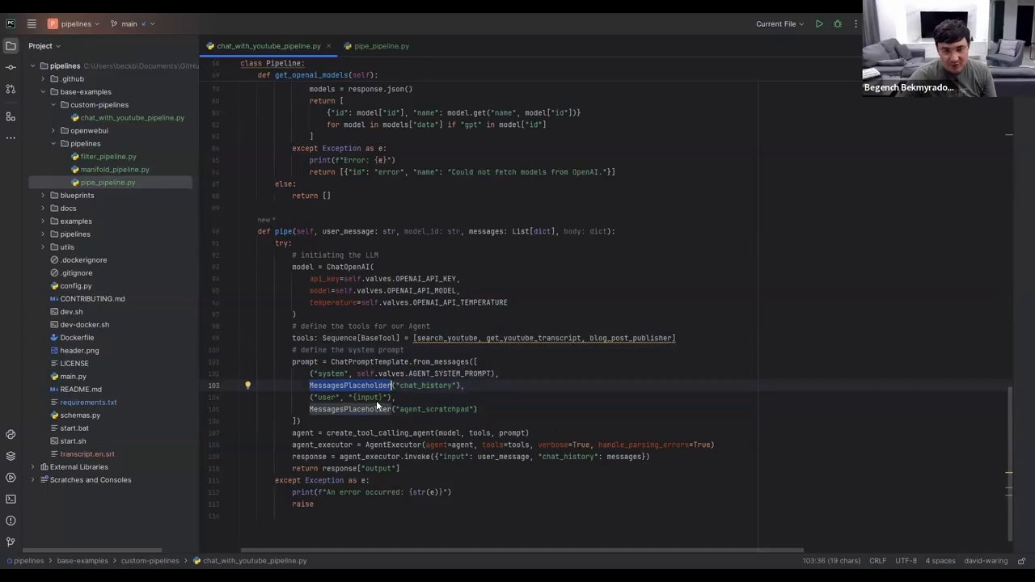
pyautogui.moveTo(395, 417)
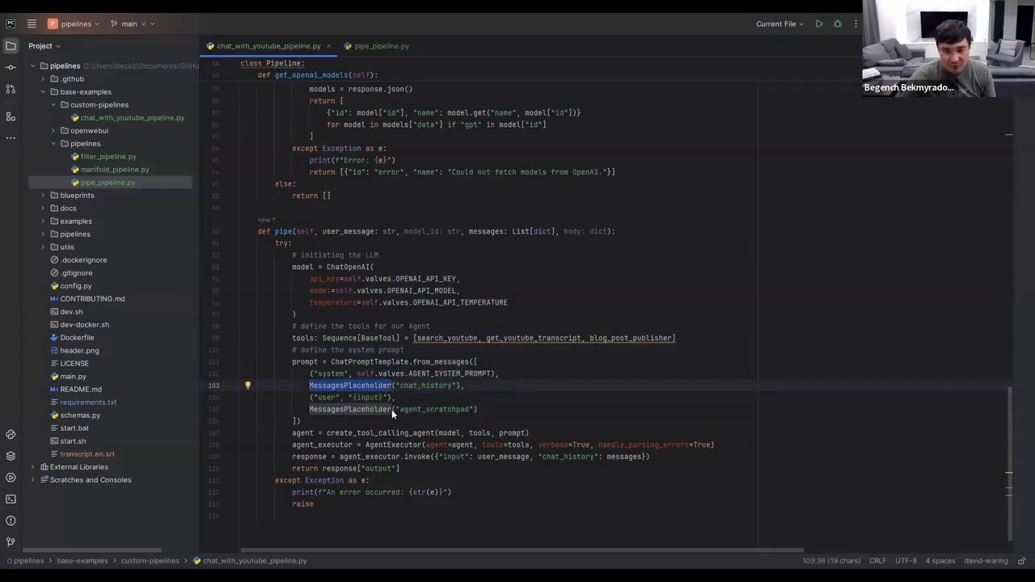
pyautogui.moveTo(401, 412)
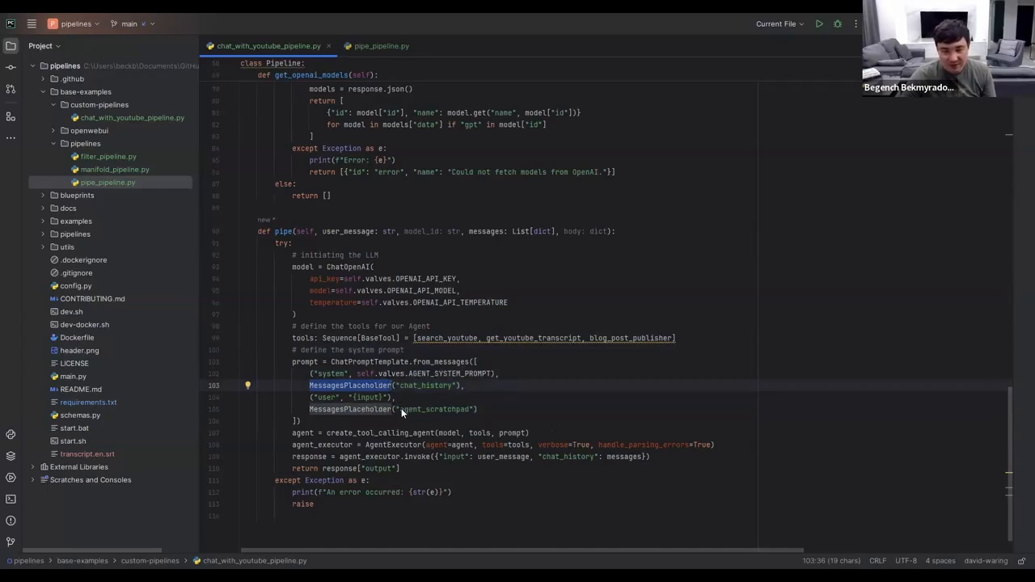
pyautogui.moveTo(602, 413)
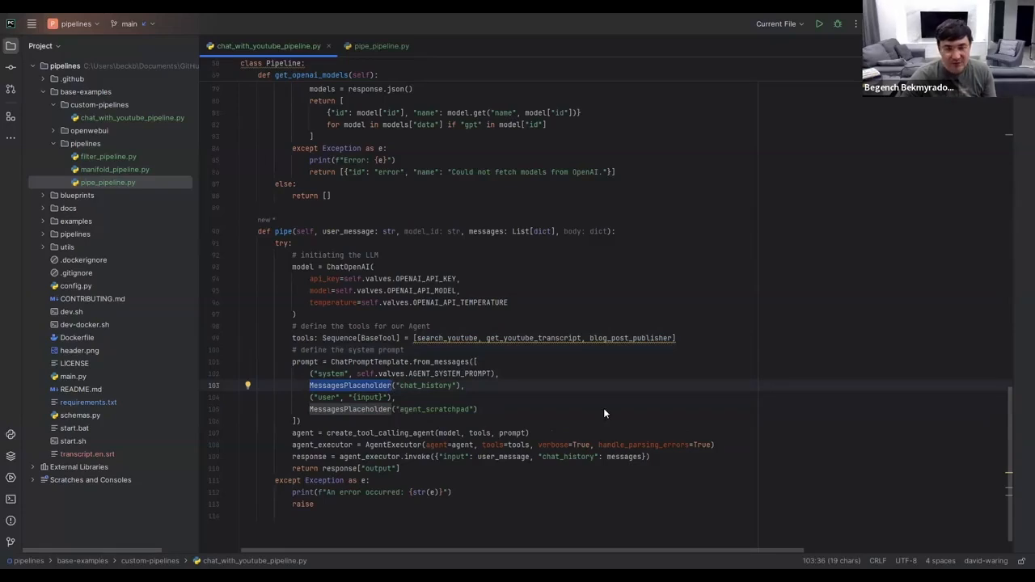
pyautogui.moveTo(309, 397); pyautogui.dragTo(477, 408)
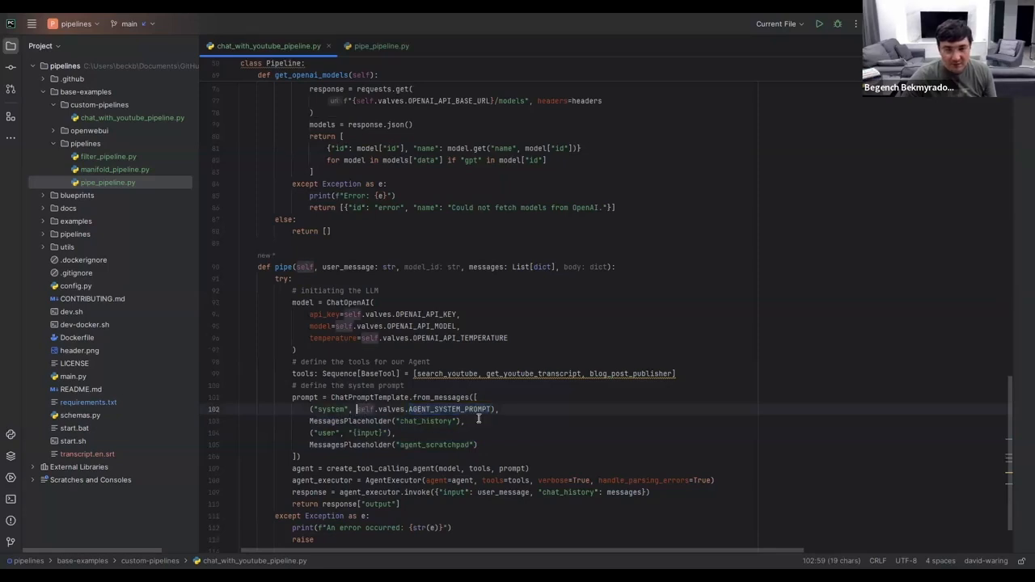
pyautogui.scroll(3)
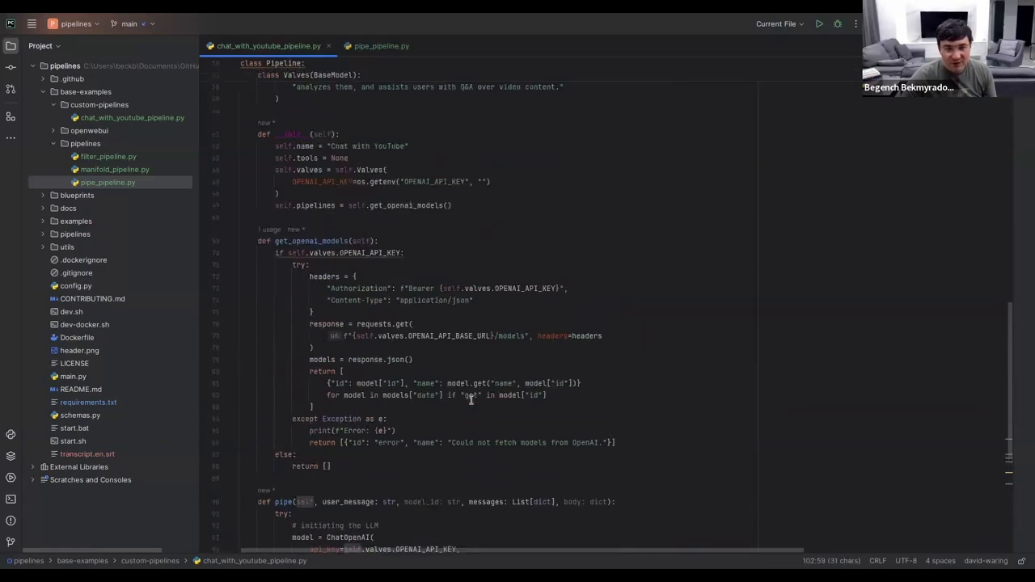
pyautogui.scroll(3)
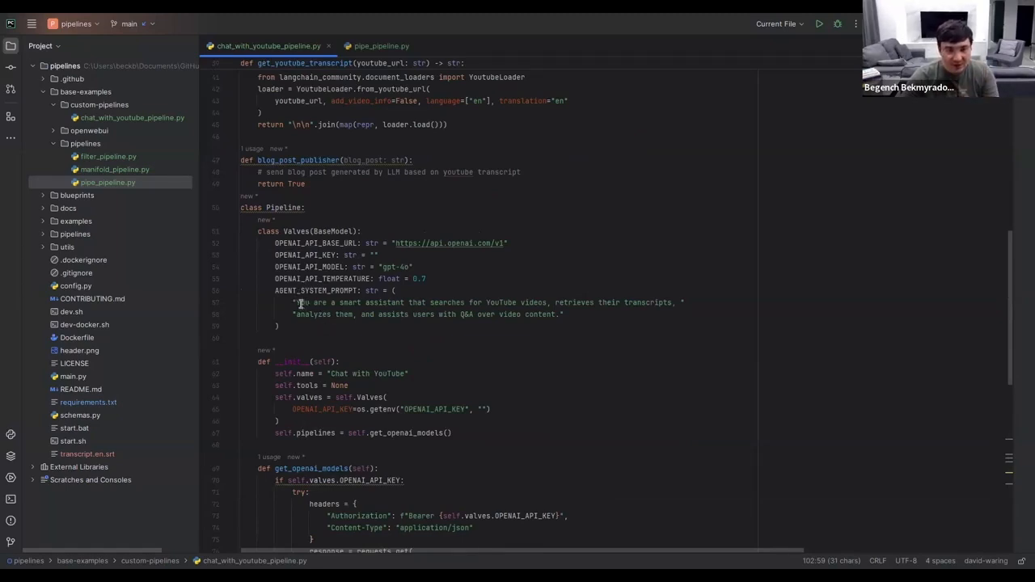
pyautogui.moveTo(301, 302); pyautogui.dragTo(560, 315)
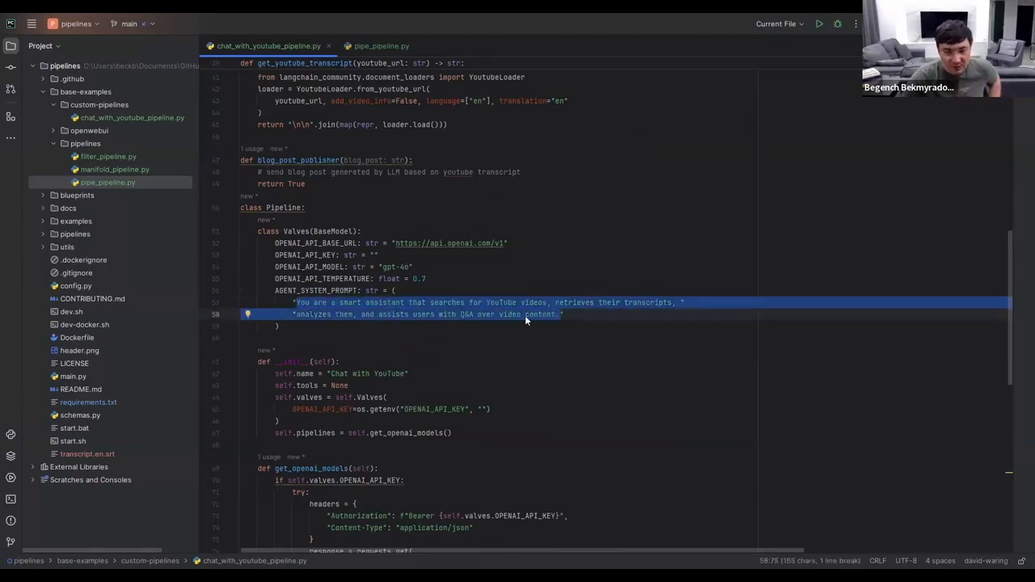
pyautogui.scroll(-3)
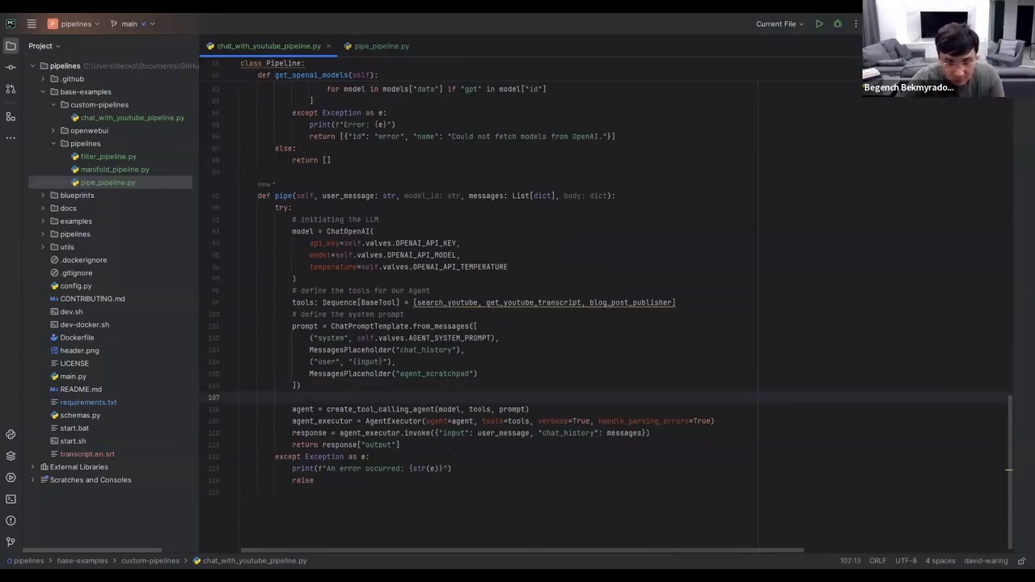
# Type '# building YouTube Agent' above the agent line, then highlight create_tool_calling_agent
pyautogui.write('#')
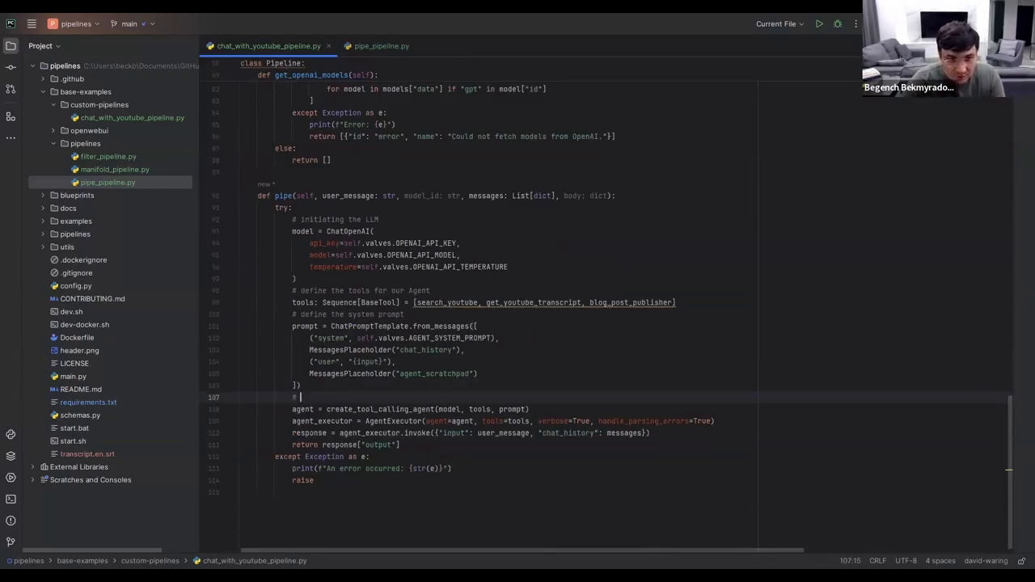
pyautogui.write('# building')
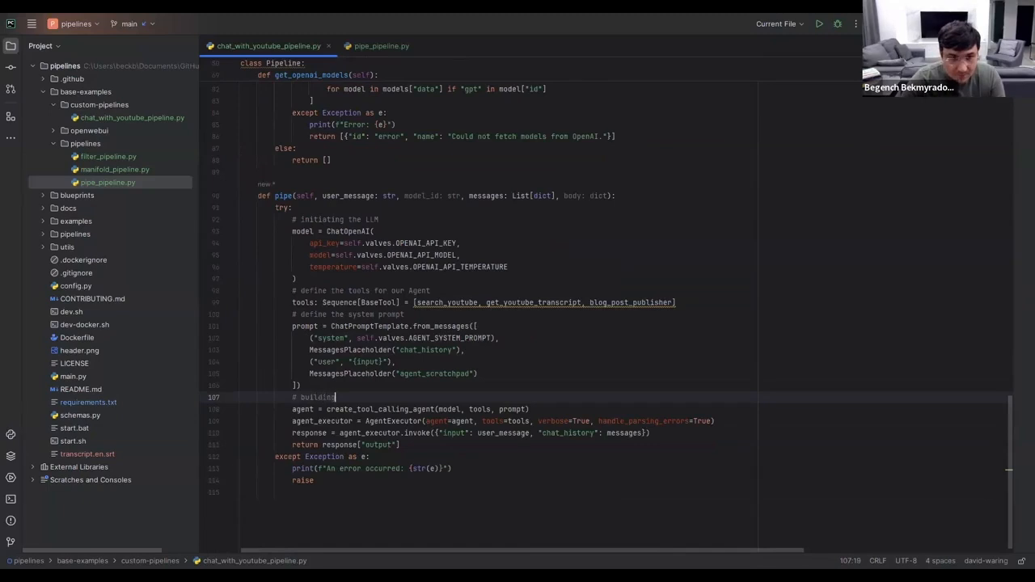
pyautogui.write('AI')
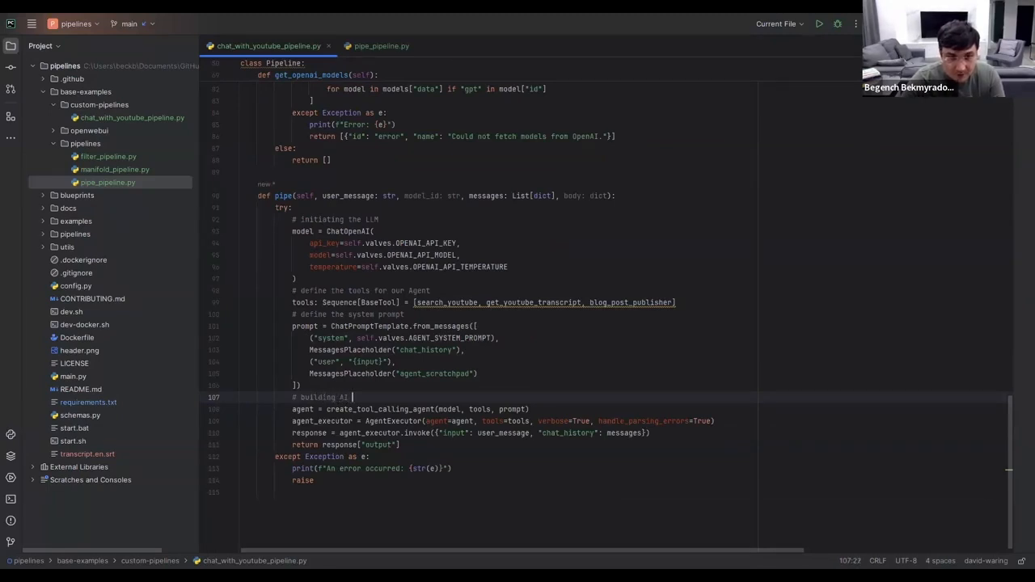
pyautogui.write('tool')
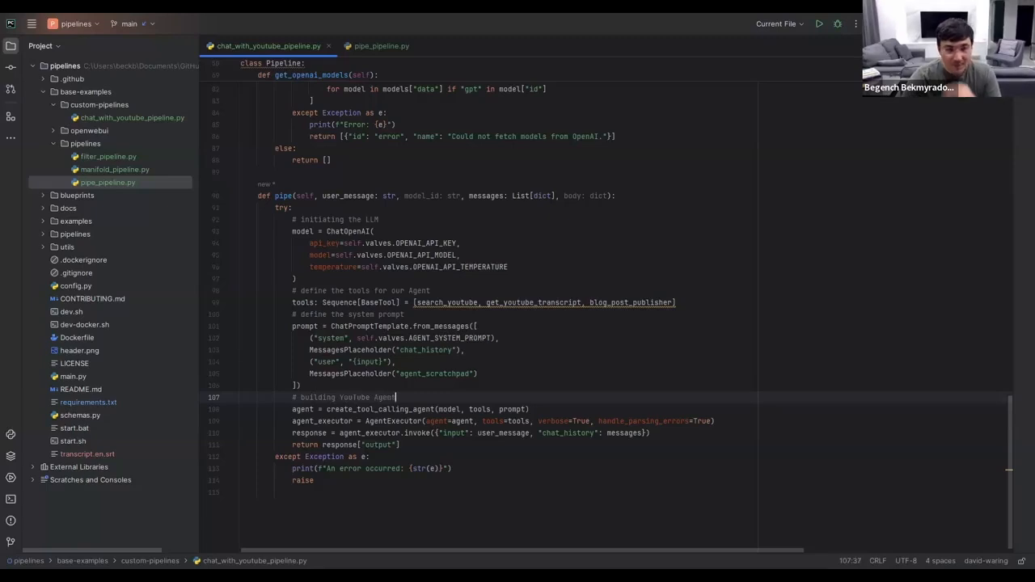
pyautogui.moveTo(368, 408)
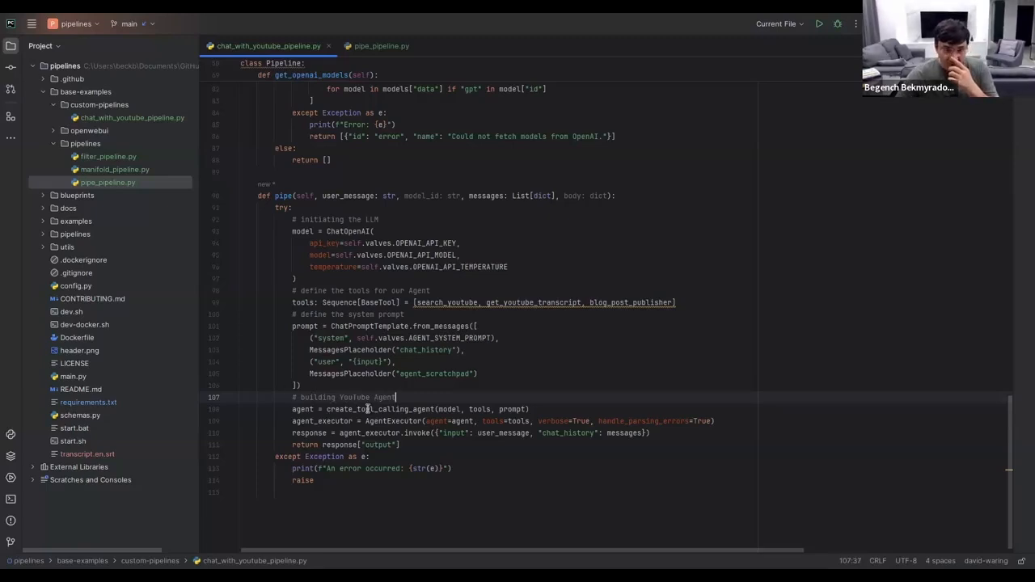
pyautogui.doubleClick(380, 408)
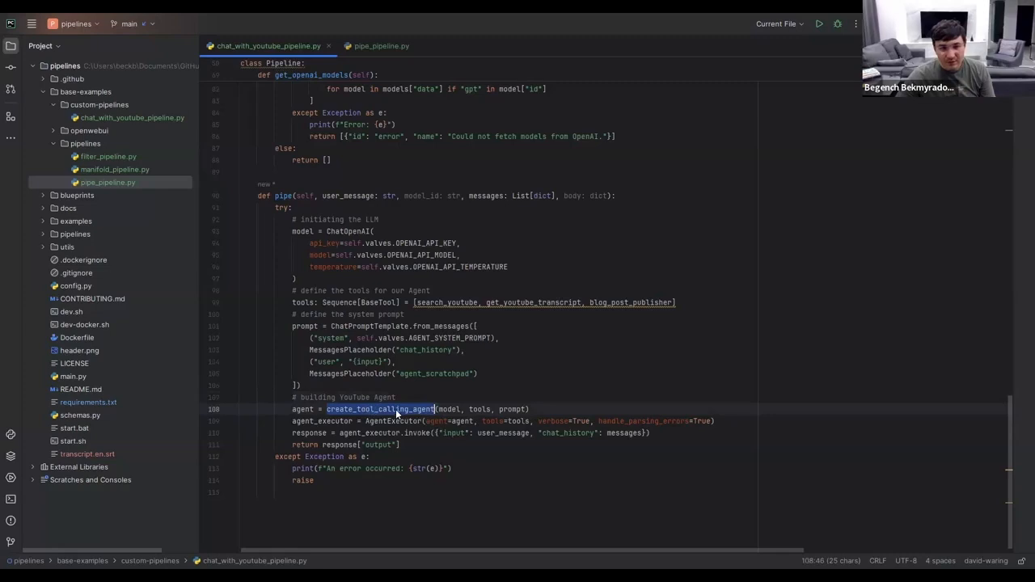
pyautogui.scroll(3)
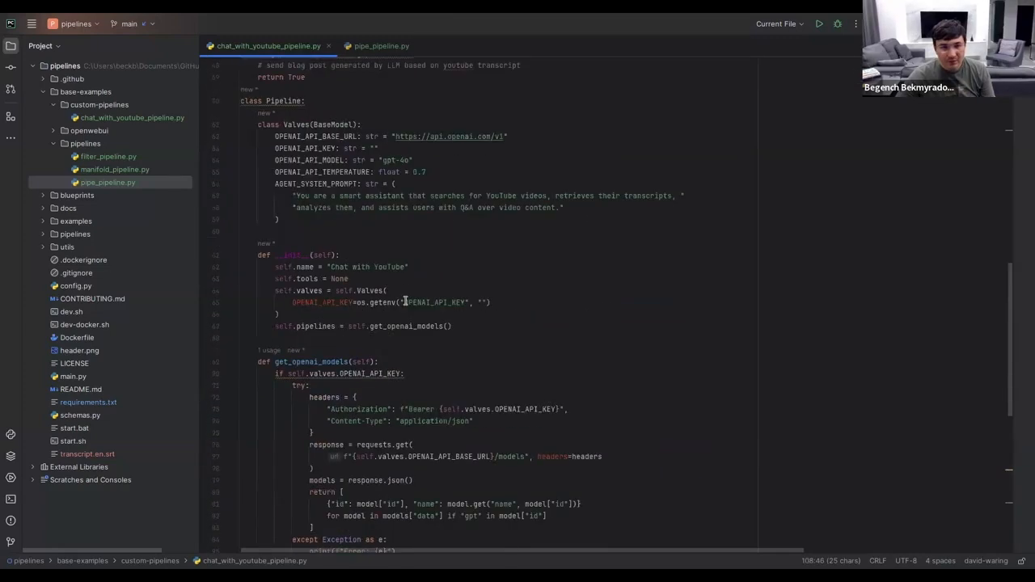
pyautogui.scroll(3)
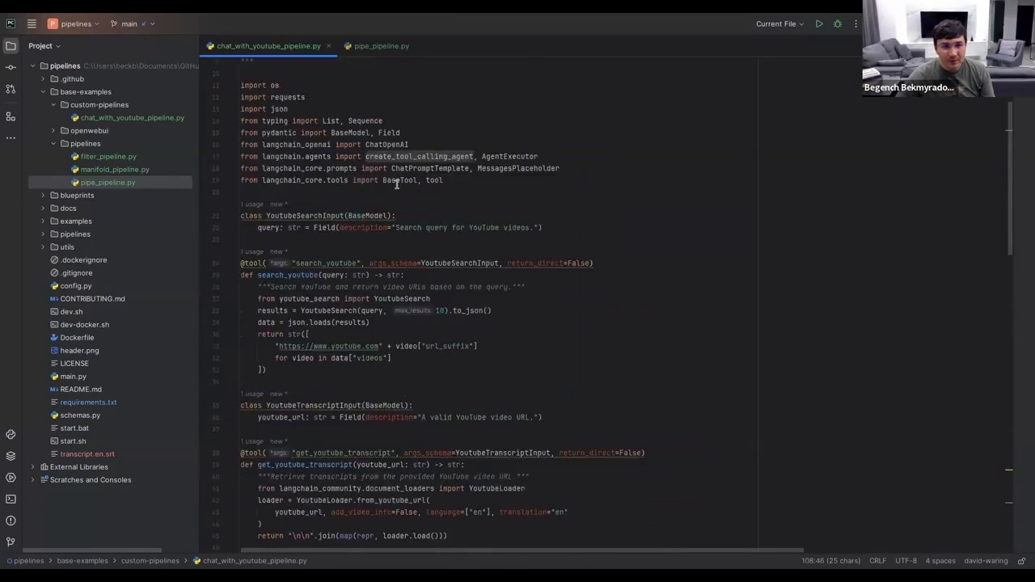
pyautogui.scroll(3)
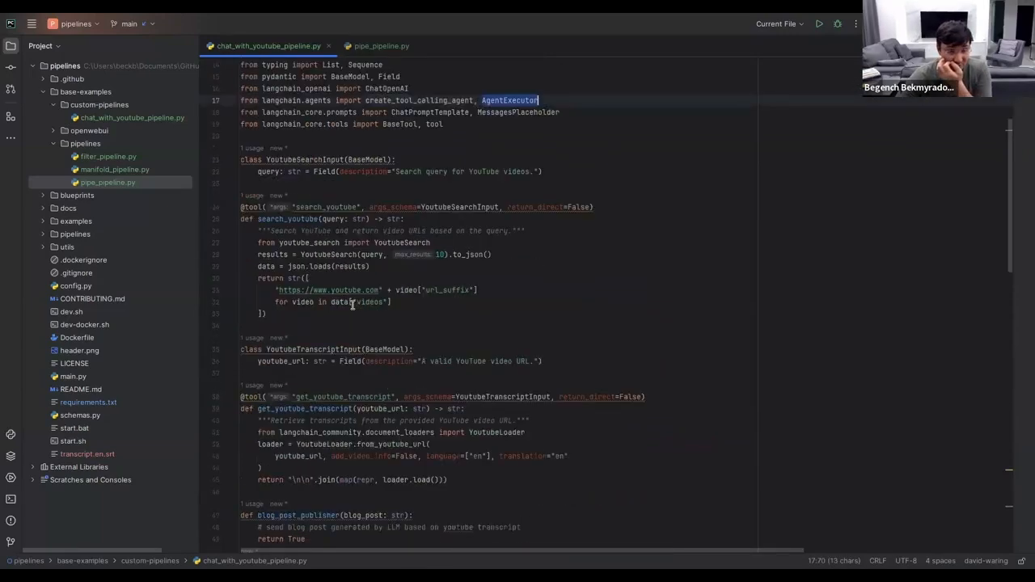
pyautogui.scroll(-3)
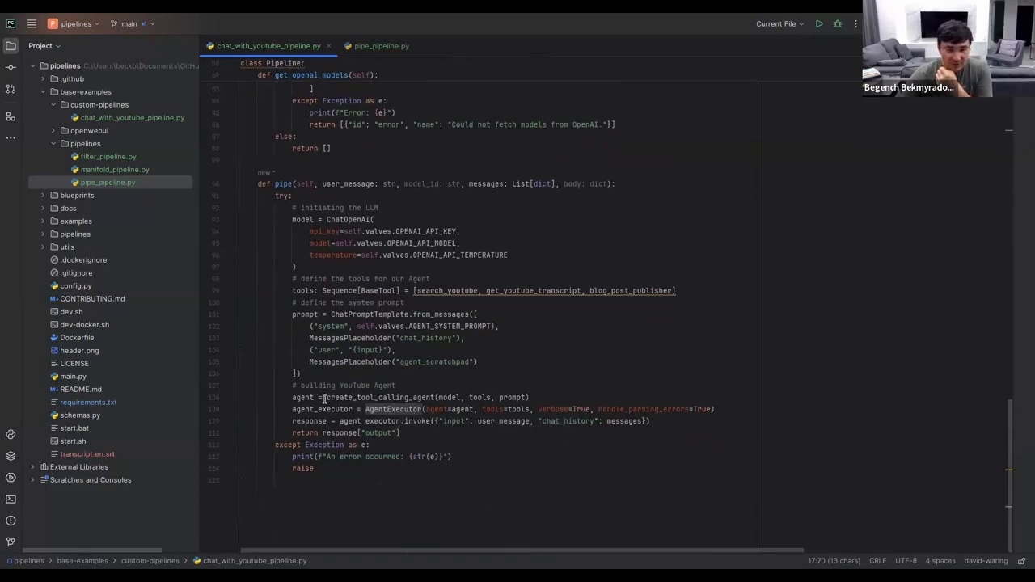
pyautogui.doubleClick(448, 397)
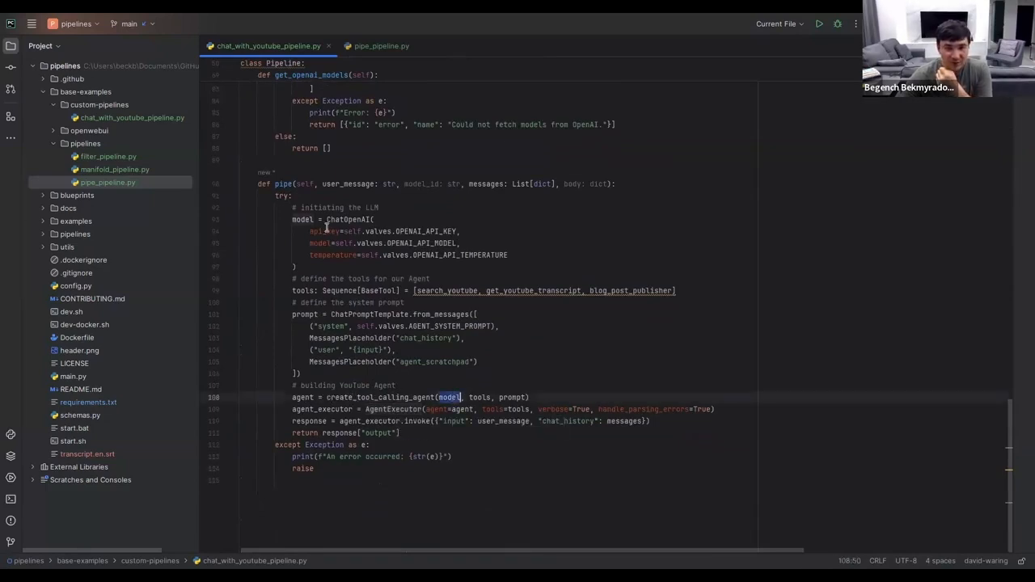
pyautogui.doubleClick(346, 219)
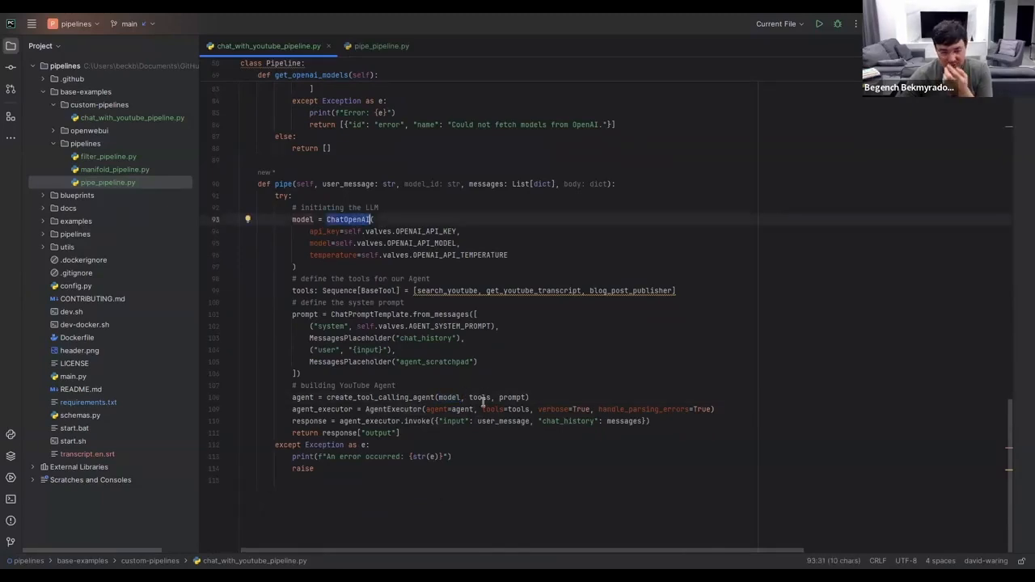
pyautogui.doubleClick(479, 397)
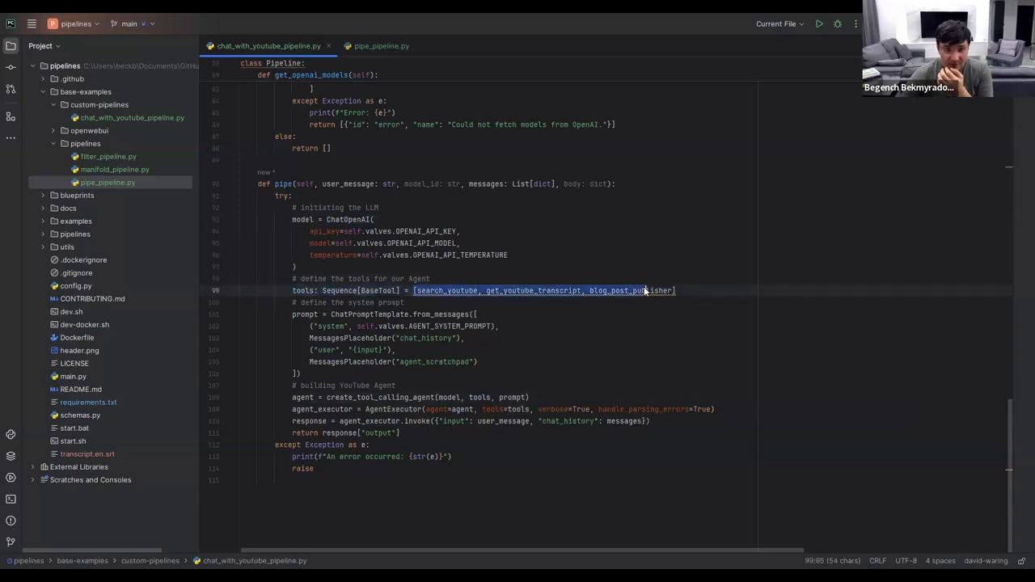
pyautogui.doubleClick(515, 397)
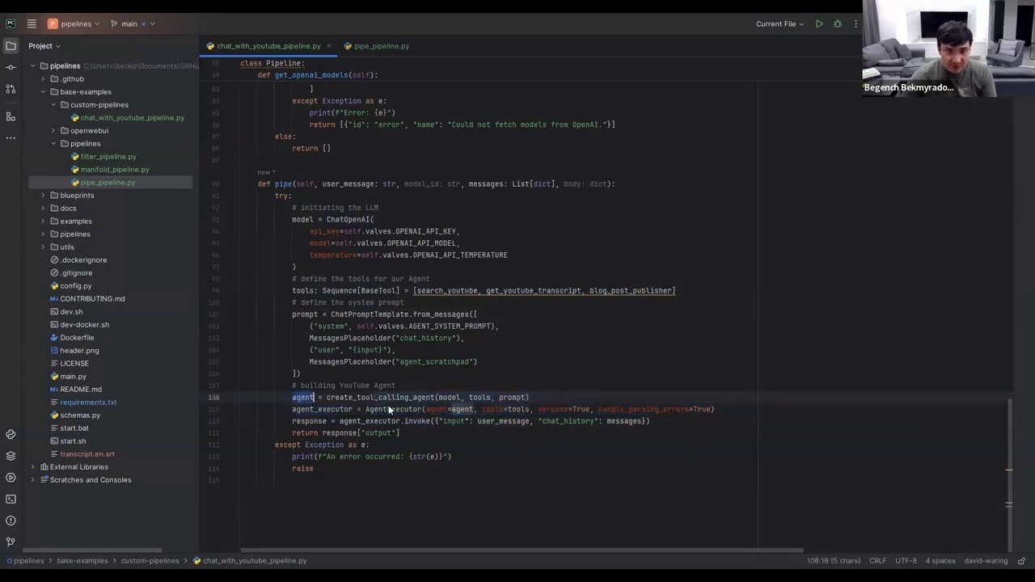
pyautogui.doubleClick(392, 408)
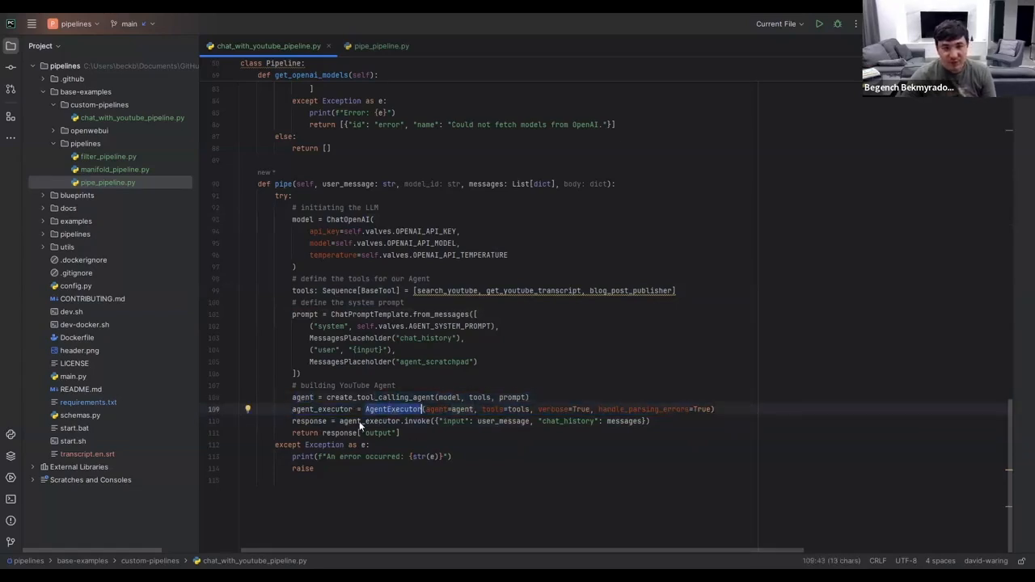
pyautogui.moveTo(342, 423)
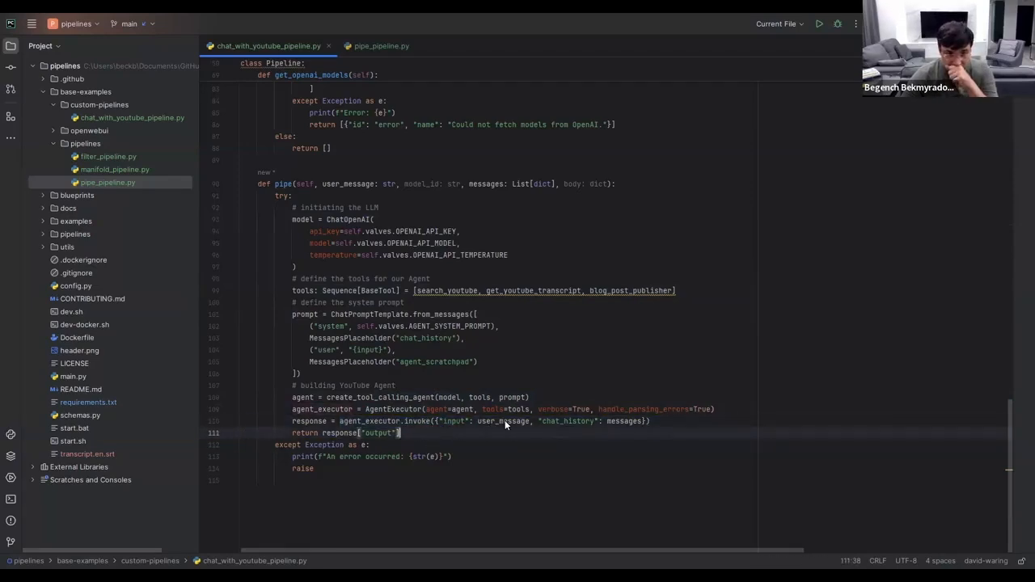
pyautogui.doubleClick(502, 420)
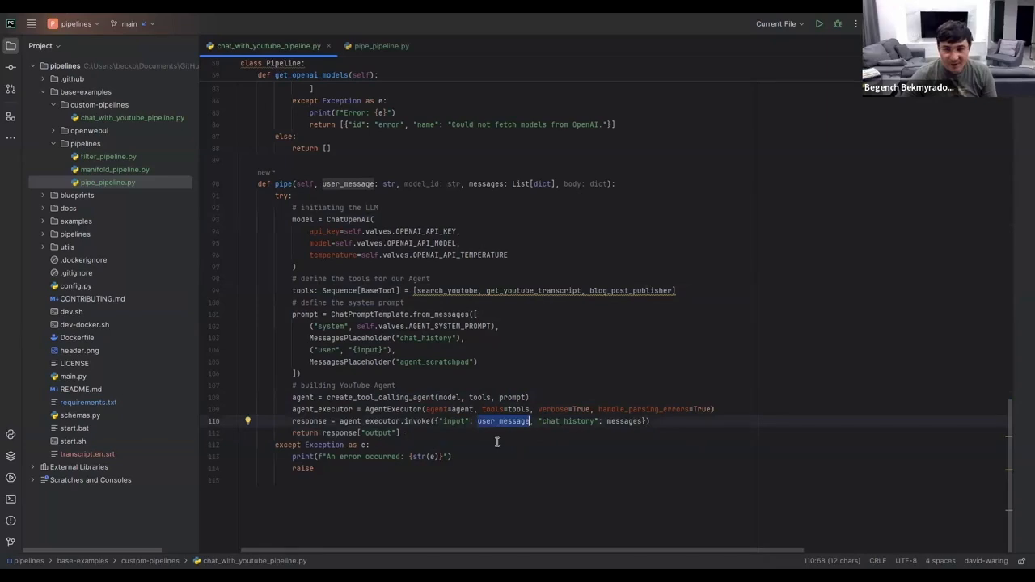